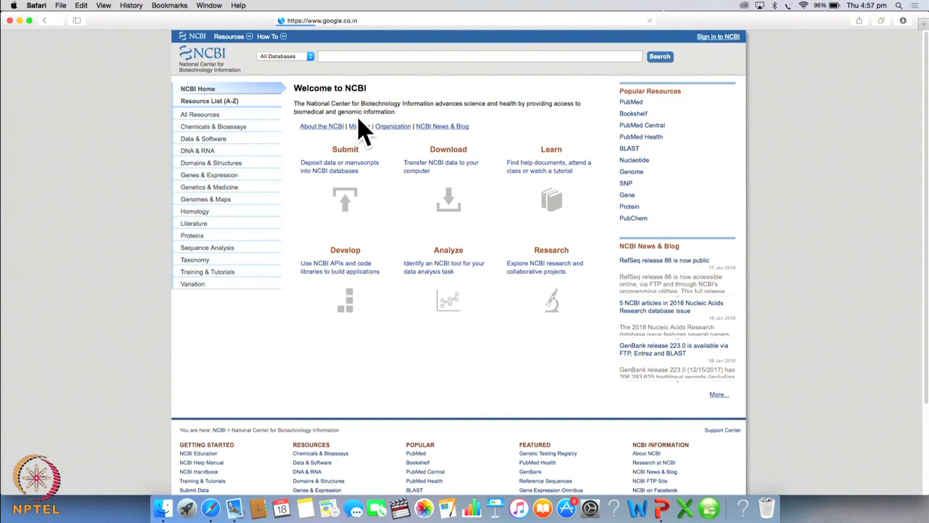
mouse_move(348, 80)
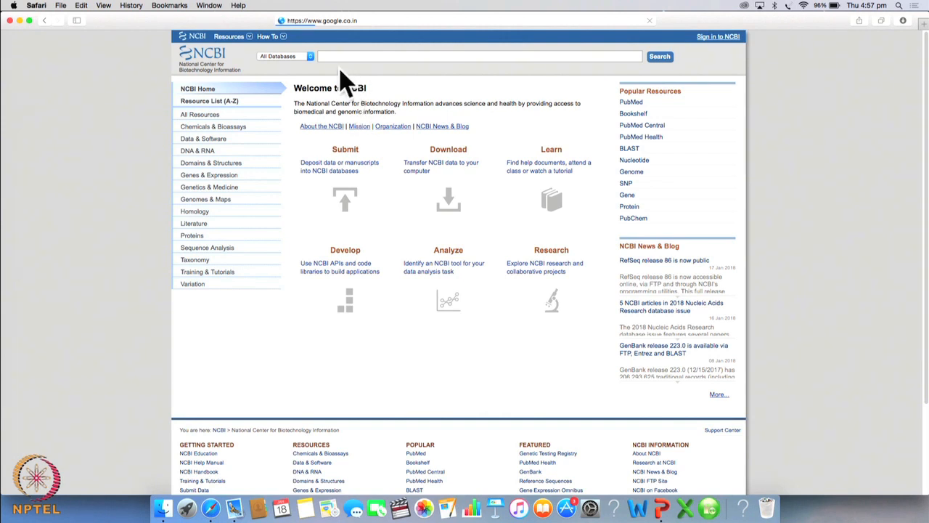
mouse_move(276, 143)
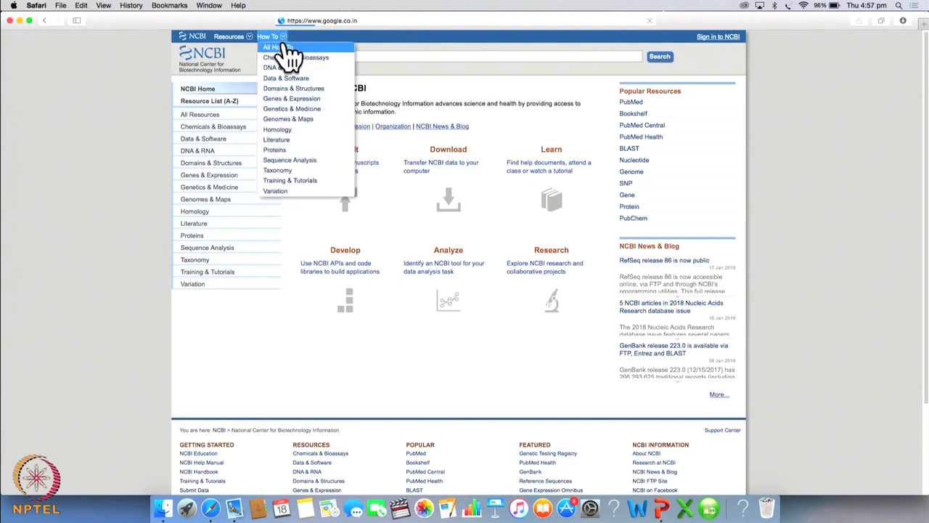
Step: Load the All Resources / How To list page from the Resources menu
click(275, 46)
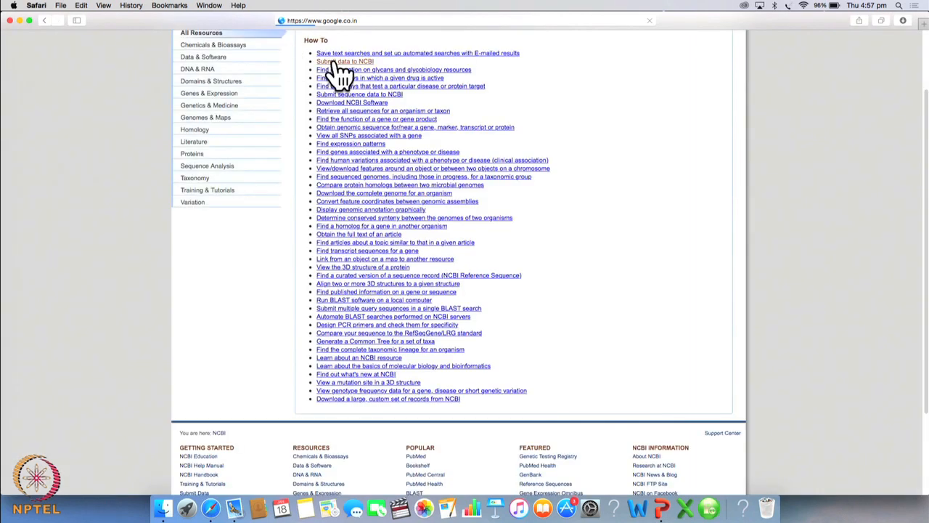
mouse_move(341, 104)
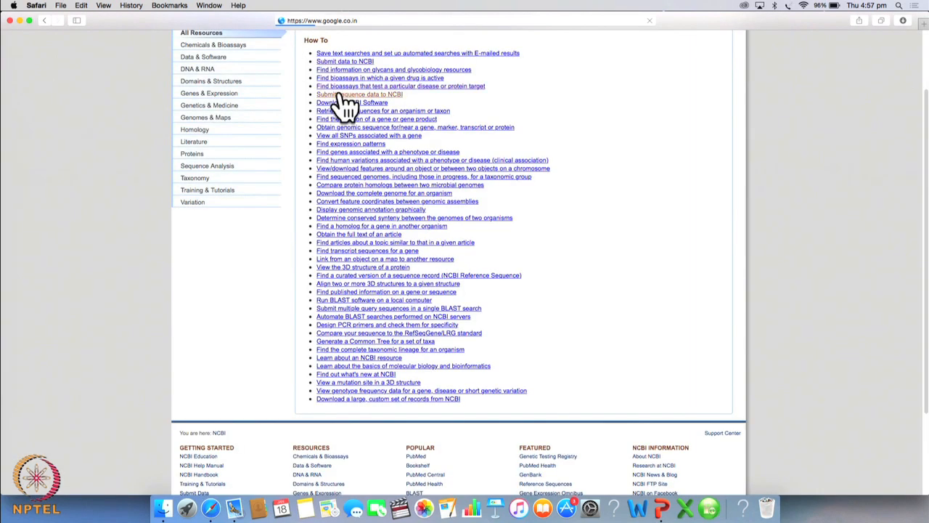
mouse_move(341, 123)
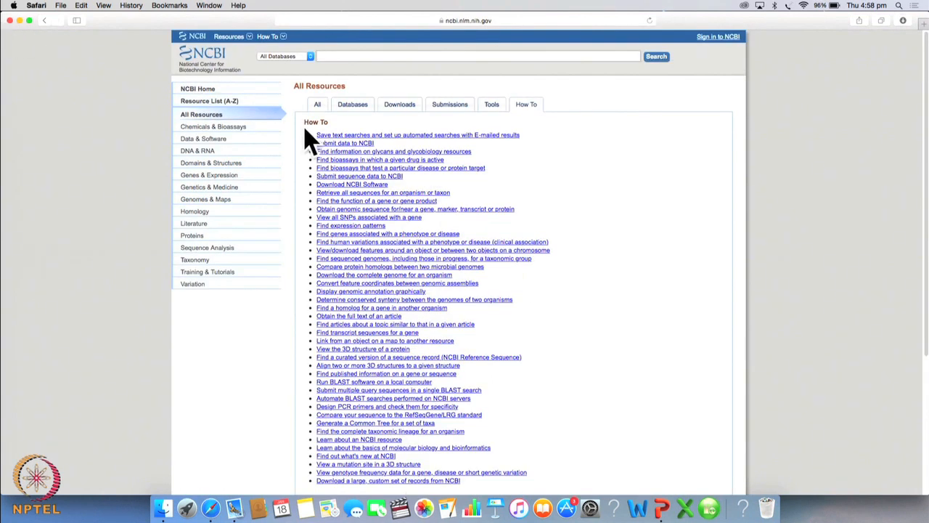
mouse_move(276, 116)
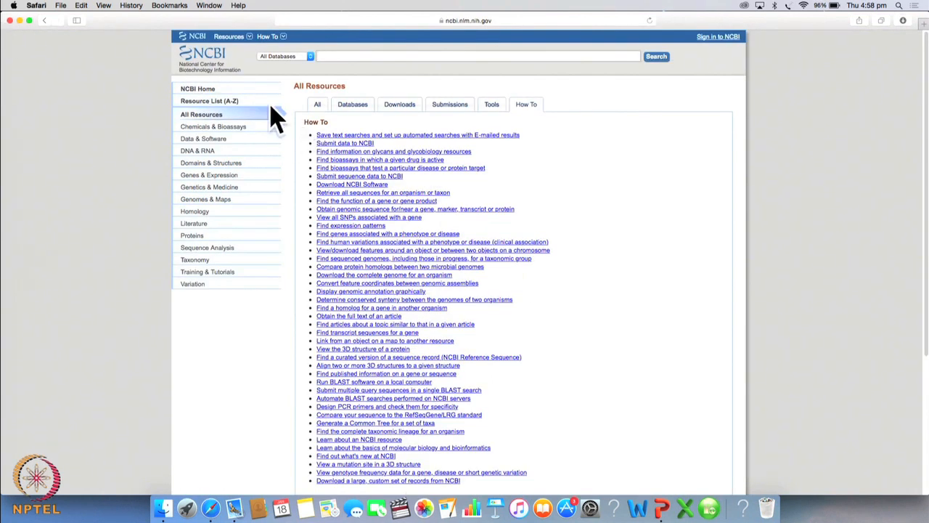
mouse_move(262, 119)
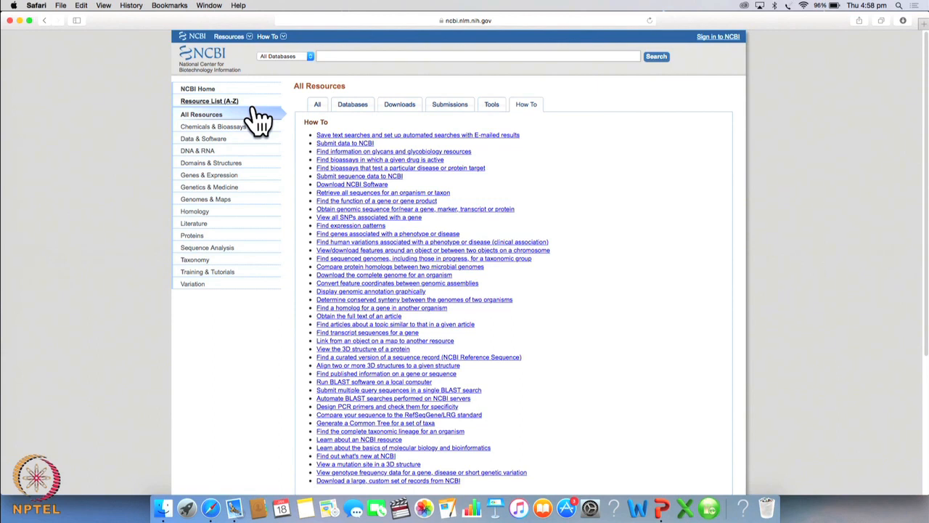
mouse_move(264, 128)
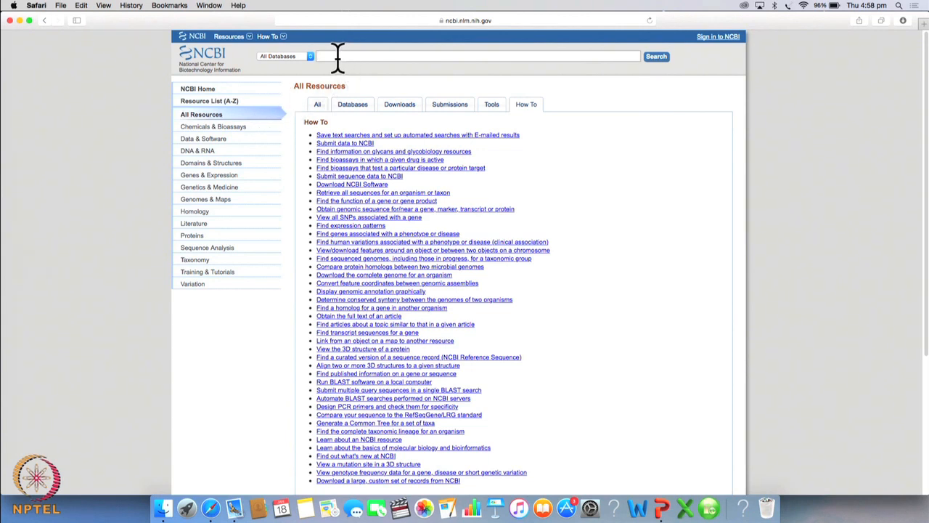
Step: Search the Gene database for ID 3040 to reach the human HBA2 record
text(3)
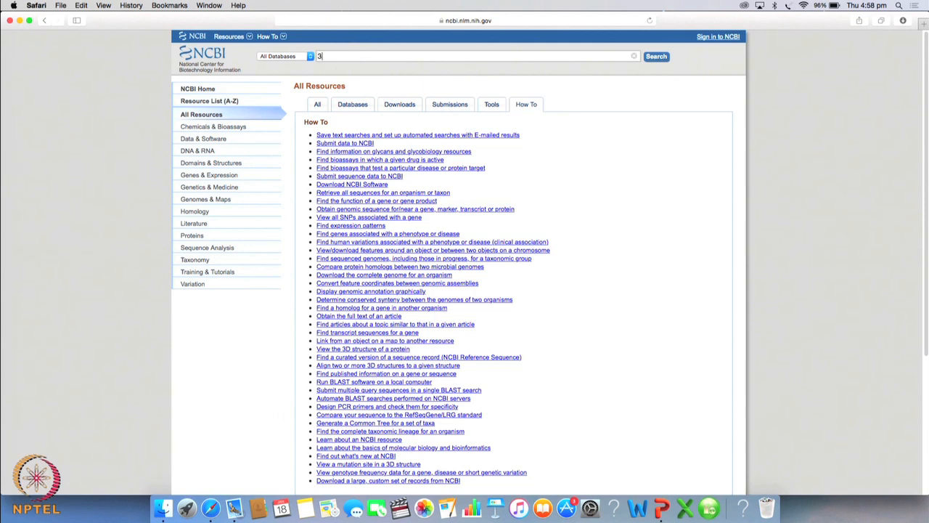
text(040)
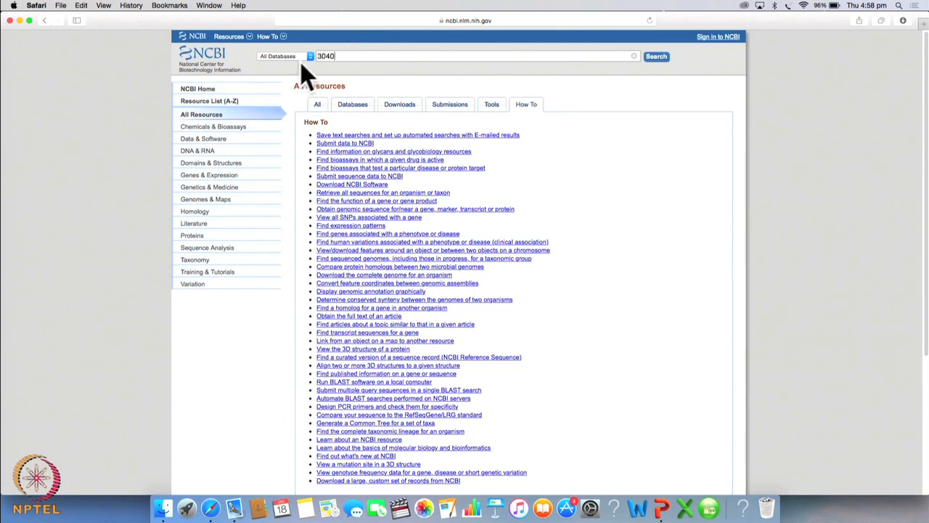
click(283, 55)
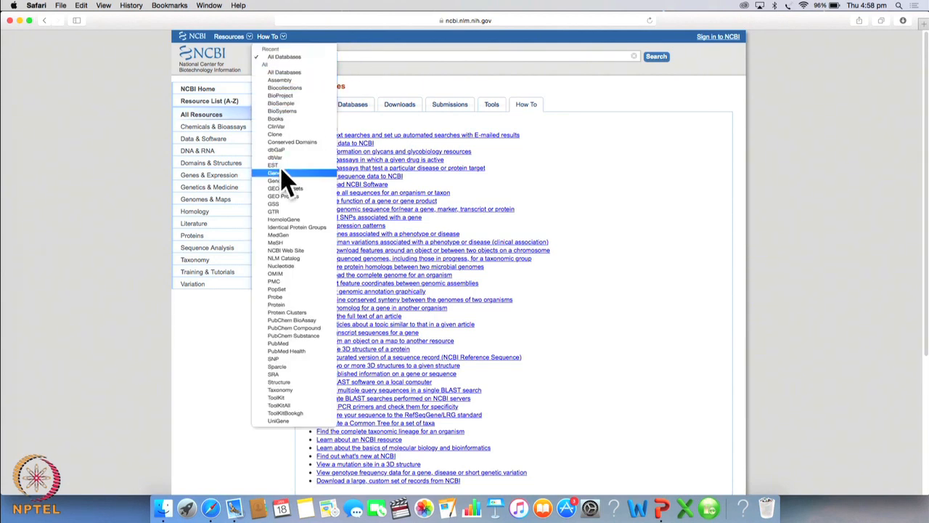
click(275, 173)
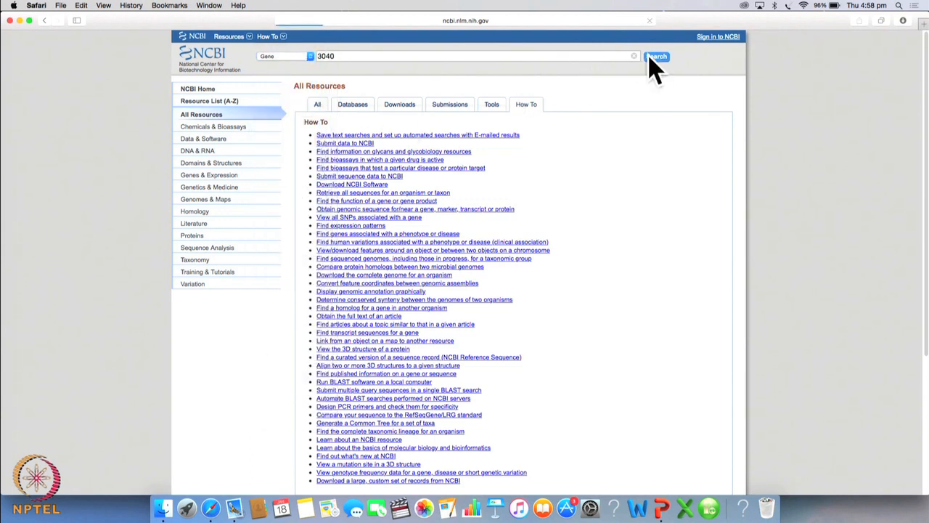
mouse_move(668, 76)
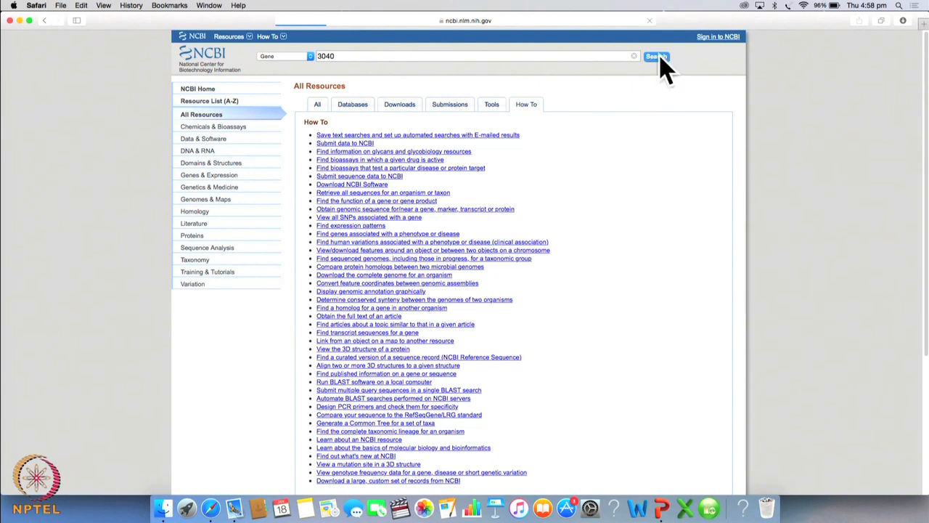
click(656, 57)
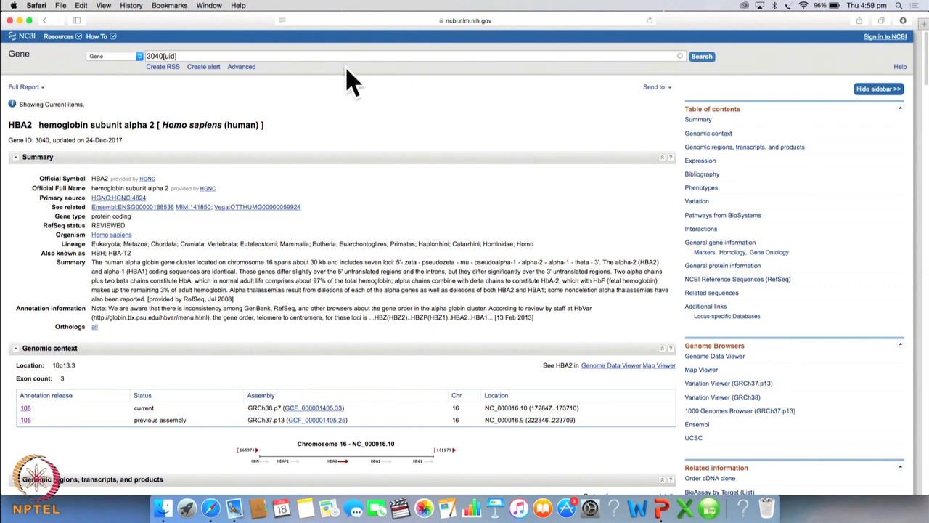
mouse_move(345, 80)
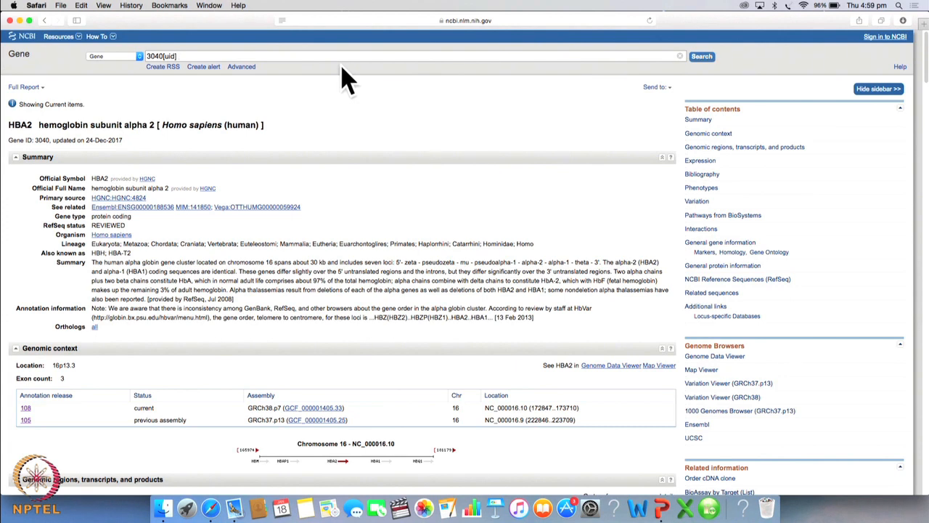
mouse_move(138, 145)
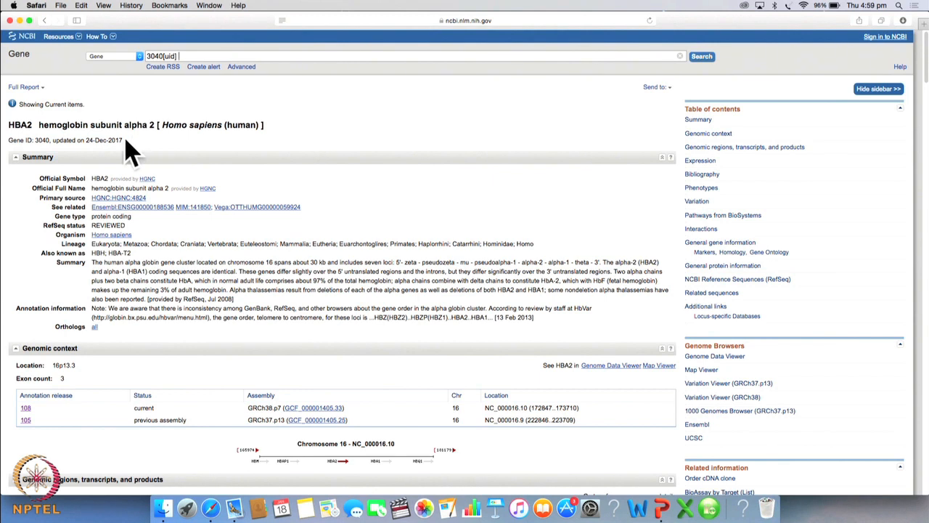
mouse_move(108, 166)
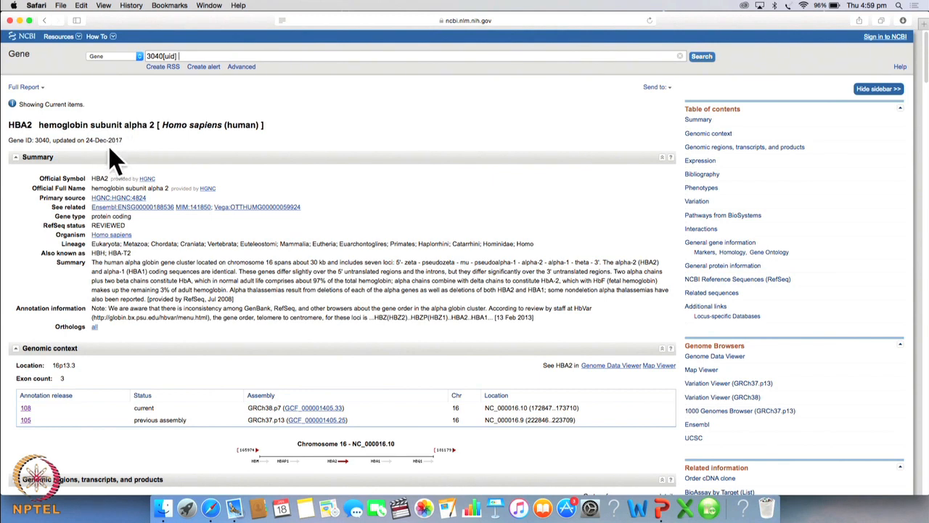
mouse_move(101, 196)
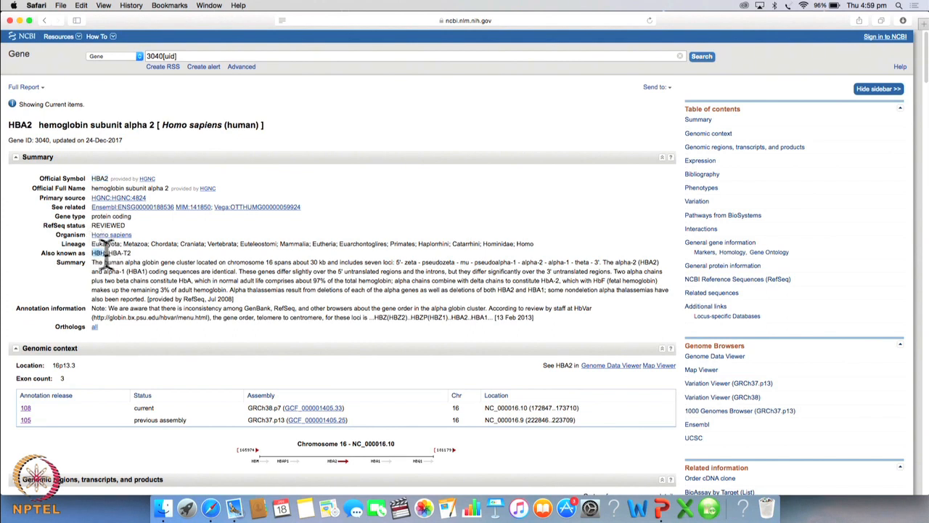
double_click(110, 252)
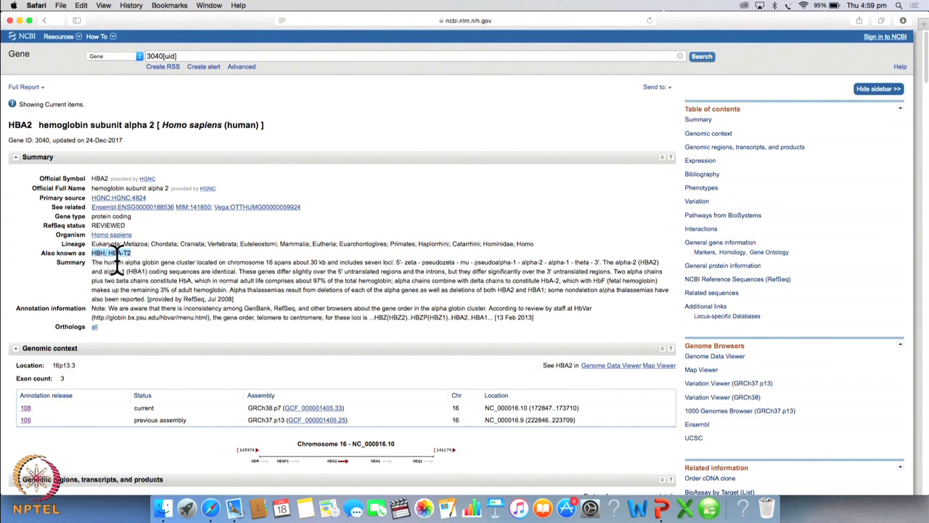
mouse_move(131, 261)
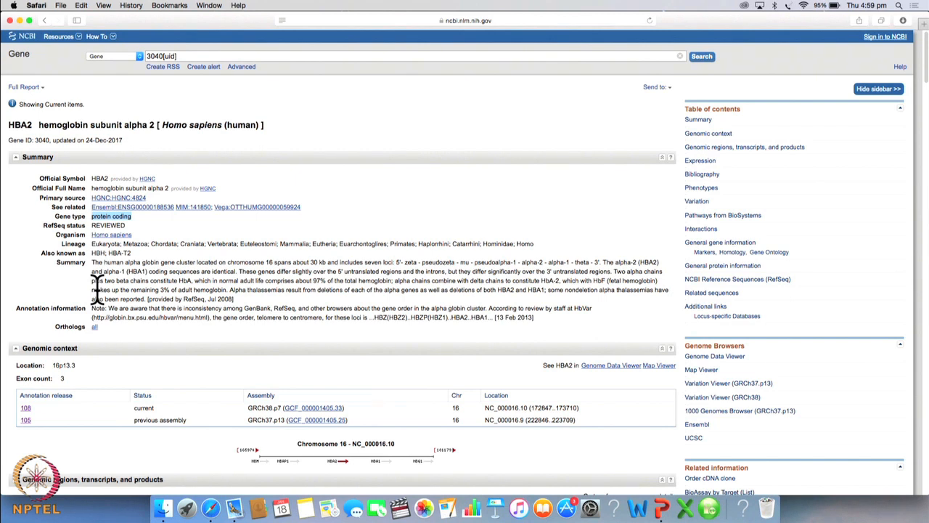
mouse_move(107, 278)
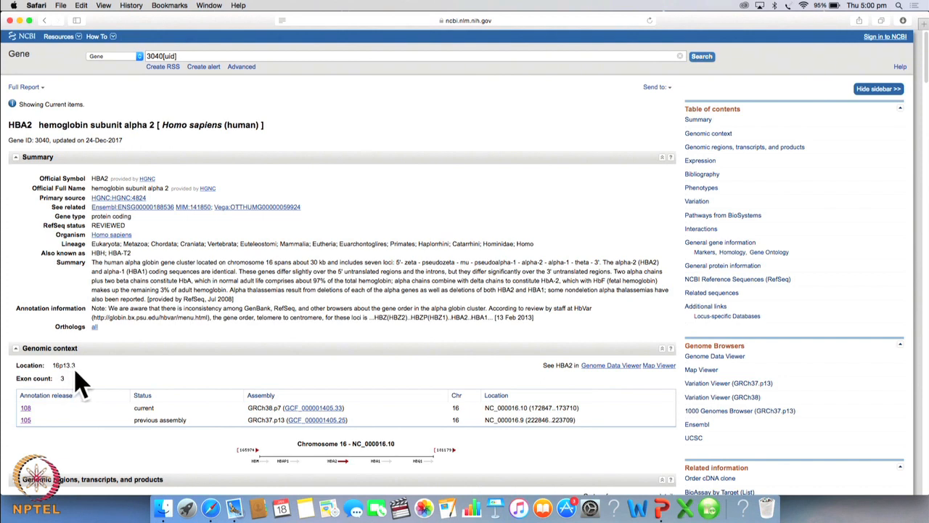
mouse_move(922, 297)
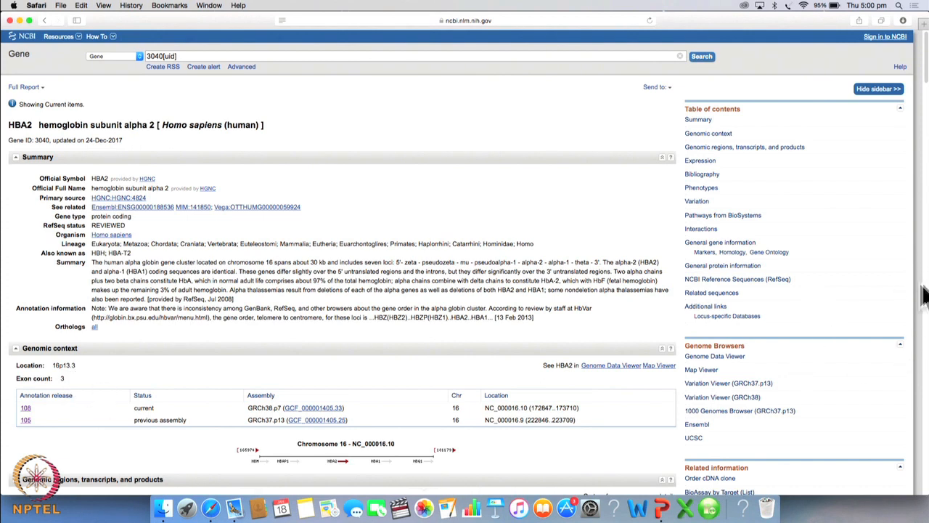
scroll(down, 3)
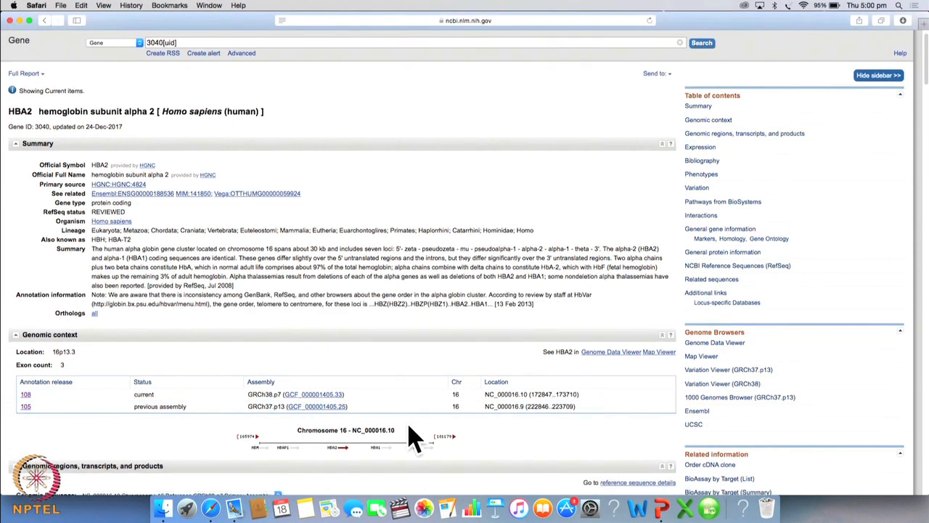
scroll(down, 3)
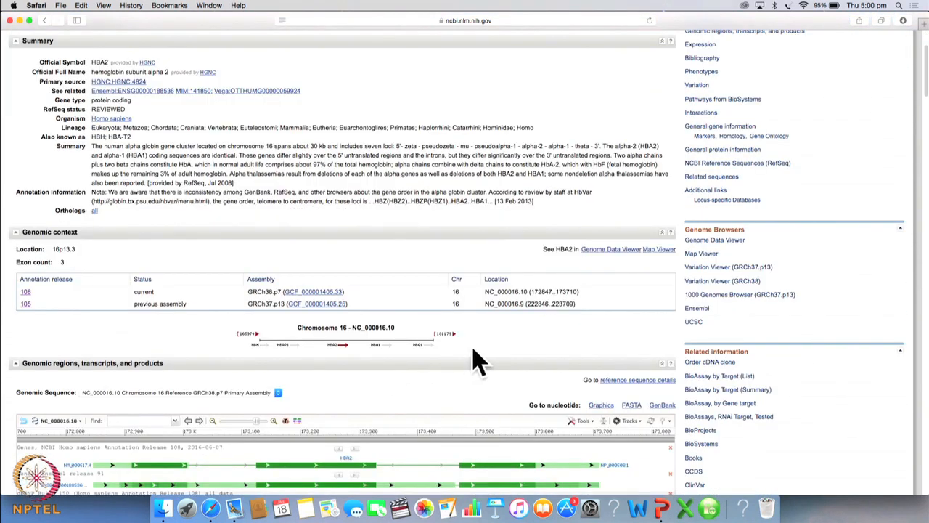
mouse_move(325, 360)
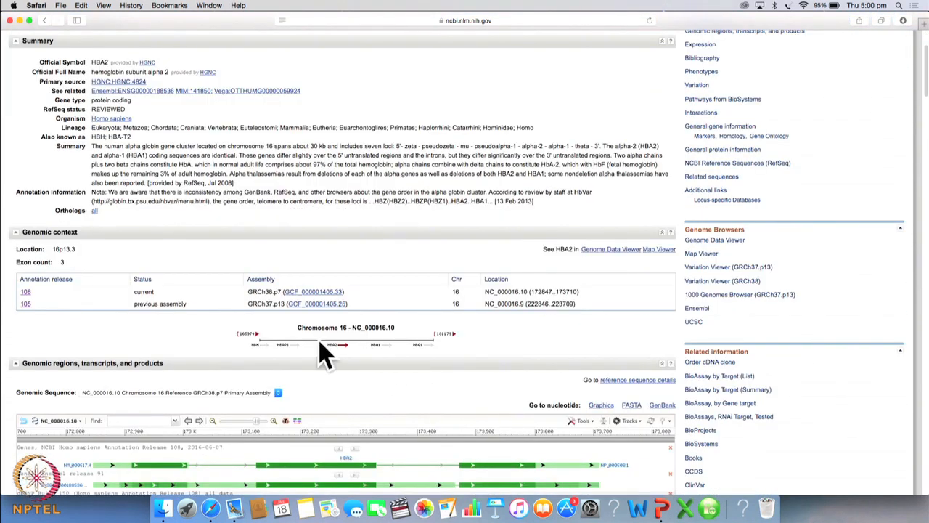
mouse_move(341, 363)
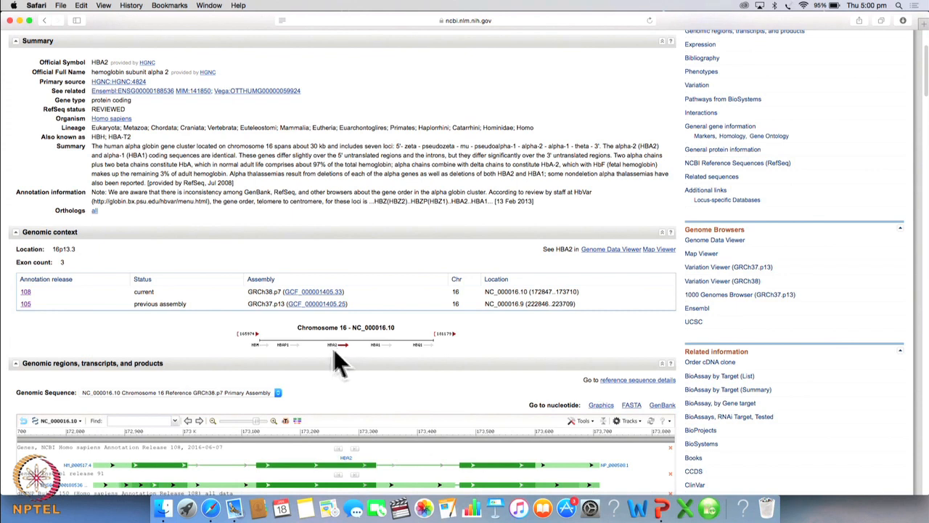
mouse_move(351, 365)
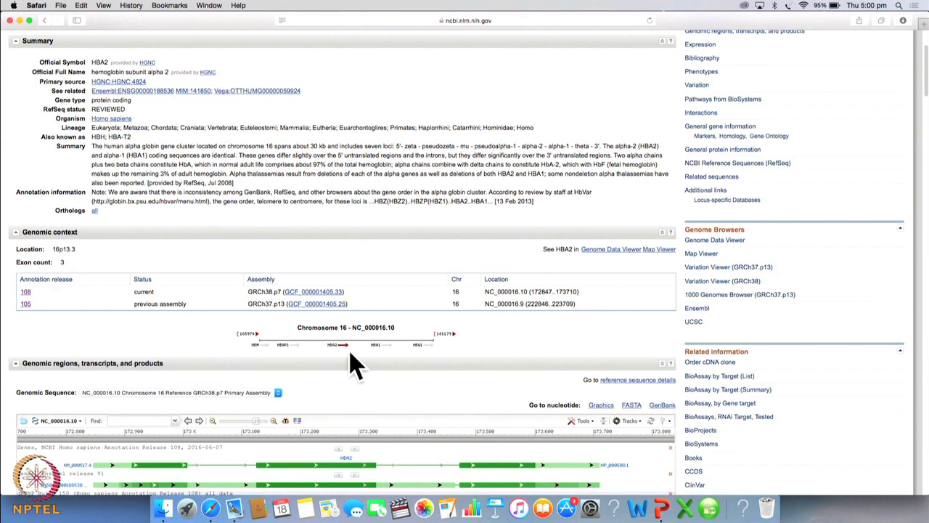
scroll(down, 3)
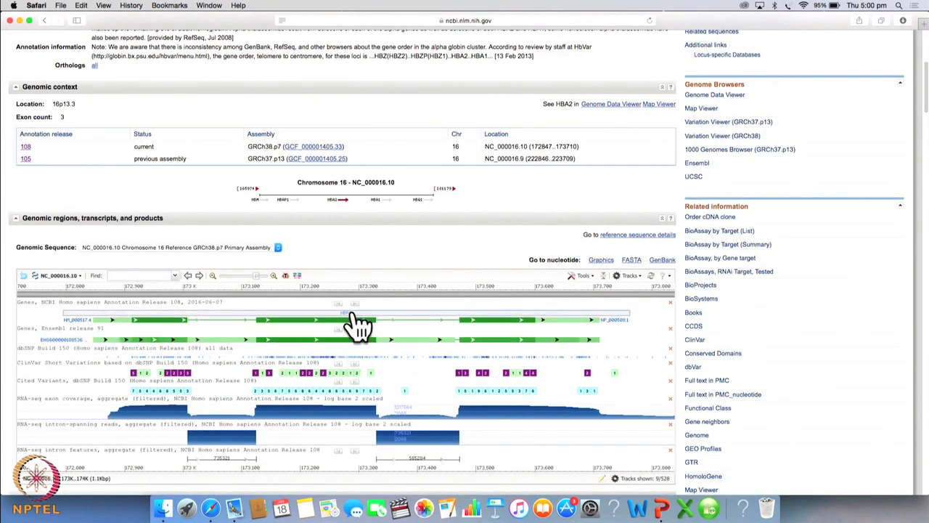
click(346, 320)
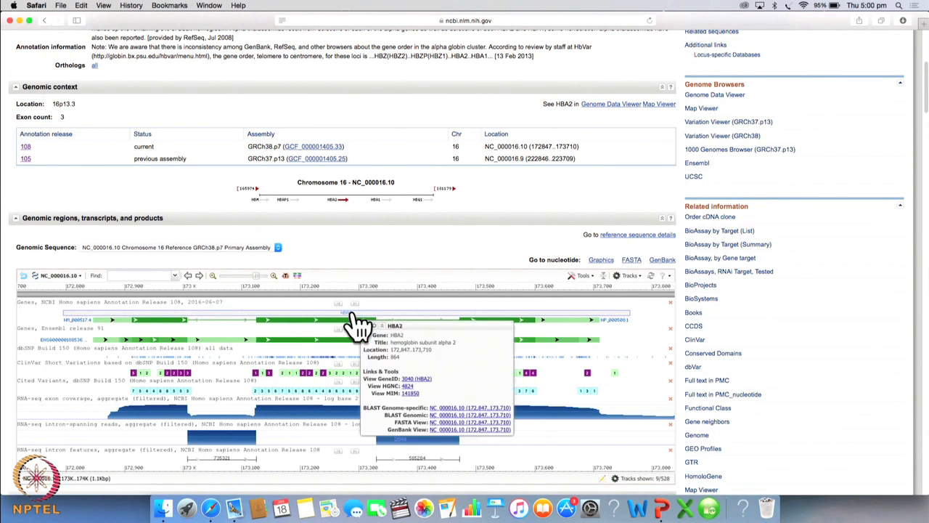
mouse_move(384, 352)
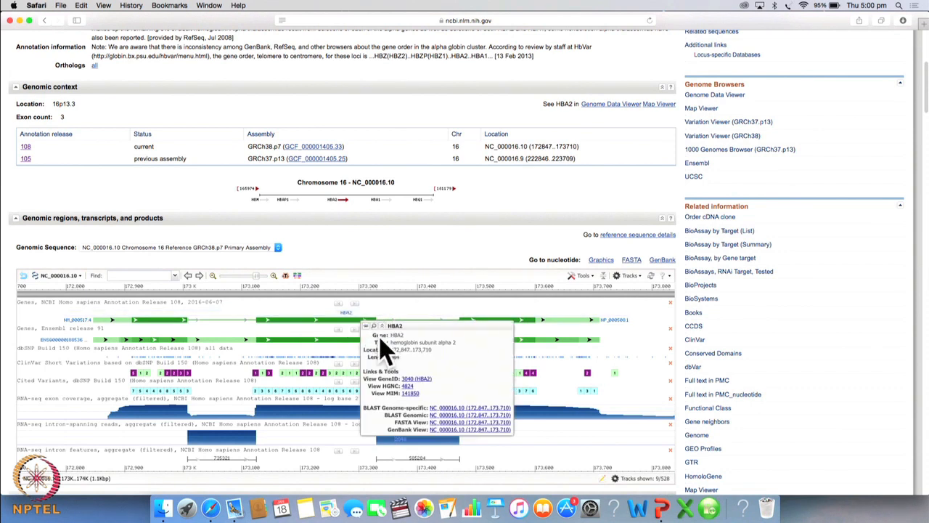
mouse_move(406, 374)
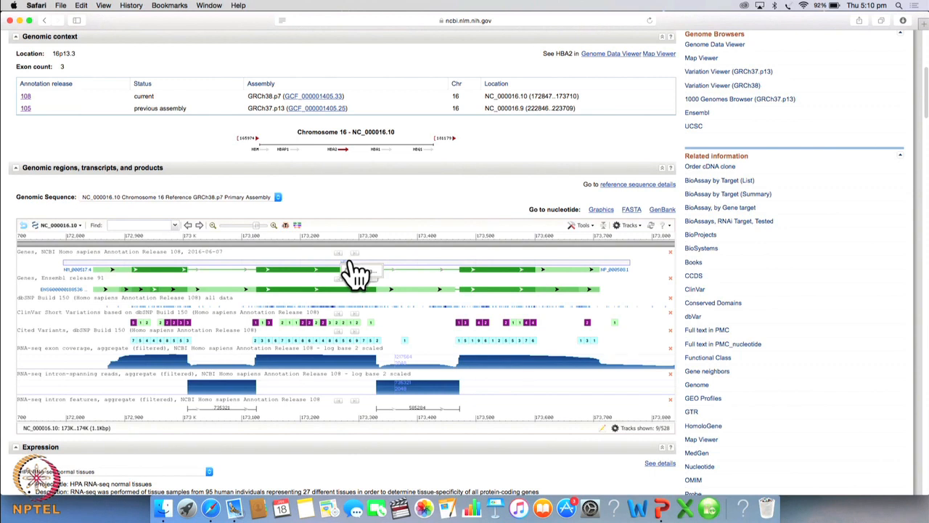
click(356, 273)
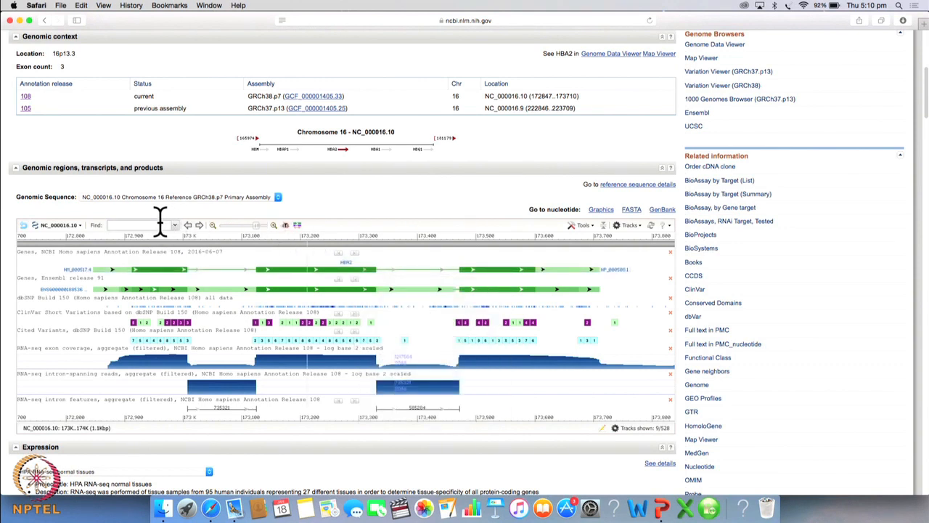
Step: Zoom the genomic region viewer in on HBA2 to see its ClinVar variant markers
text(17)
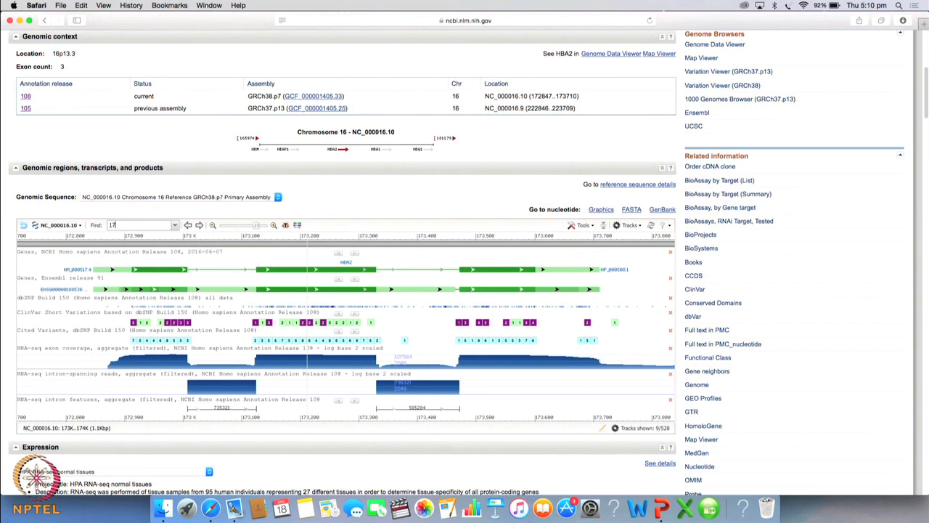
text(32)
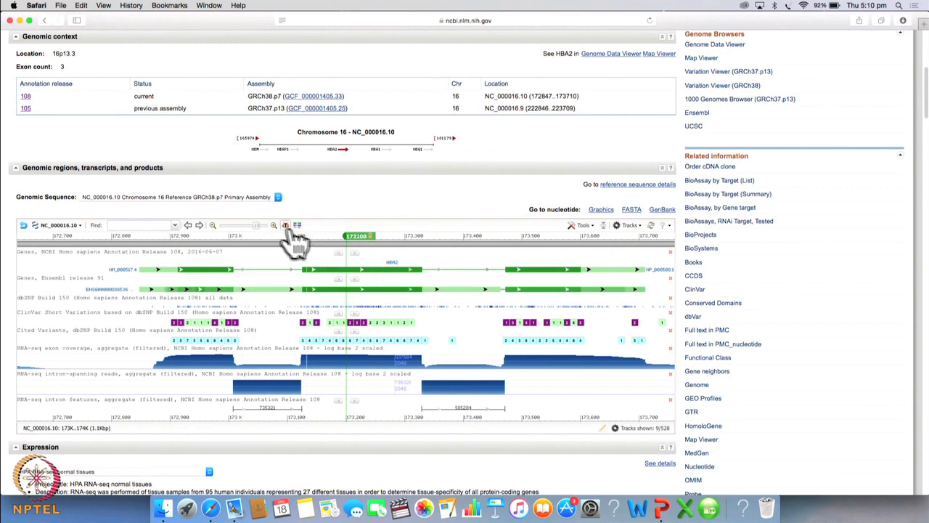
click(284, 225)
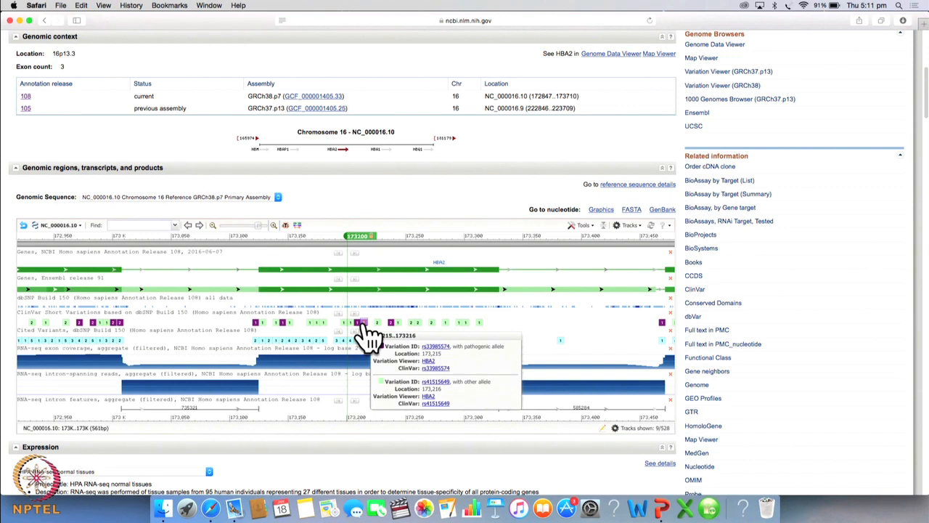
mouse_move(370, 337)
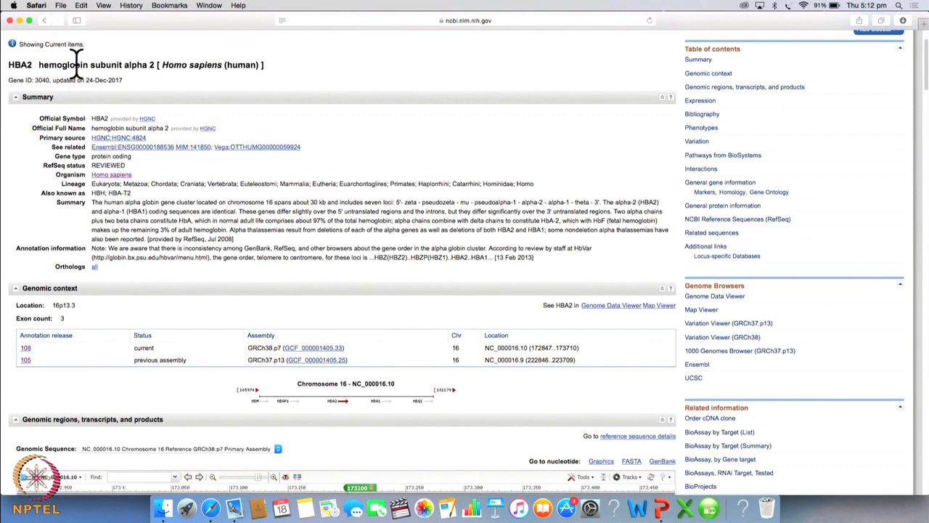
mouse_move(142, 191)
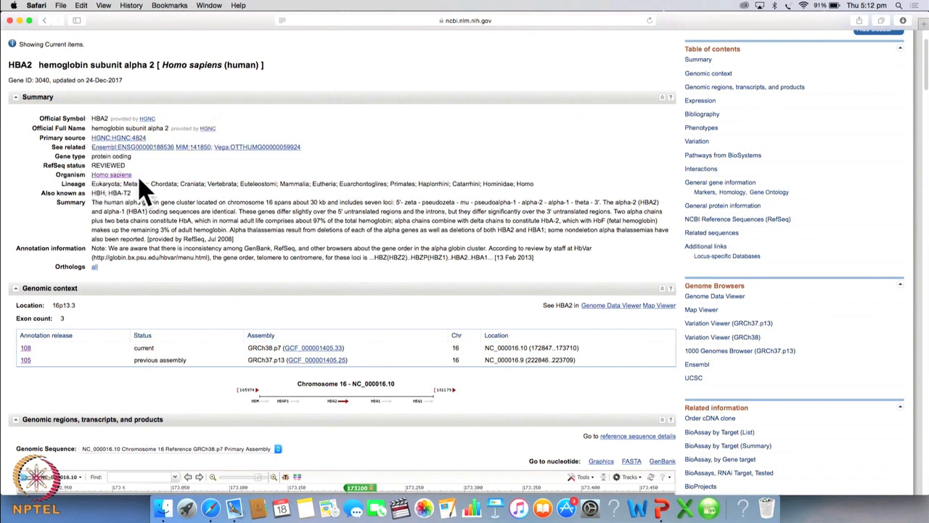
mouse_move(58, 65)
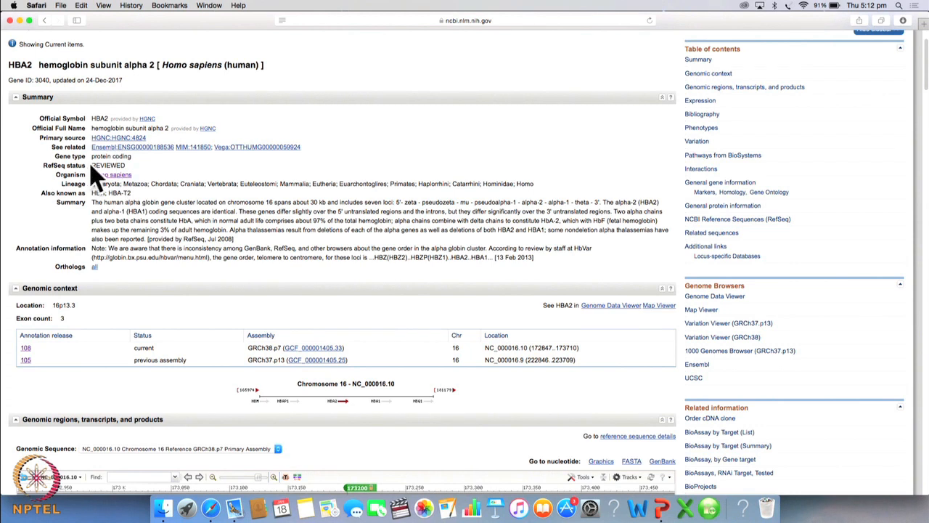
mouse_move(99, 201)
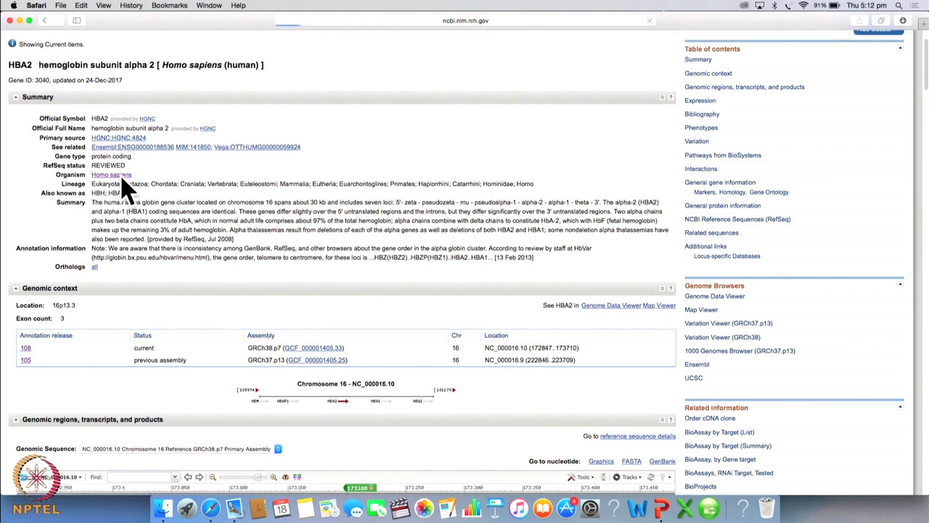
Step: Follow the Homo sapiens organism link to its Taxonomy Browser page
click(111, 174)
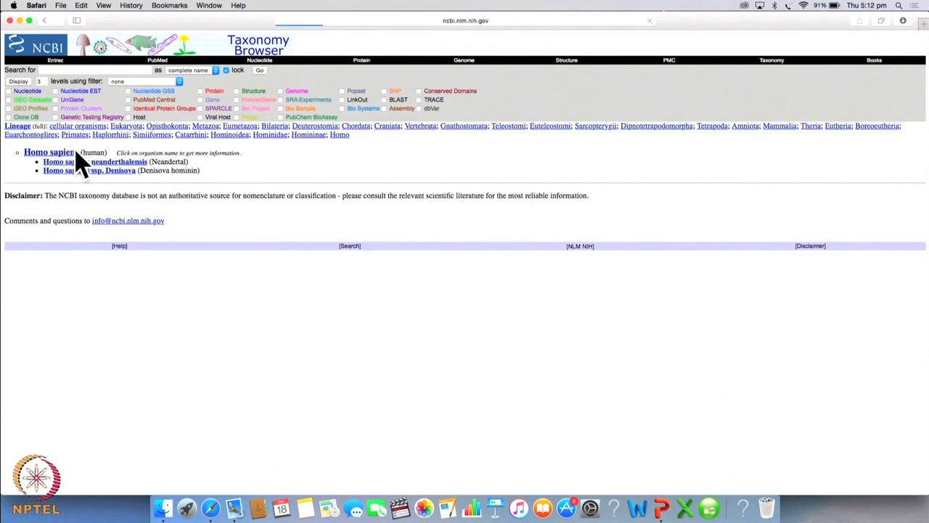
Step: Open the full Homo sapiens taxonomy record with taxonomy ID 9606
click(49, 153)
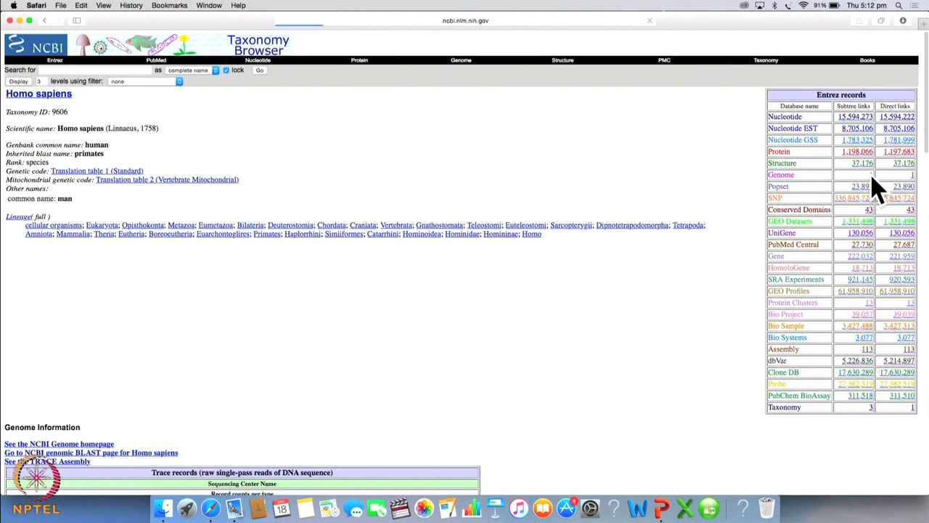
mouse_move(433, 119)
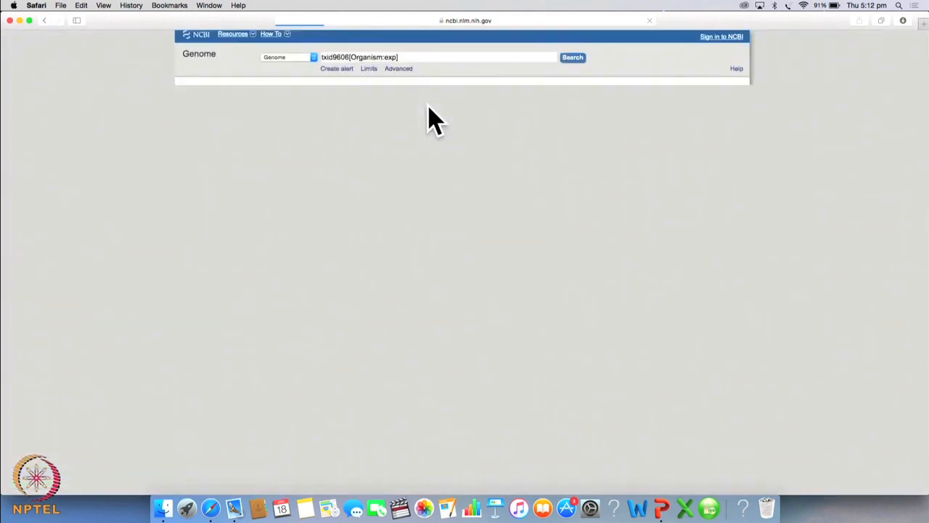
Step: Open the Homo sapiens Genome record and view its per-chromosome table
click(572, 58)
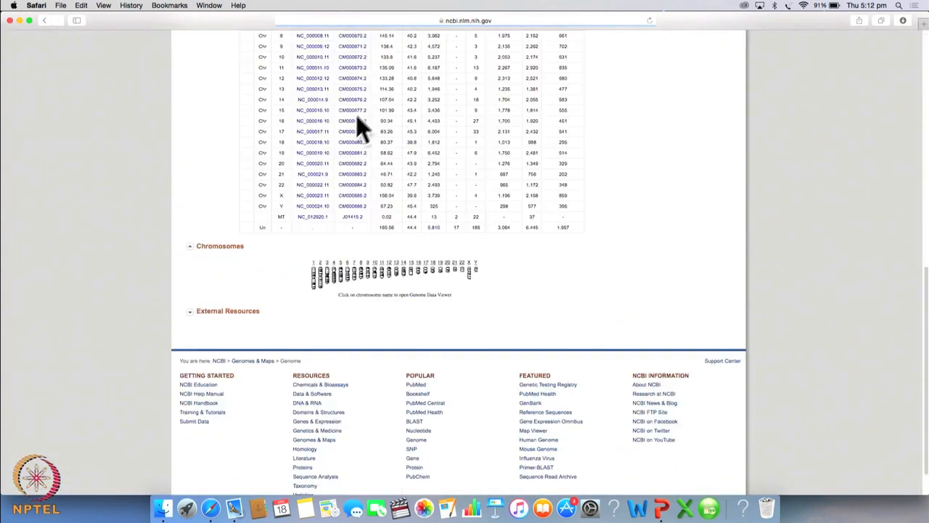
scroll(up, 3)
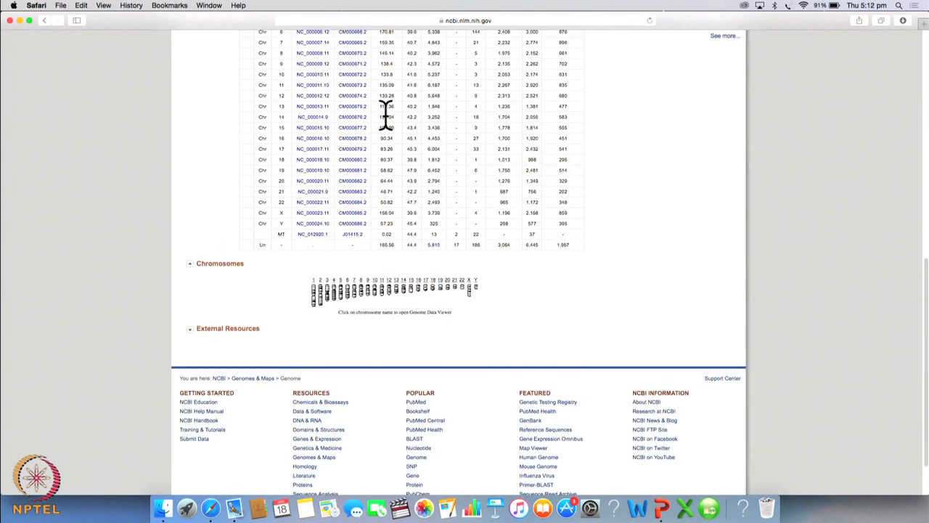
mouse_move(287, 145)
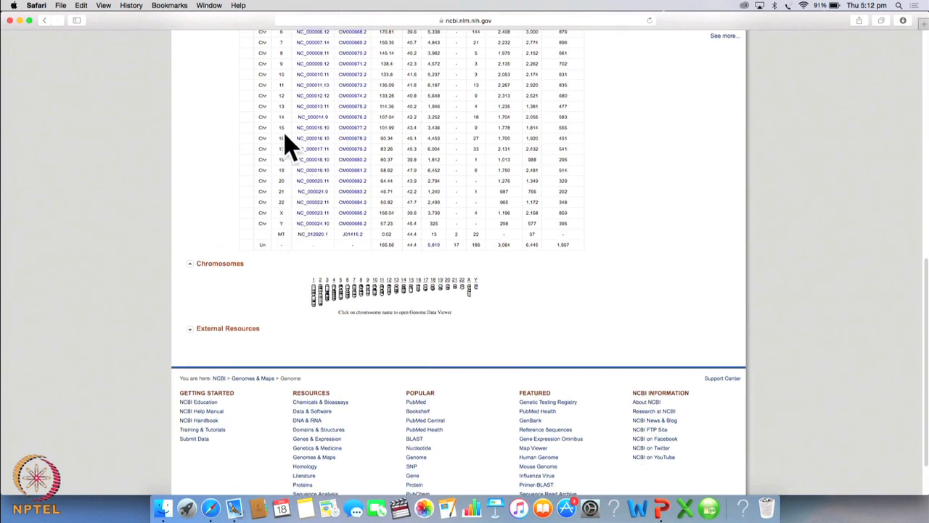
mouse_move(366, 154)
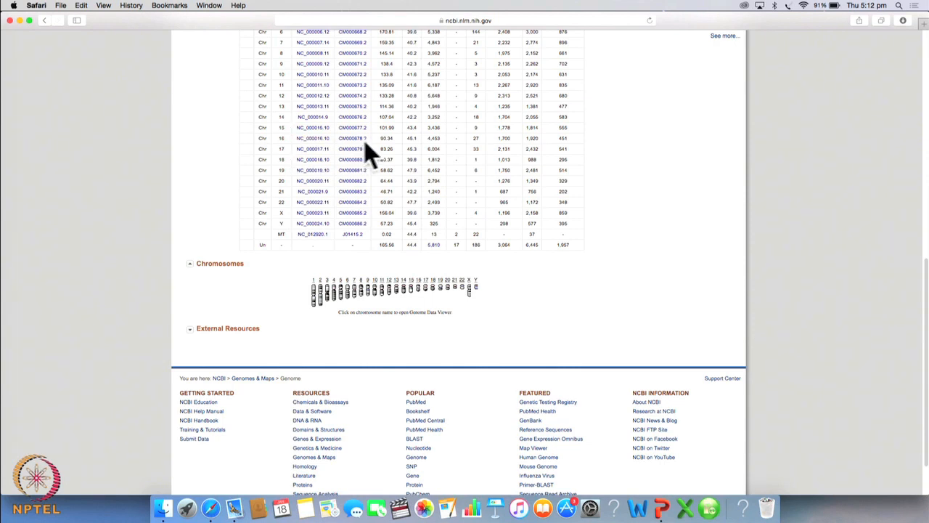
mouse_move(399, 152)
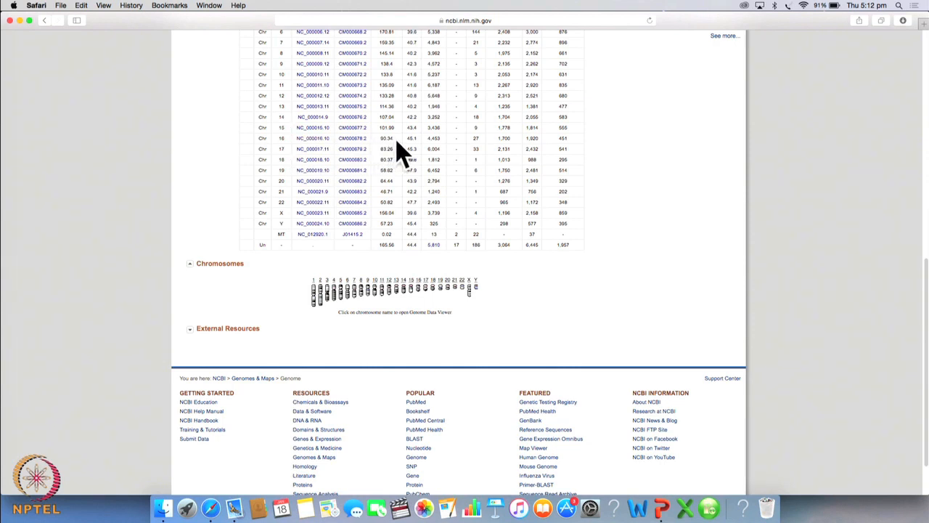
mouse_move(392, 153)
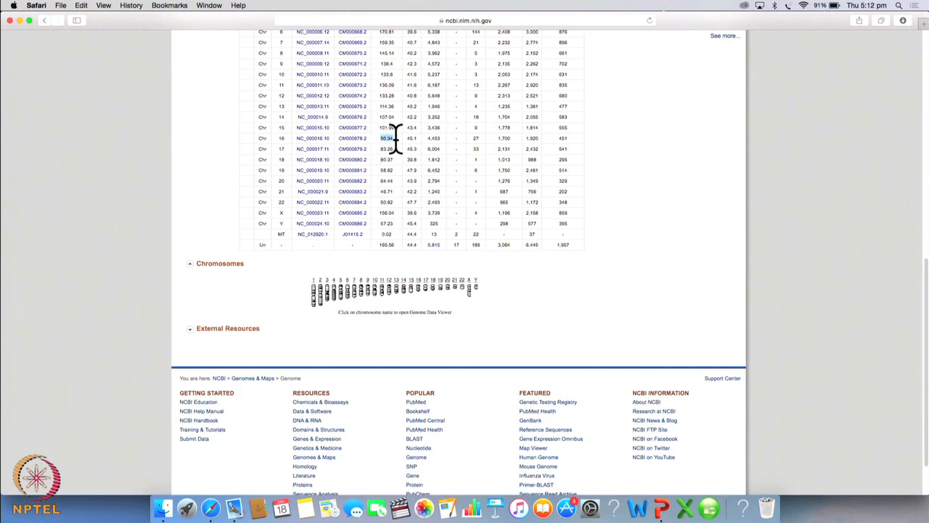
mouse_move(529, 152)
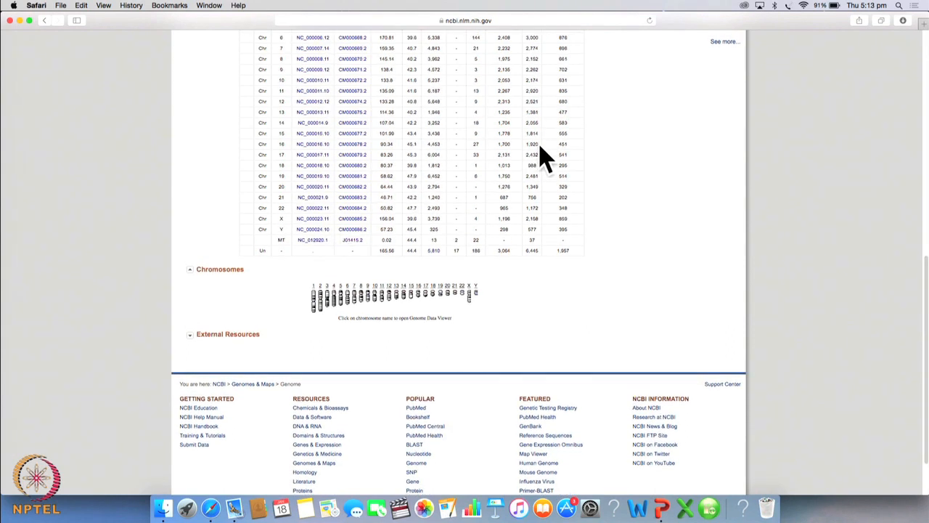
scroll(up, 3)
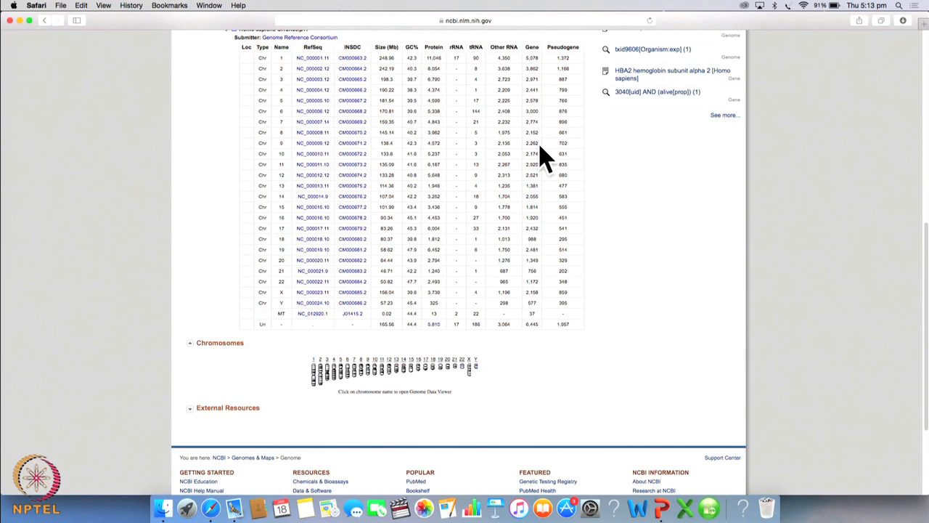
mouse_move(589, 506)
text(3040)
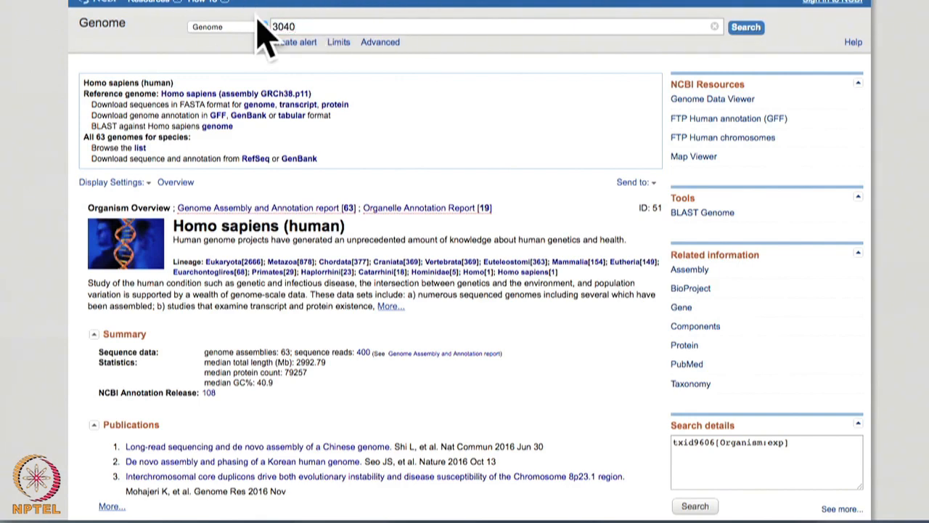
Step: Reopen the HBA2 Gene record and bring its genomic regions section into view
click(220, 26)
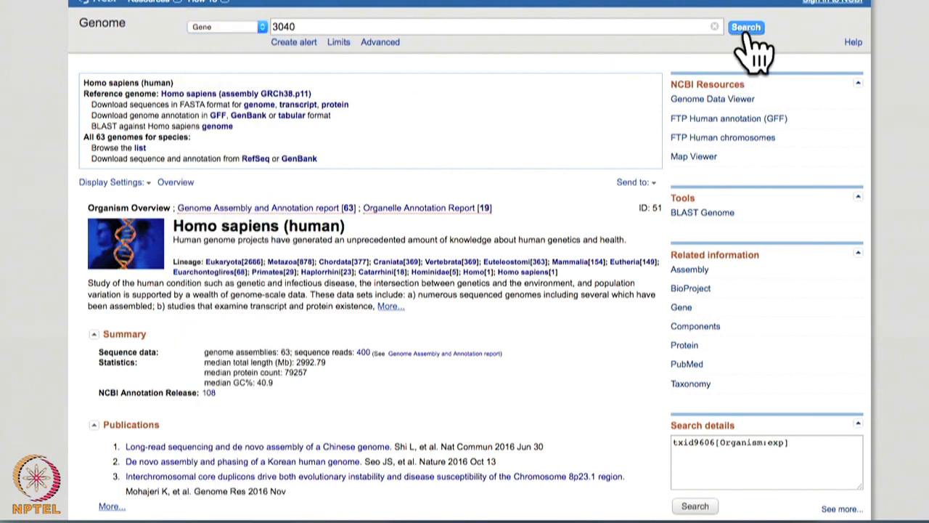
mouse_move(564, 131)
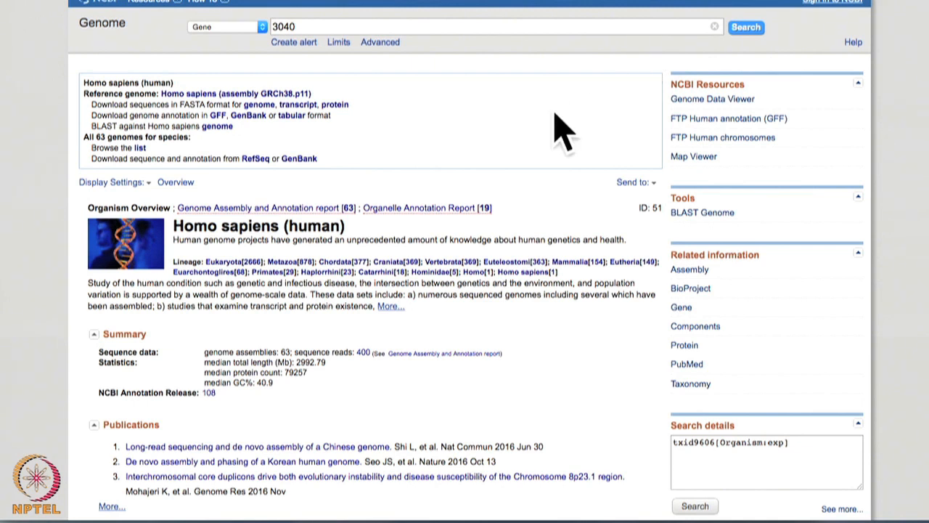
mouse_move(787, 37)
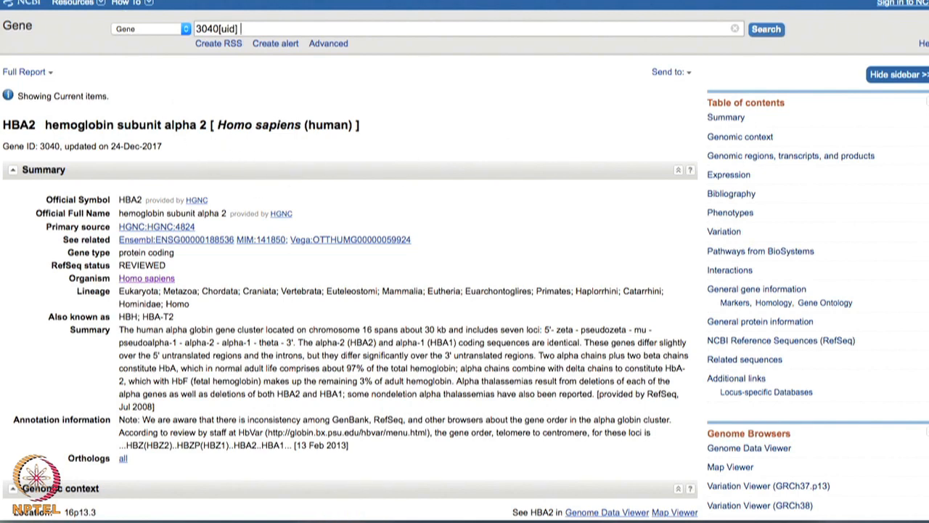
scroll(down, 3)
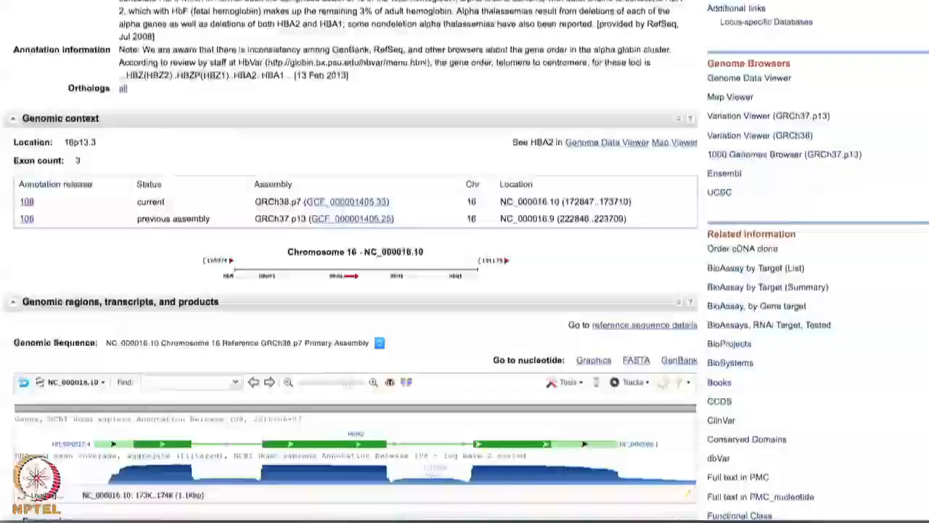
scroll(down, 3)
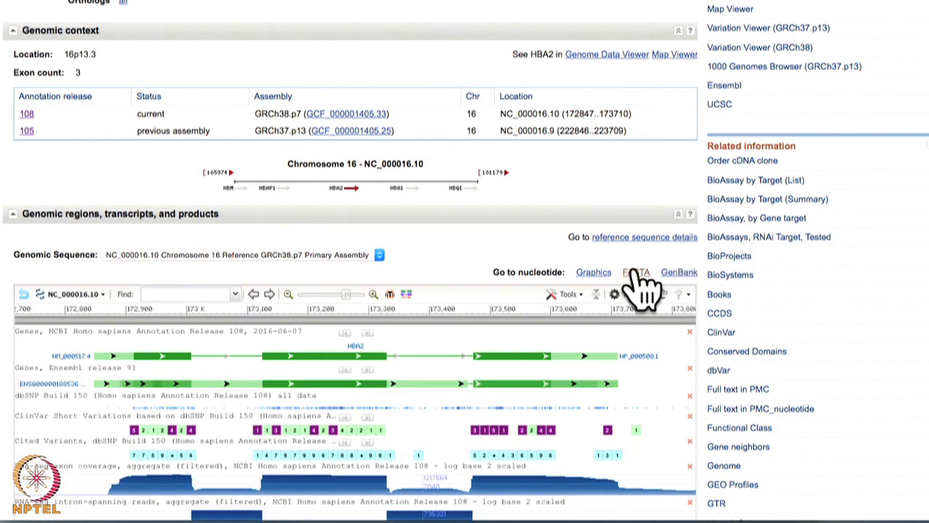
mouse_move(638, 290)
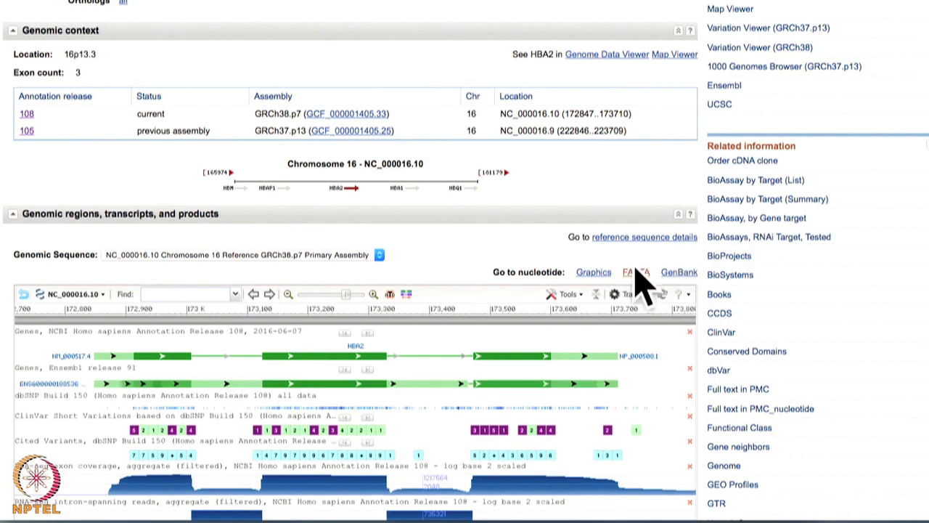
Step: Open the FASTA sequence of NC_000016.10 positions 172847–173710
click(634, 271)
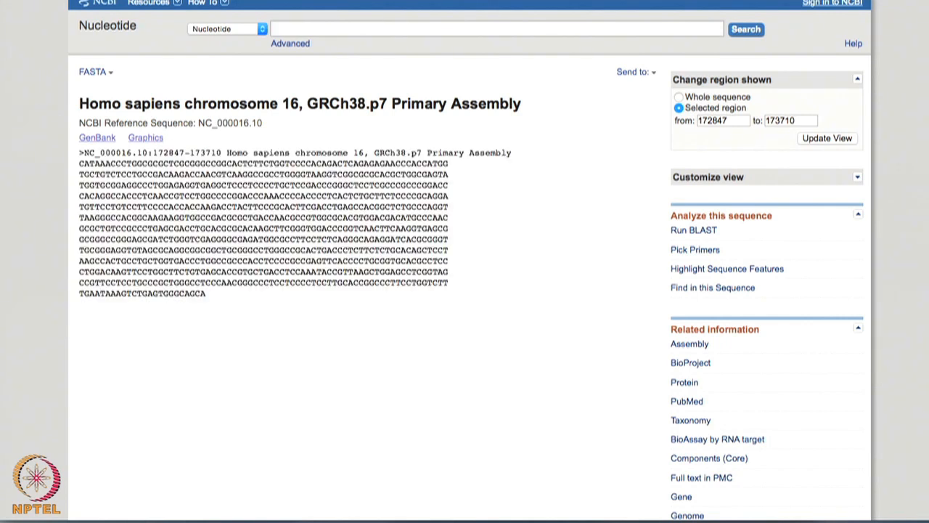
mouse_move(239, 336)
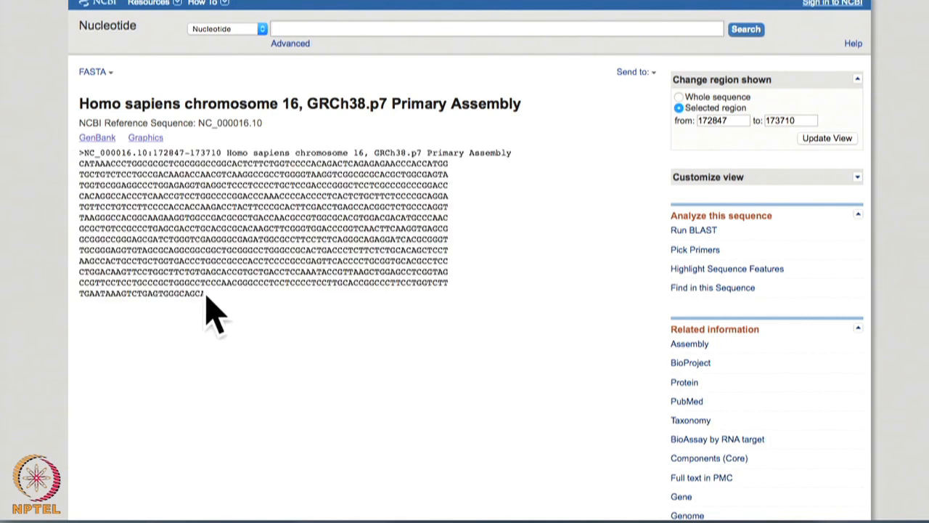
click(694, 230)
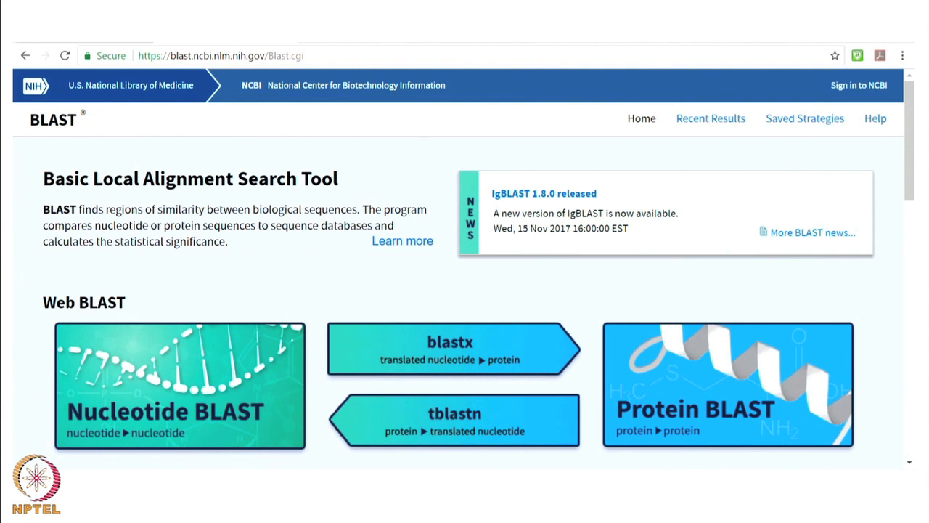
mouse_move(253, 356)
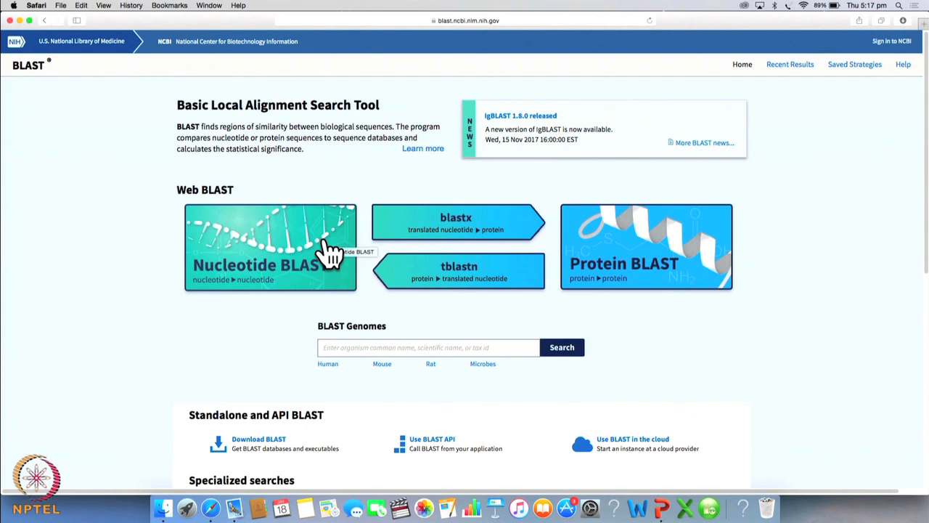
mouse_move(331, 254)
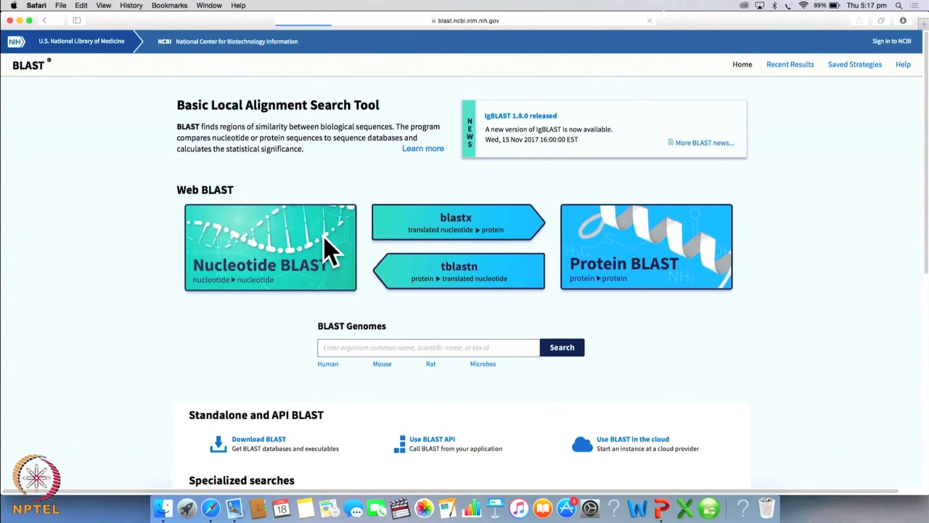
Step: Open the Standard Nucleotide BLAST (blastn) search form
click(270, 247)
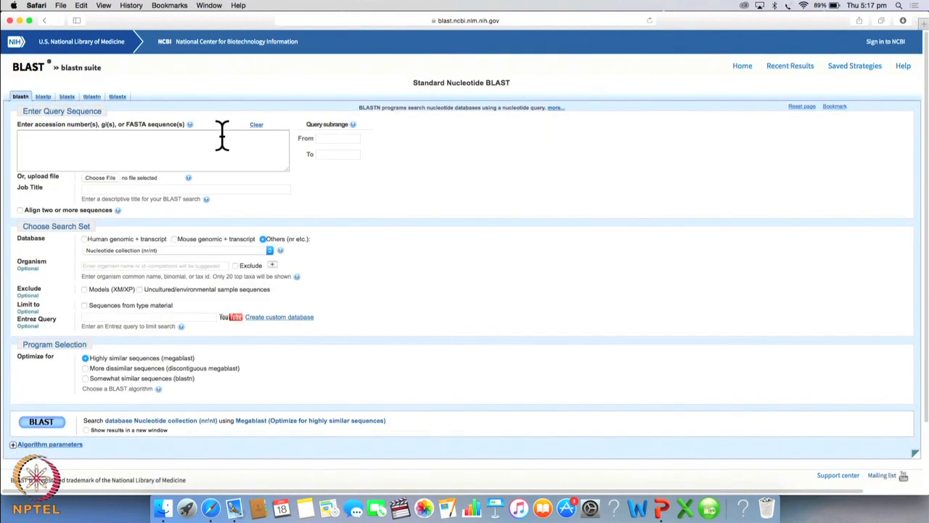
Step: Paste the copied HBA2 chromosome 16 sequence into the blastn query box
click(153, 148)
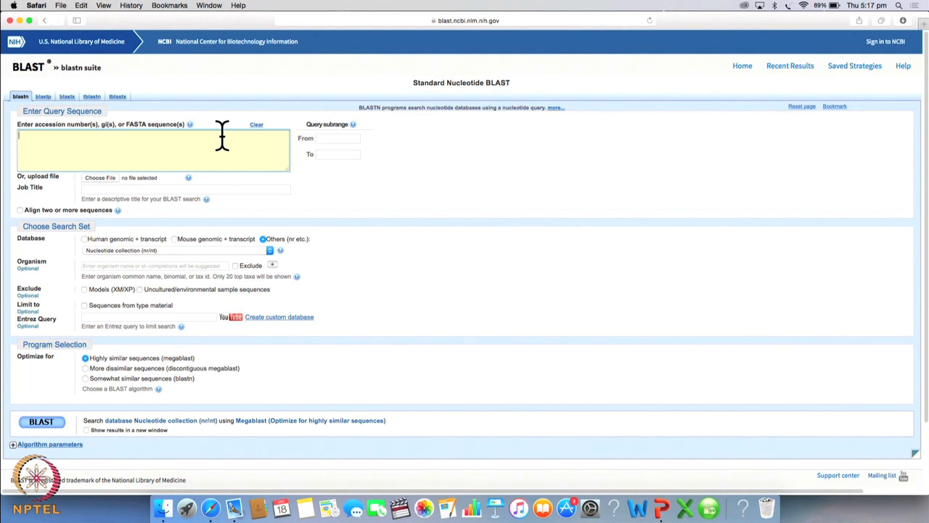
right_click(152, 148)
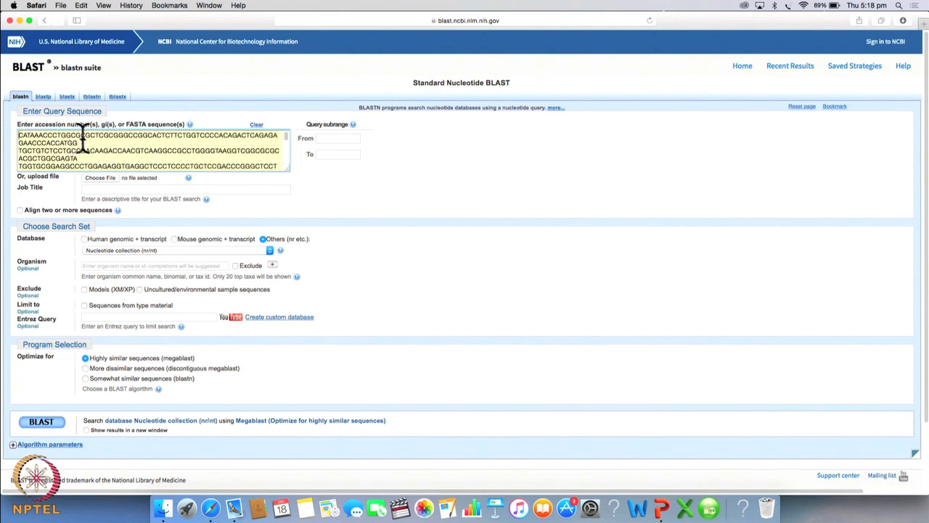
mouse_move(148, 264)
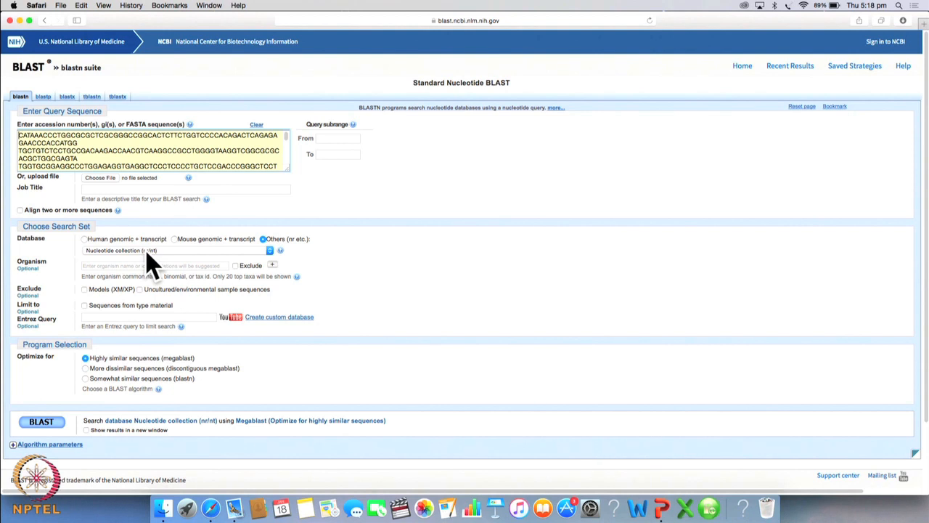
mouse_move(206, 261)
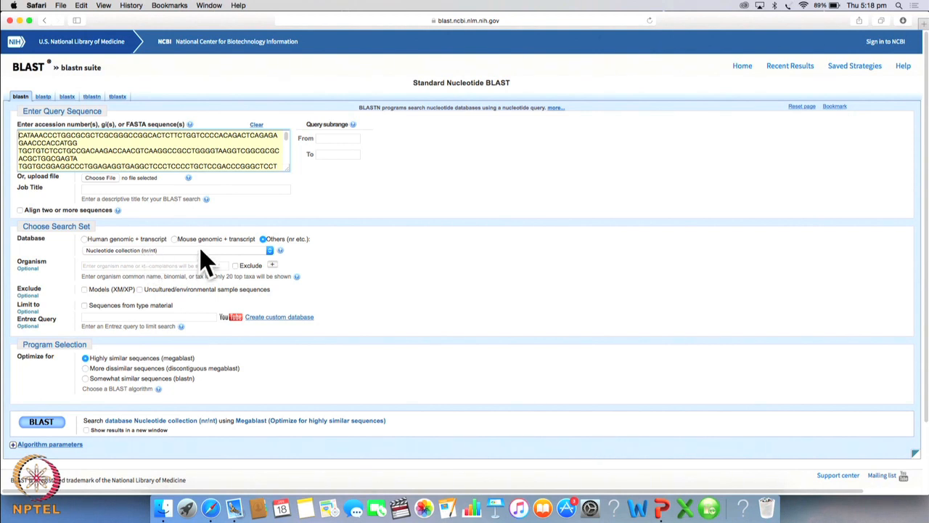
mouse_move(262, 261)
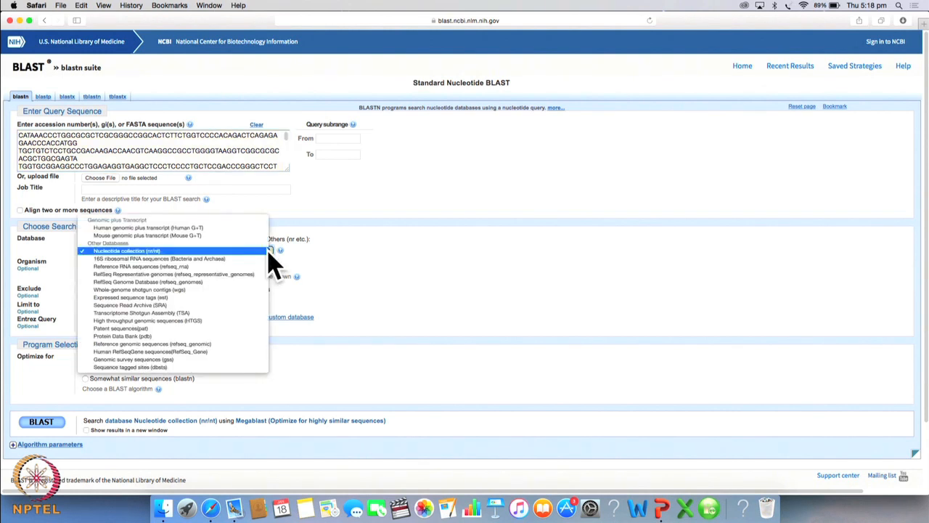
mouse_move(160, 258)
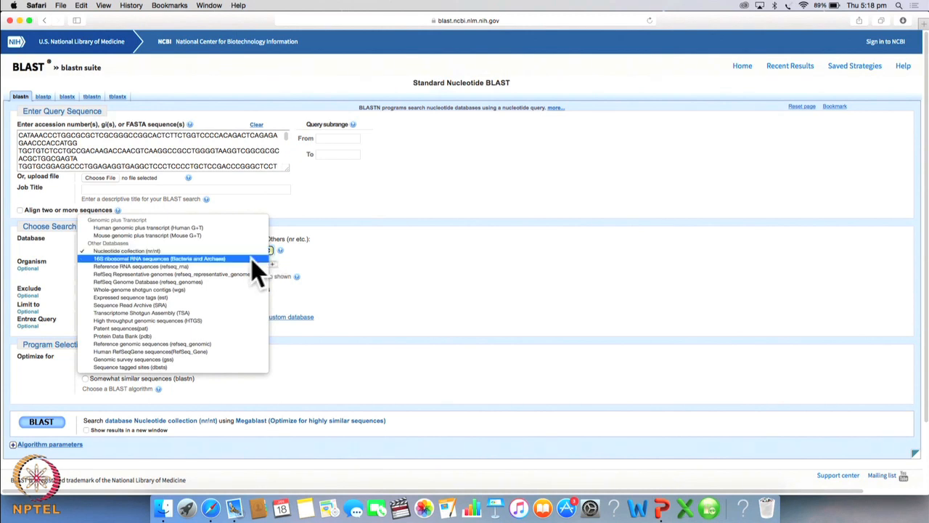
mouse_move(244, 312)
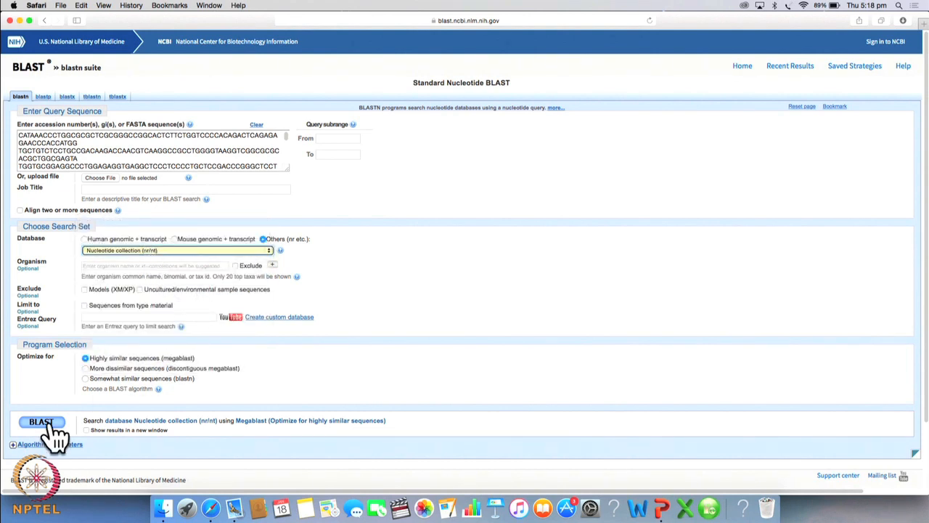
click(41, 421)
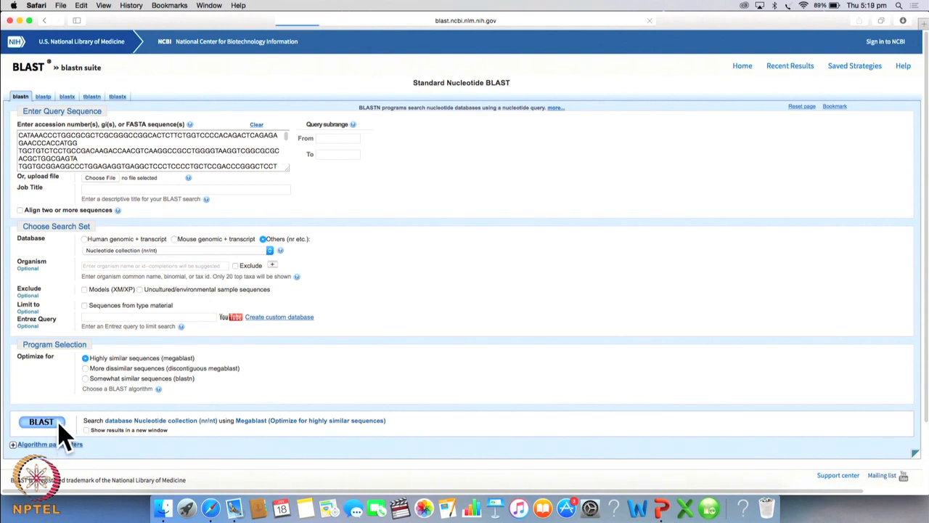
click(41, 421)
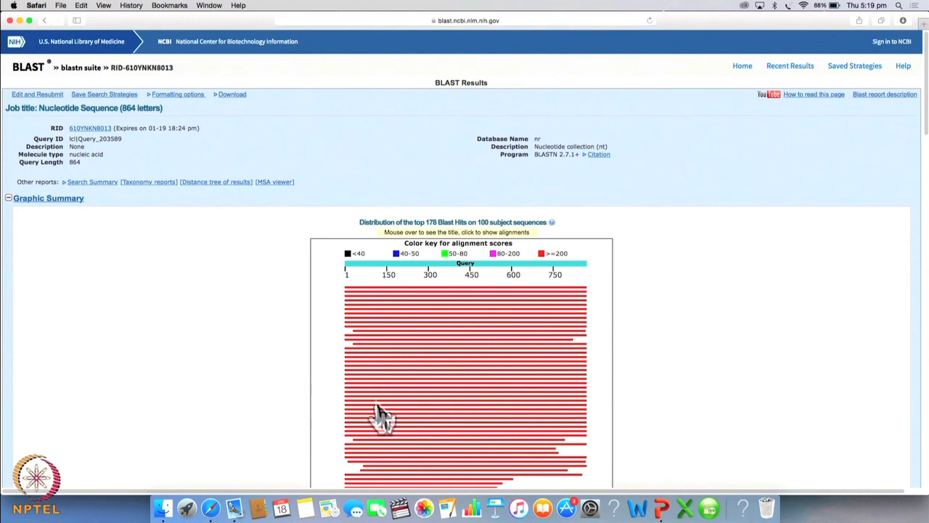
mouse_move(525, 337)
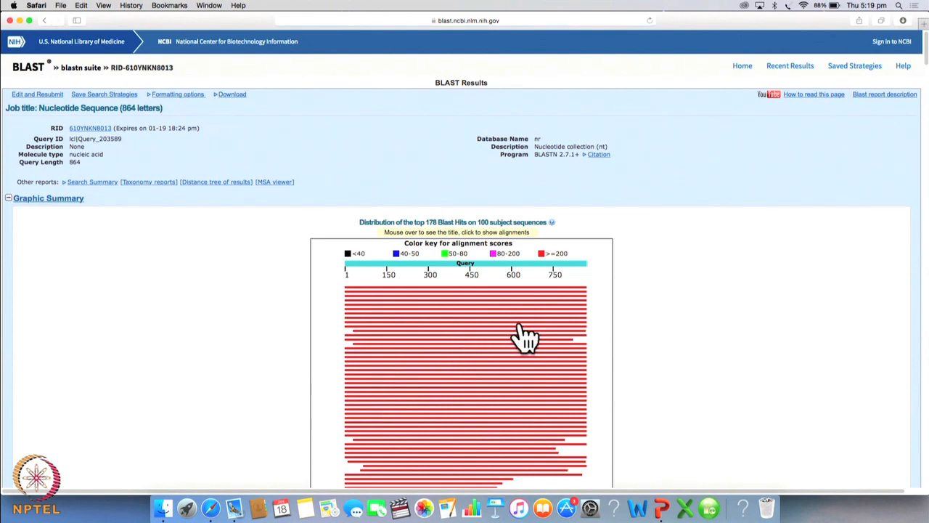
mouse_move(537, 298)
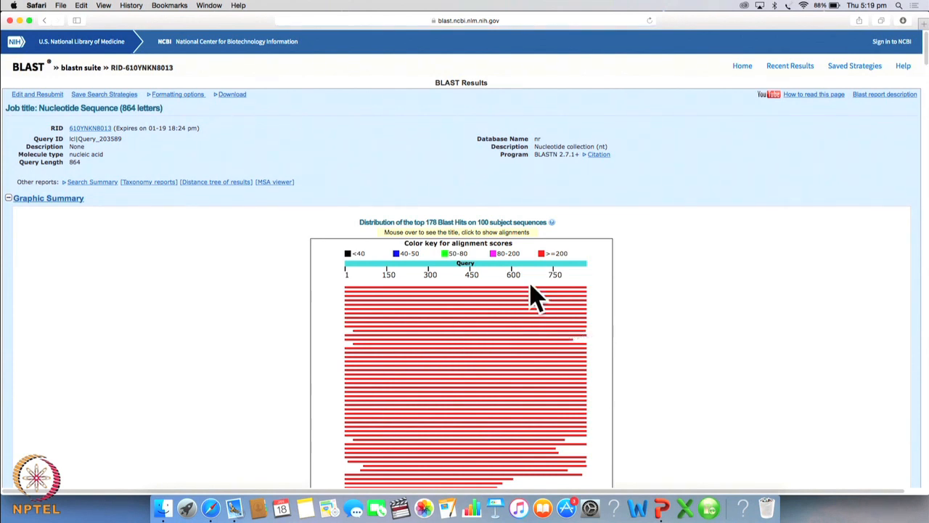
mouse_move(537, 370)
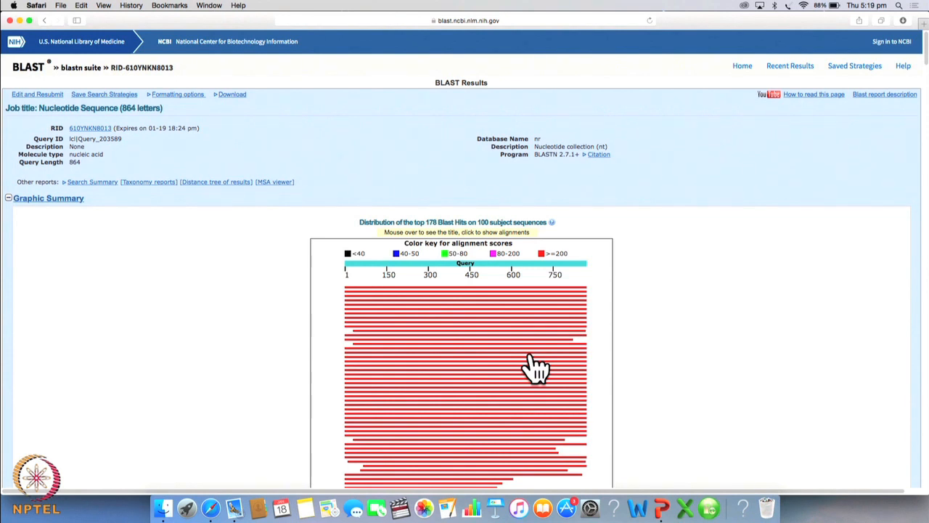
mouse_move(511, 262)
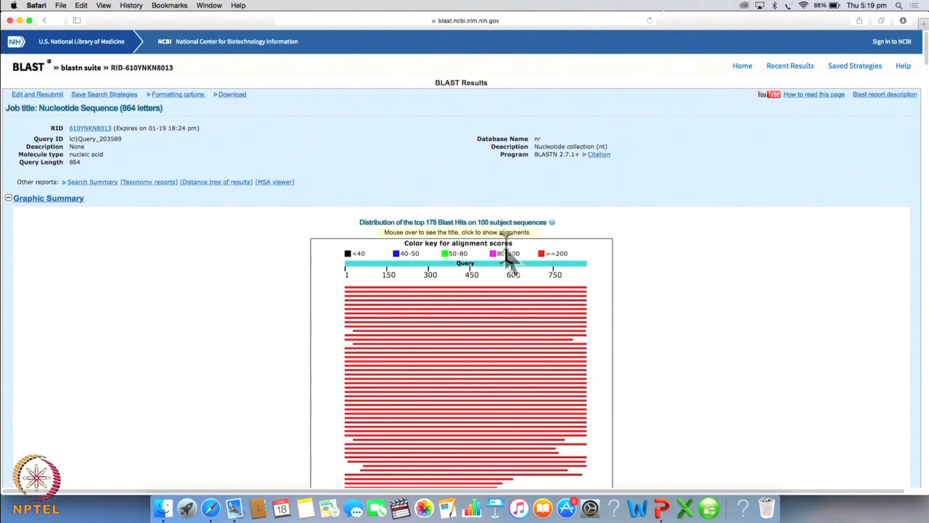
mouse_move(508, 261)
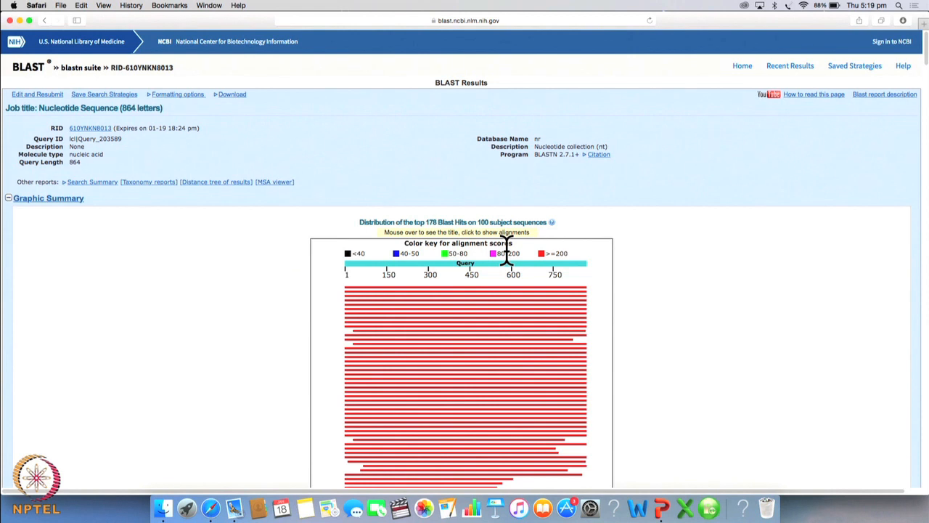
mouse_move(472, 269)
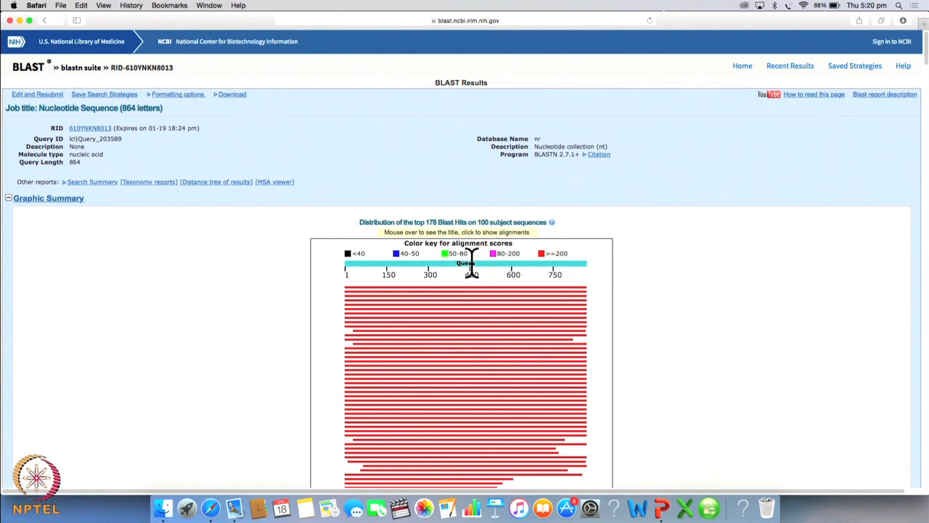
mouse_move(347, 264)
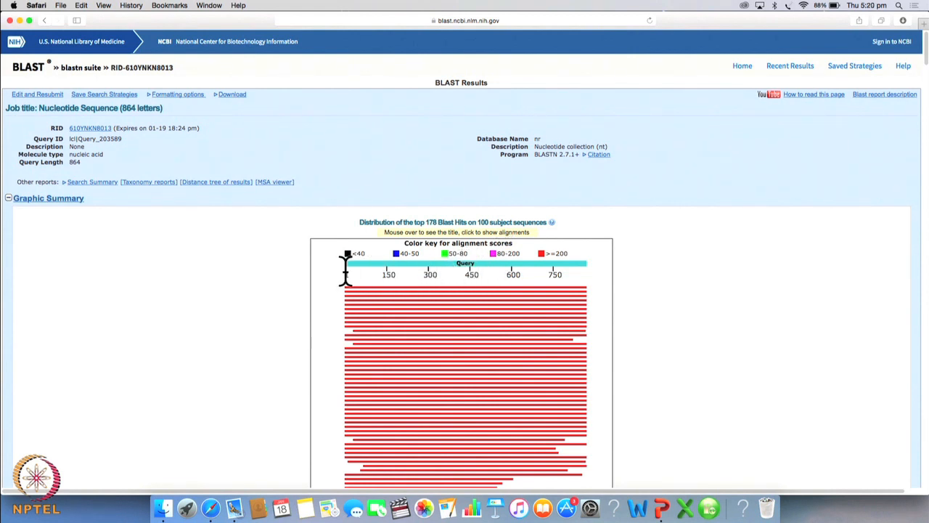
mouse_move(588, 283)
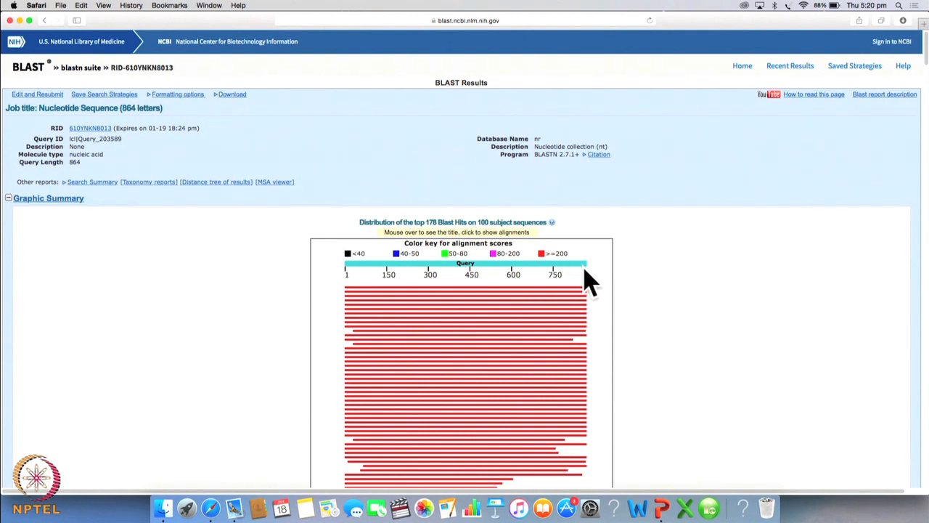
mouse_move(551, 360)
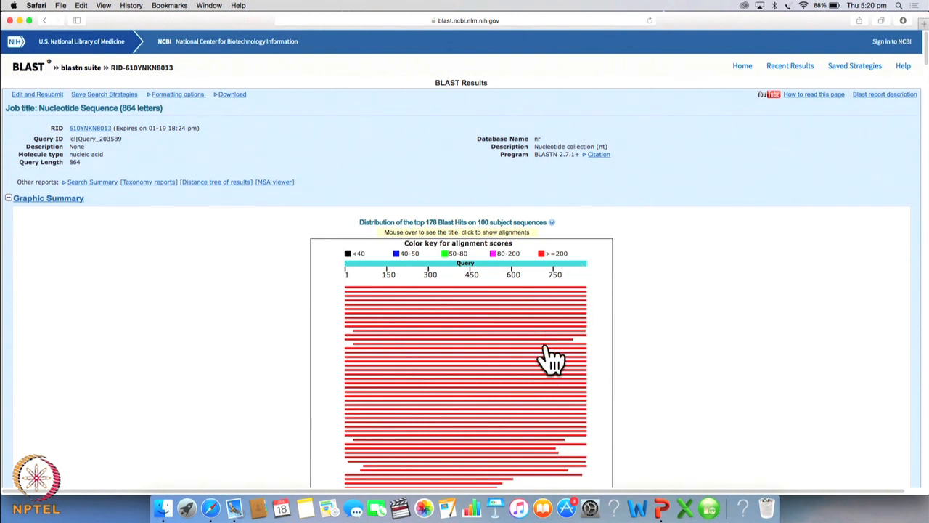
mouse_move(549, 341)
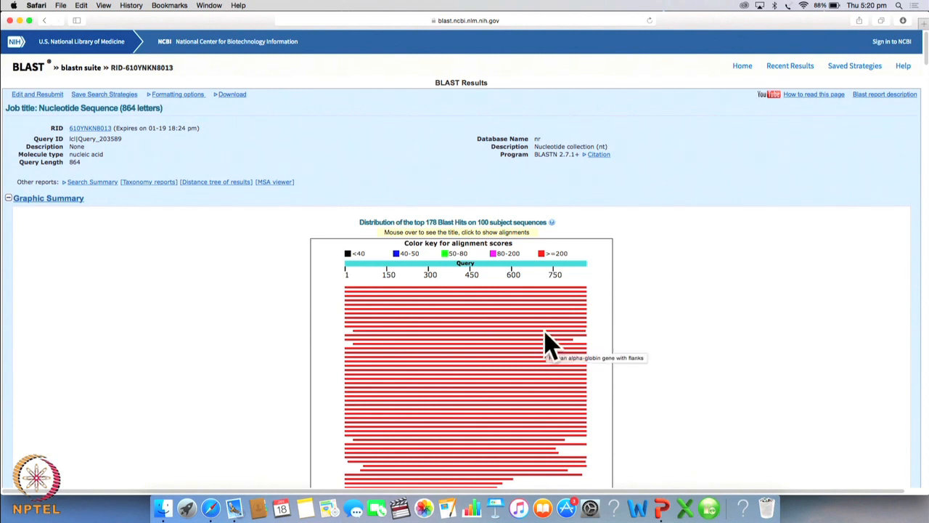
mouse_move(539, 283)
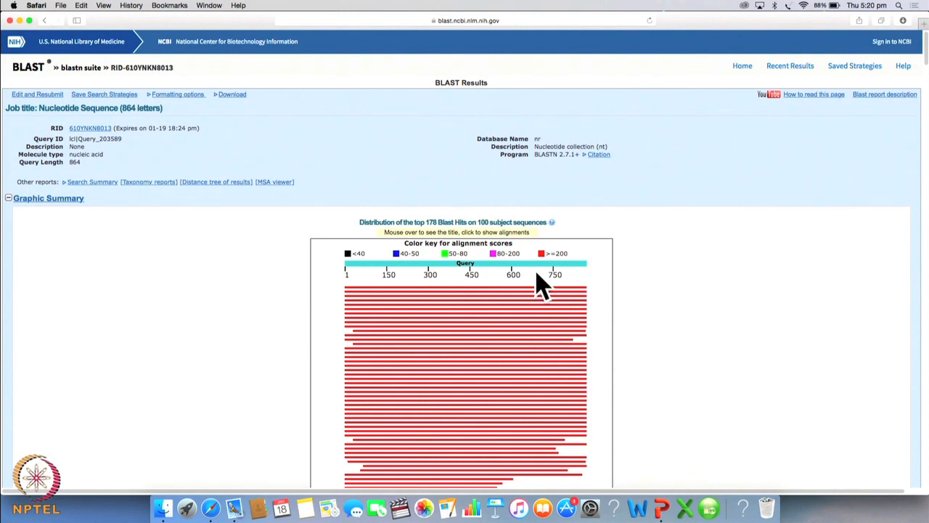
mouse_move(569, 374)
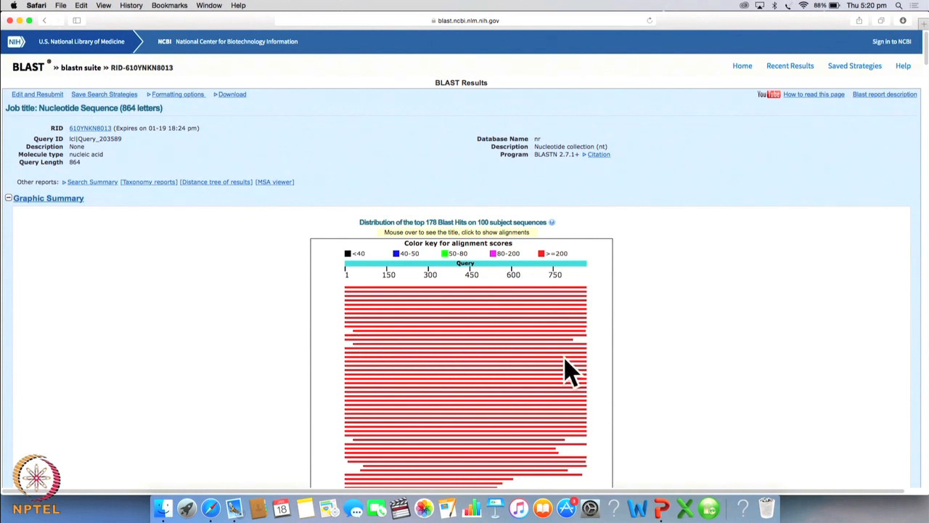
mouse_move(573, 334)
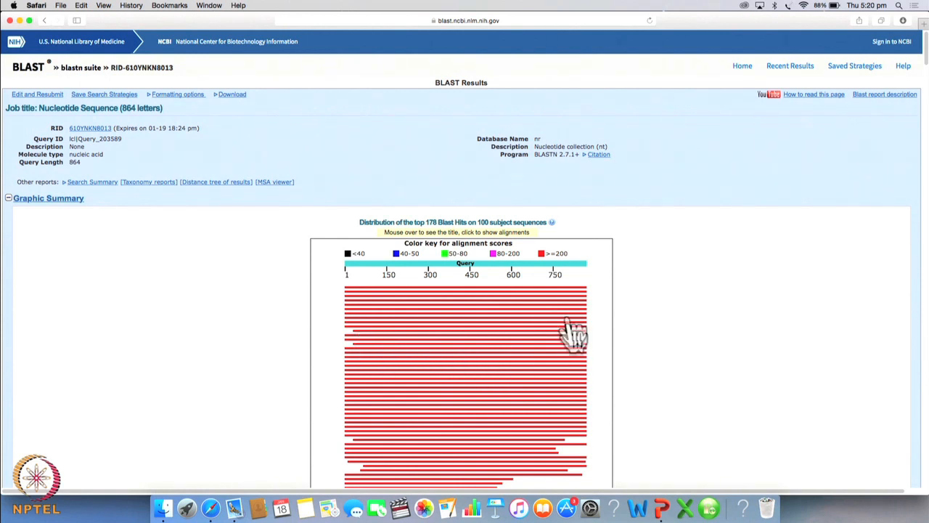
mouse_move(490, 326)
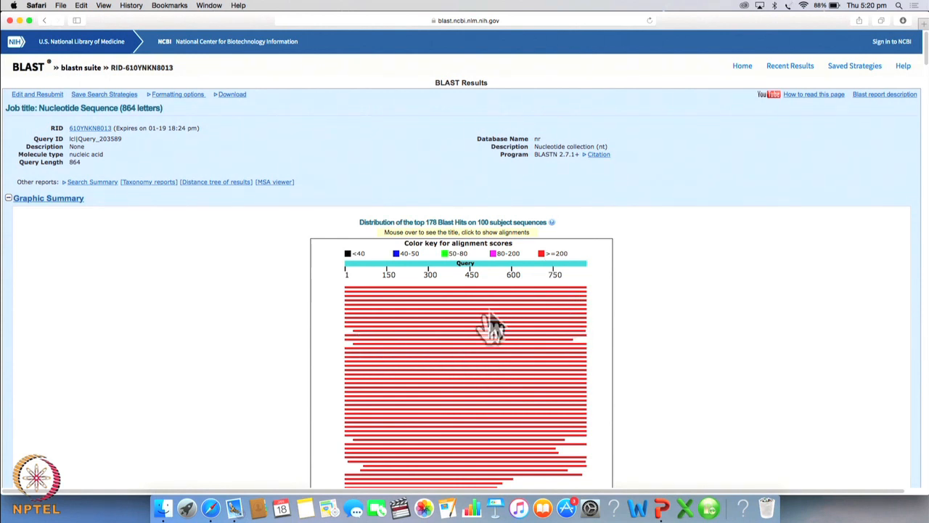
mouse_move(508, 337)
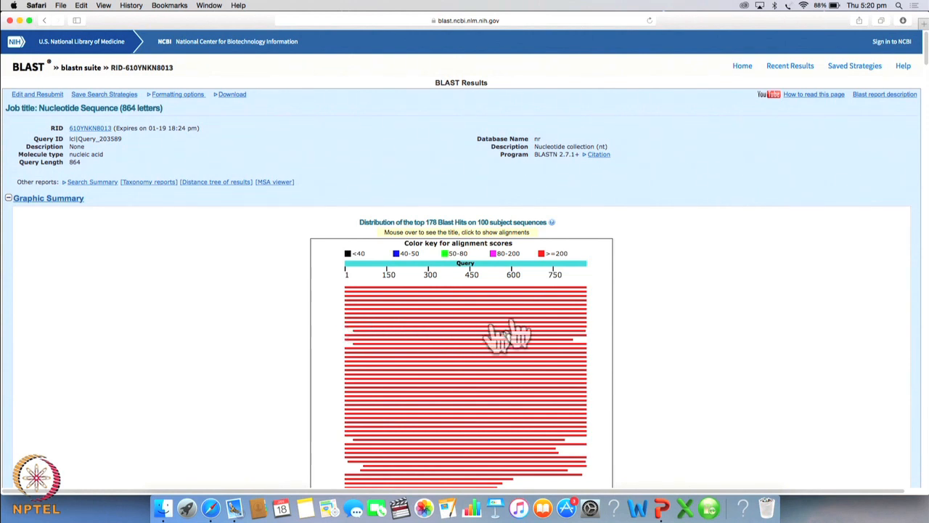
mouse_move(351, 356)
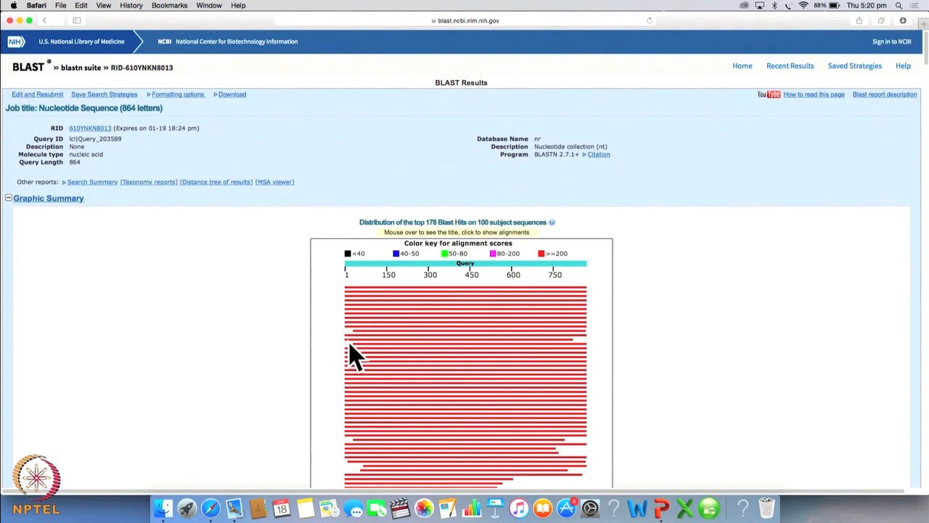
Step: Scroll the BLAST results down to the Descriptions table of hemoglobin alpha hits
scroll(down, 3)
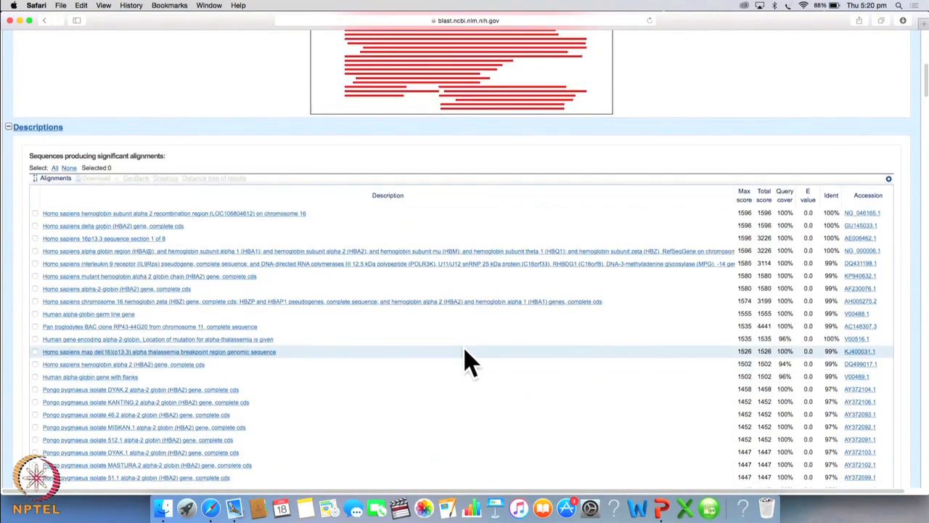
mouse_move(88, 166)
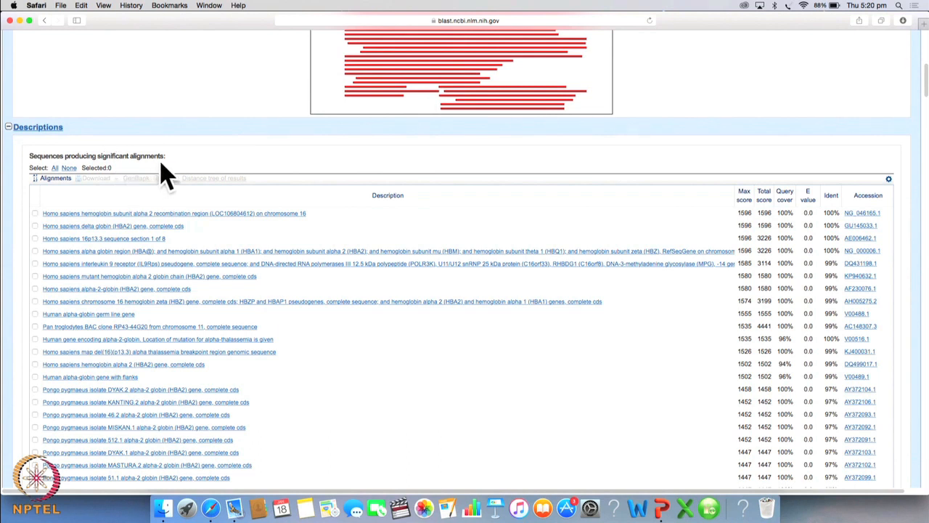
mouse_move(744, 215)
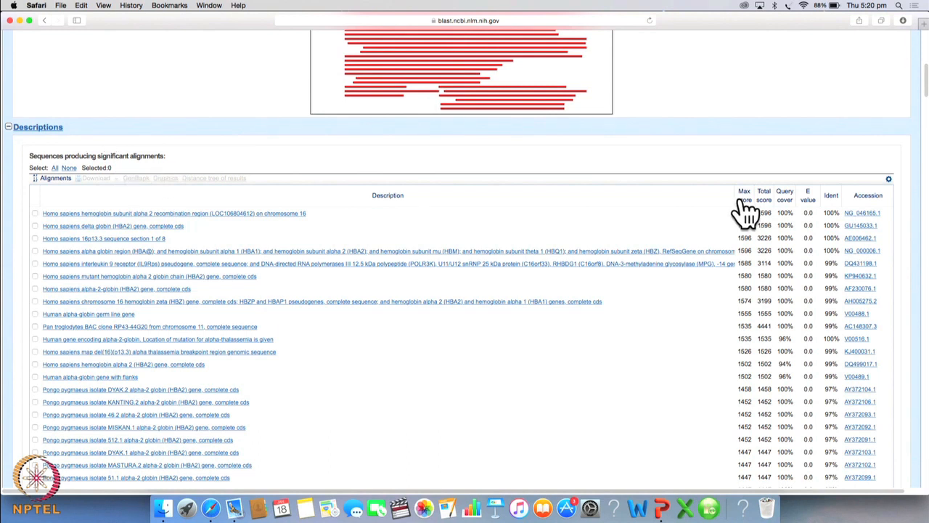
mouse_move(784, 210)
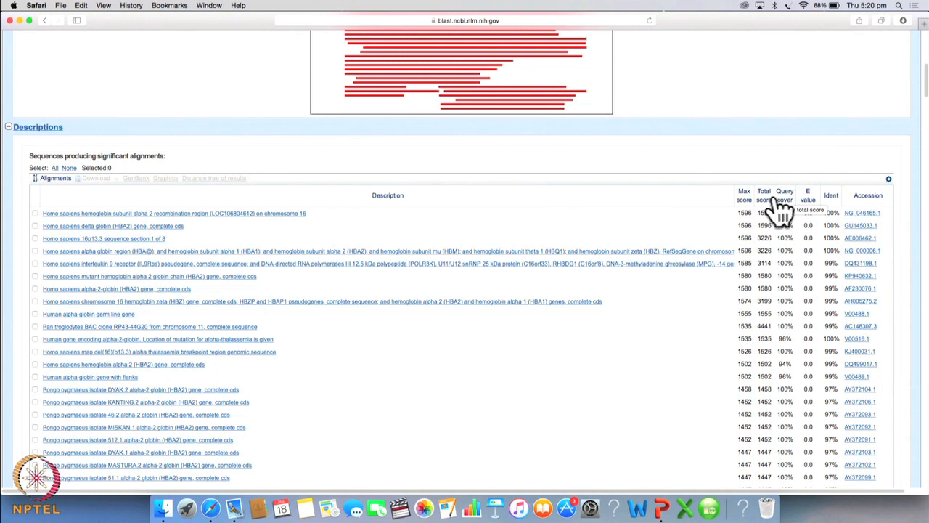
mouse_move(786, 211)
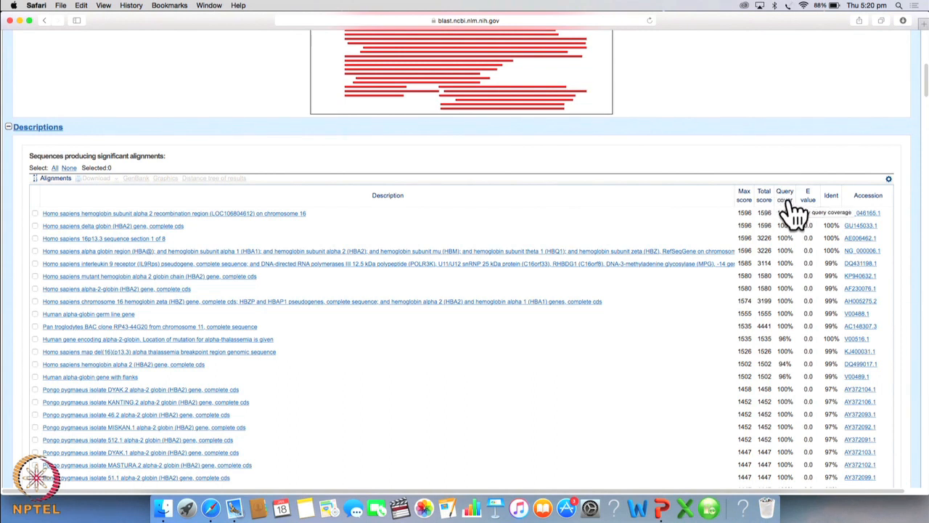
mouse_move(807, 210)
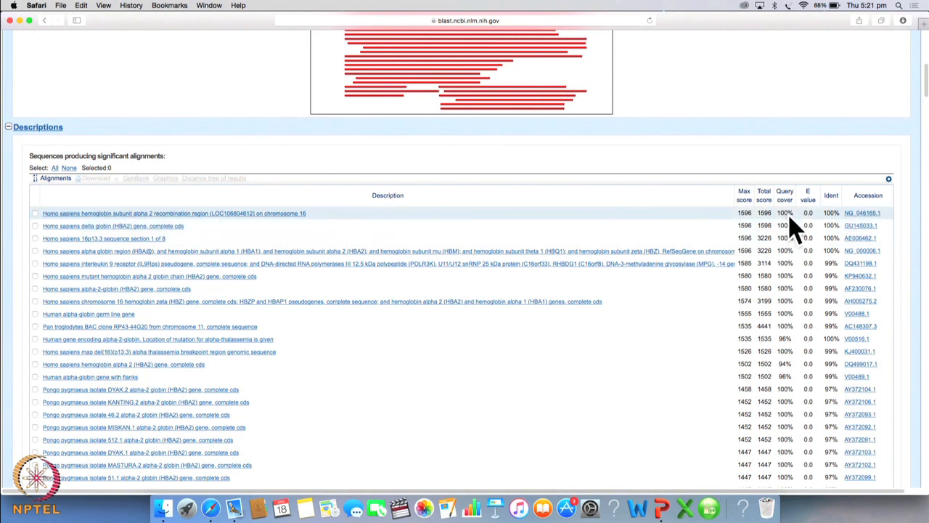
mouse_move(763, 250)
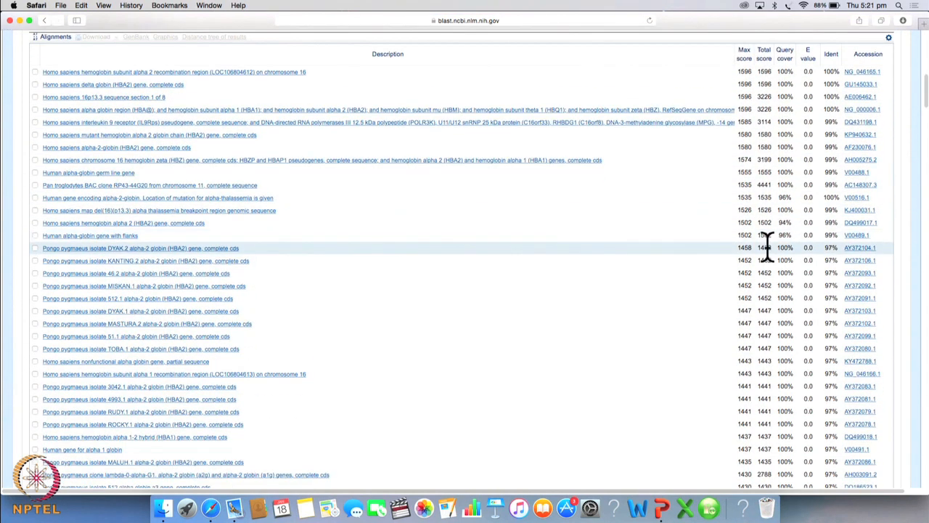
scroll(down, 3)
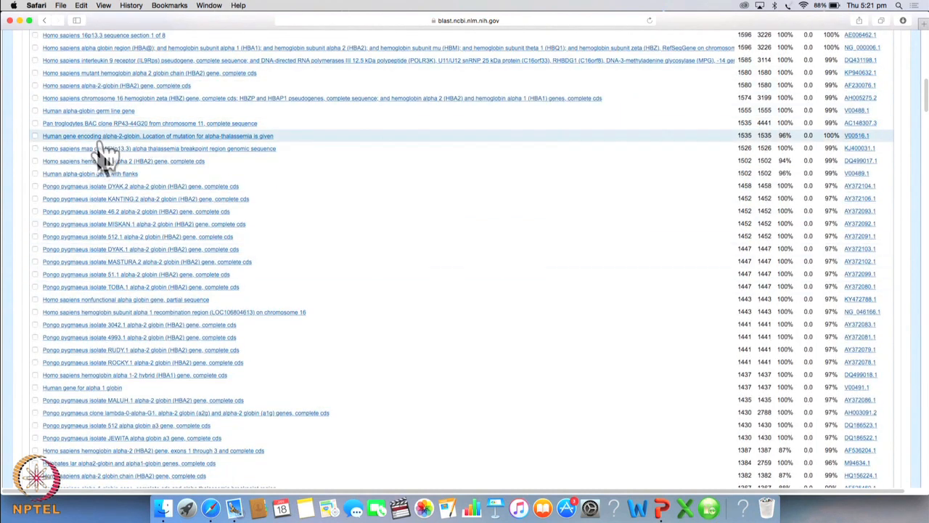
mouse_move(87, 273)
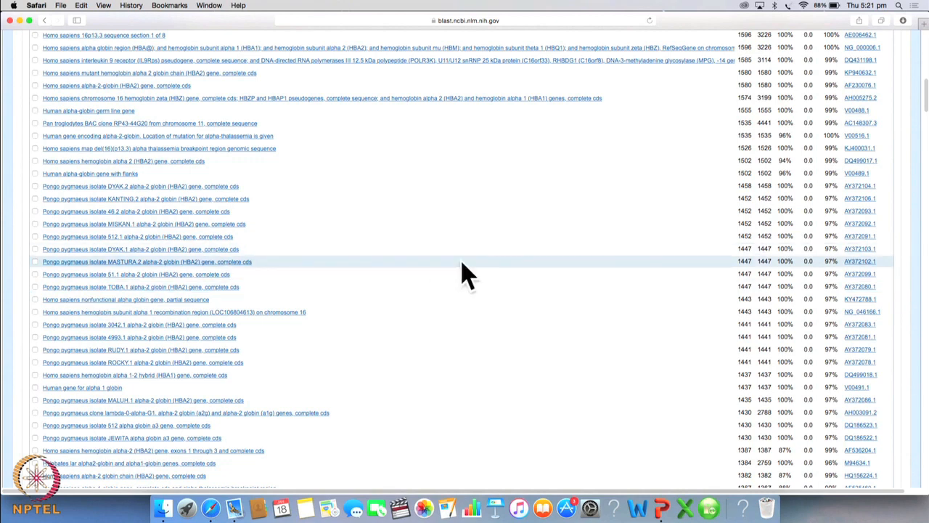
Step: View the pairwise alignment of the top hit, the chromosome 16 hemoglobin alpha 2 recombination region
click(172, 311)
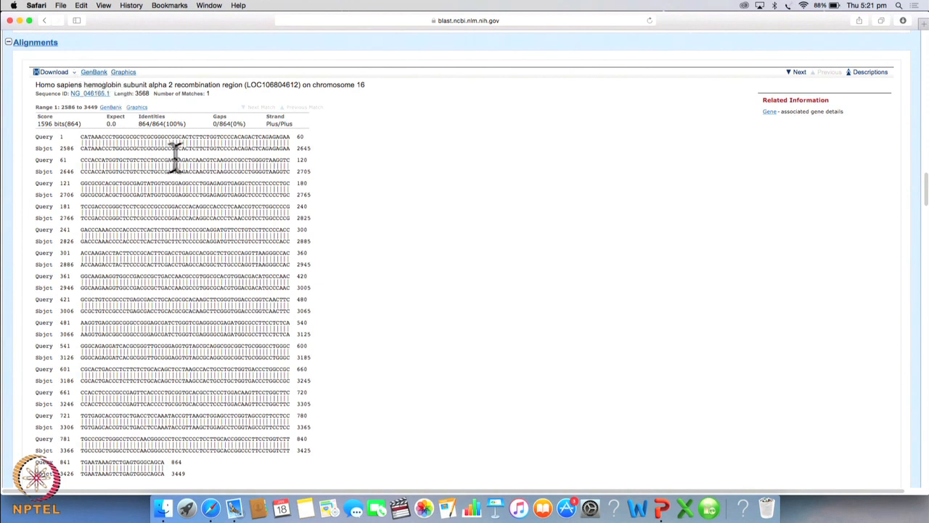
mouse_move(210, 171)
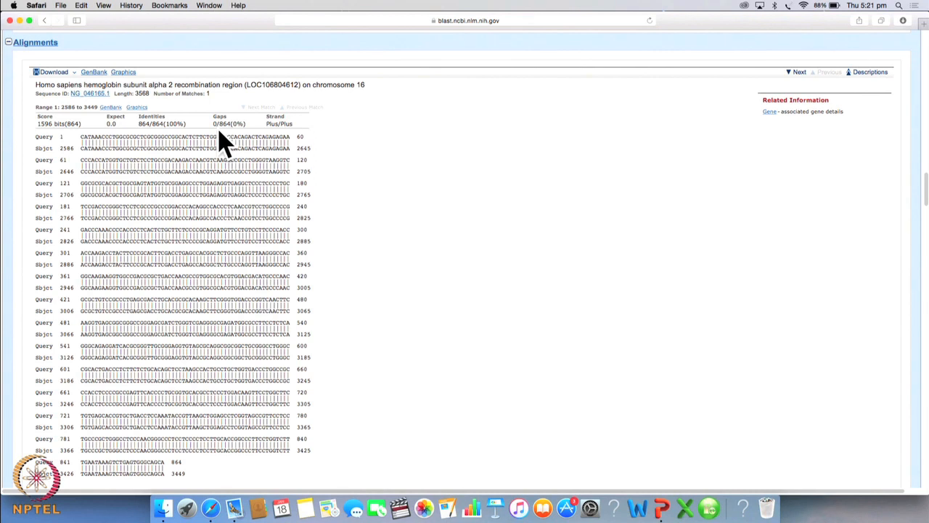
mouse_move(621, 297)
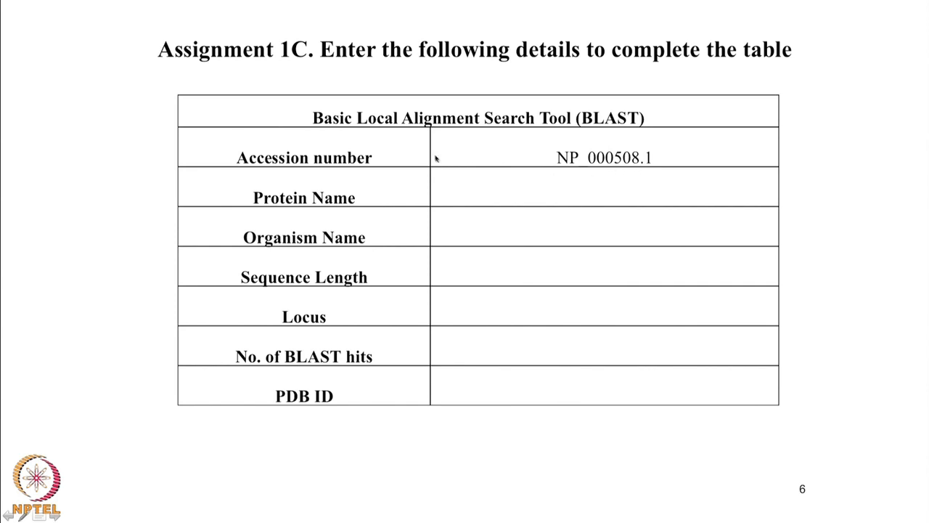
mouse_move(601, 180)
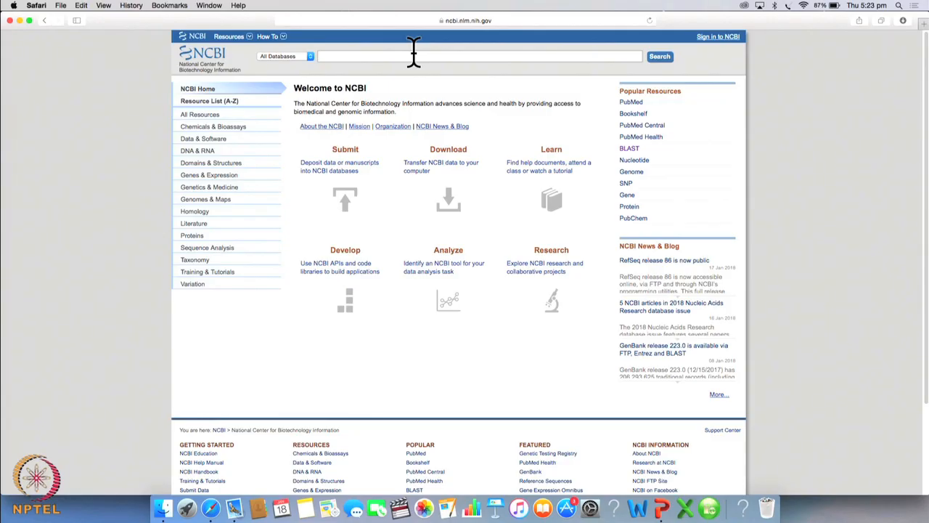
Step: Search the NCBI Protein database for accession NP_000508.1
text(NP_000508.1)
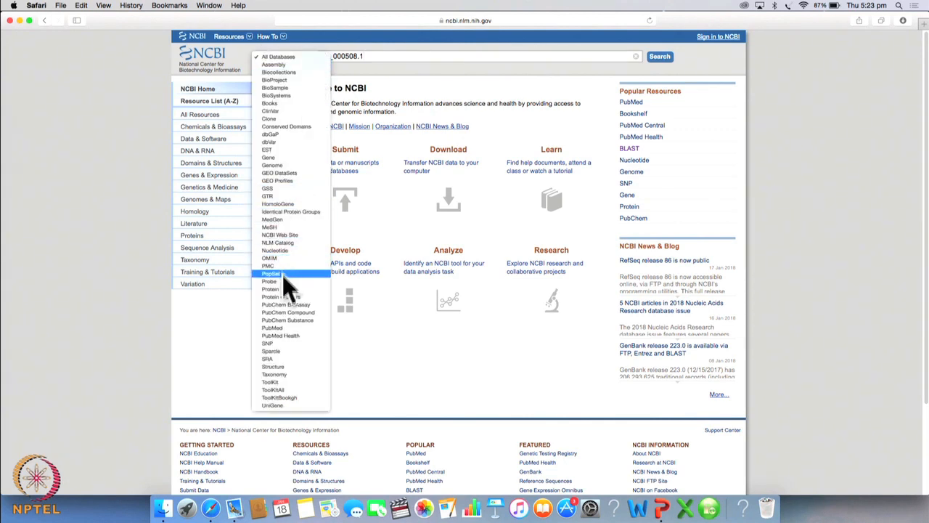
click(270, 287)
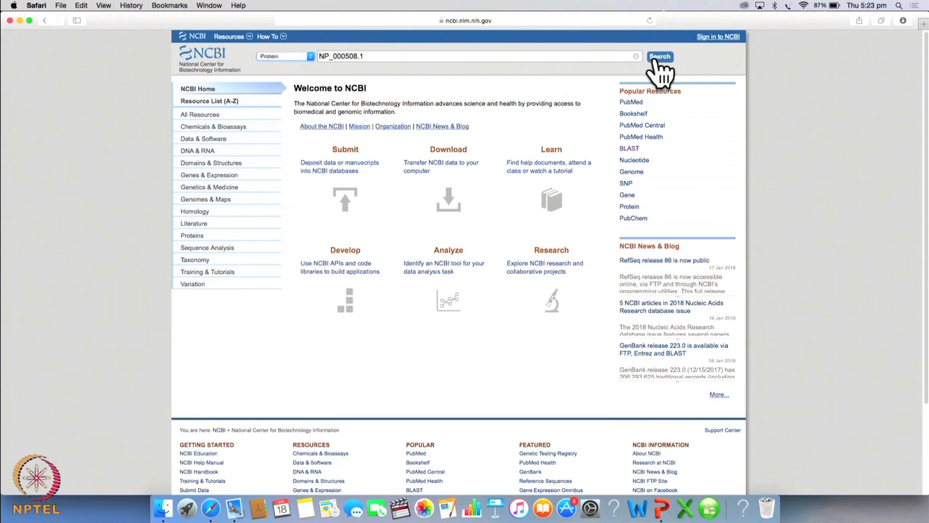
click(659, 56)
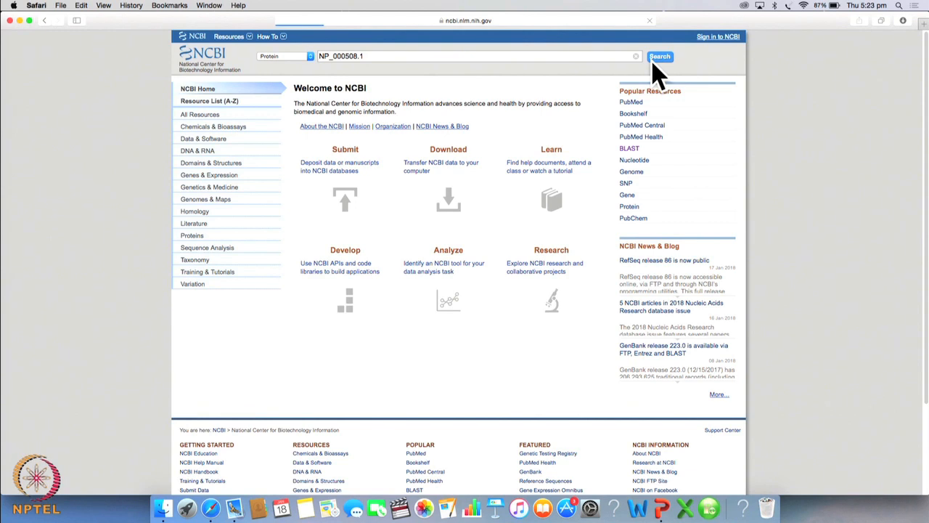
click(659, 57)
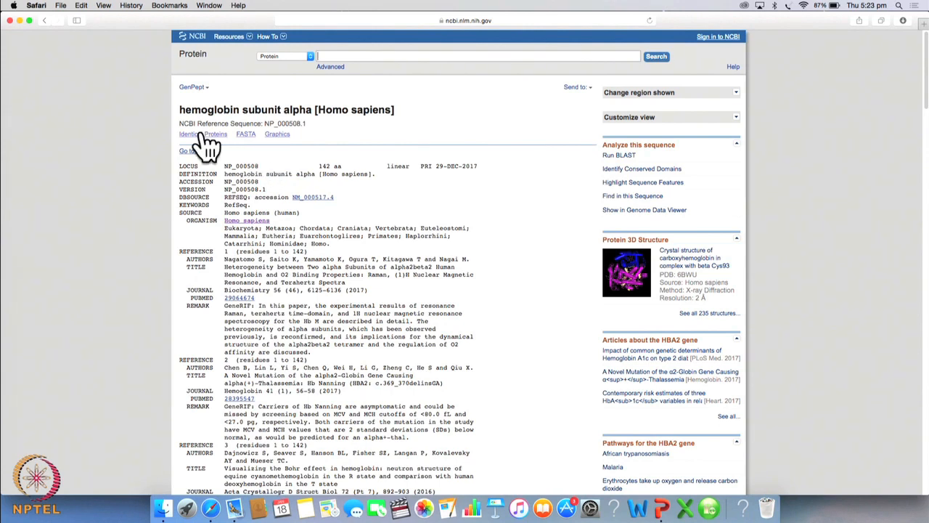
mouse_move(341, 138)
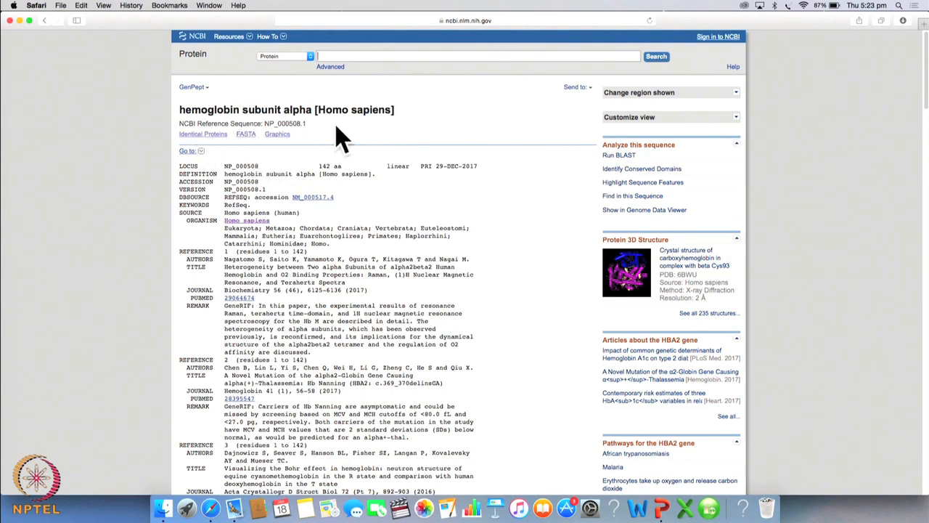
mouse_move(181, 116)
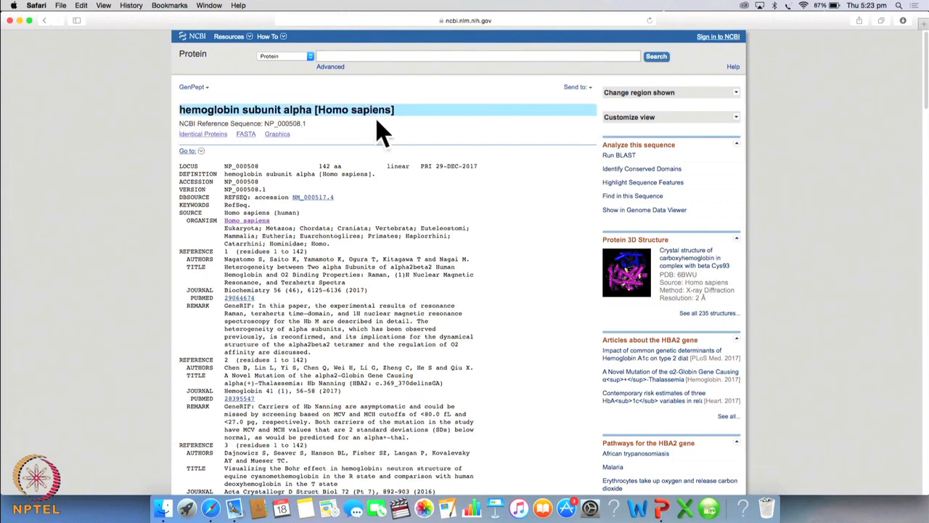
mouse_move(386, 162)
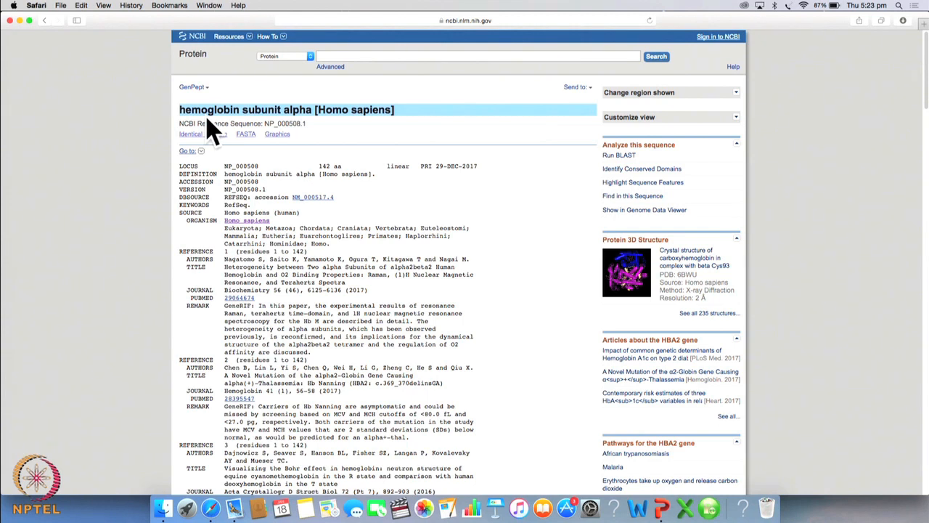
mouse_move(363, 134)
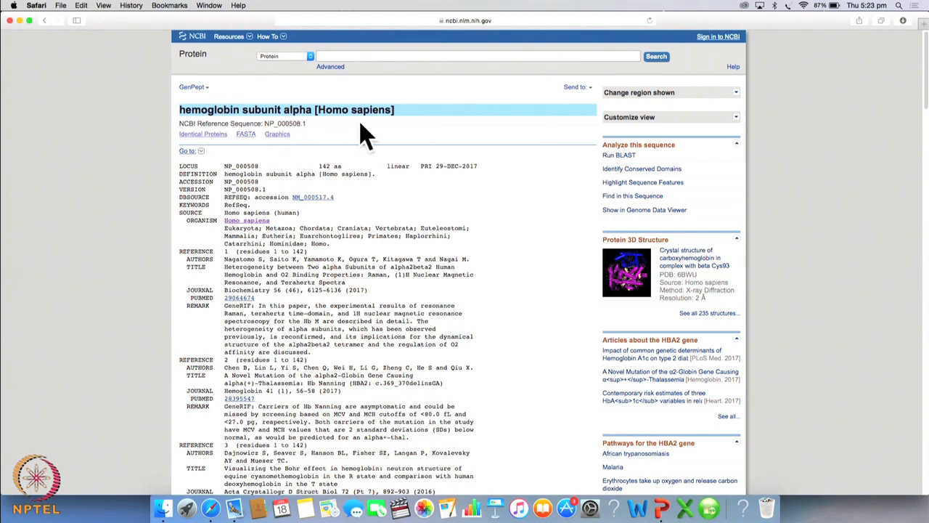
mouse_move(270, 217)
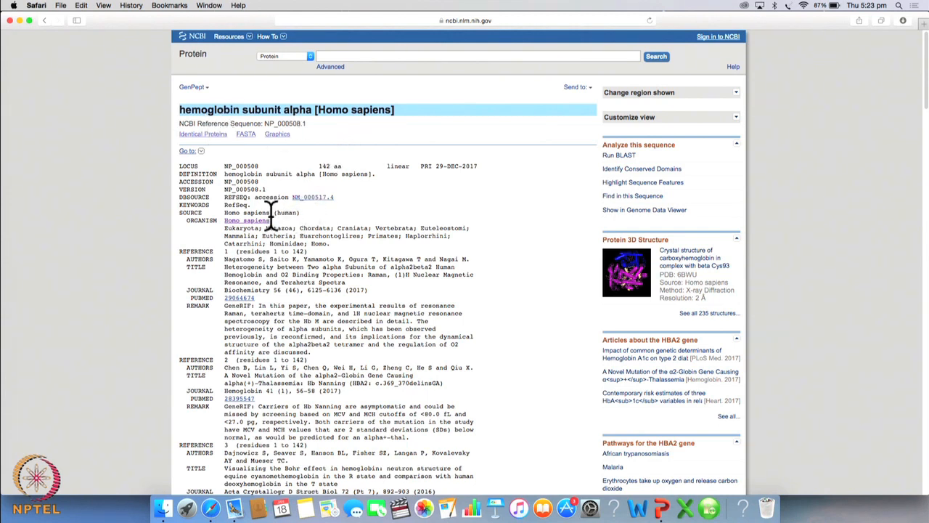
mouse_move(278, 232)
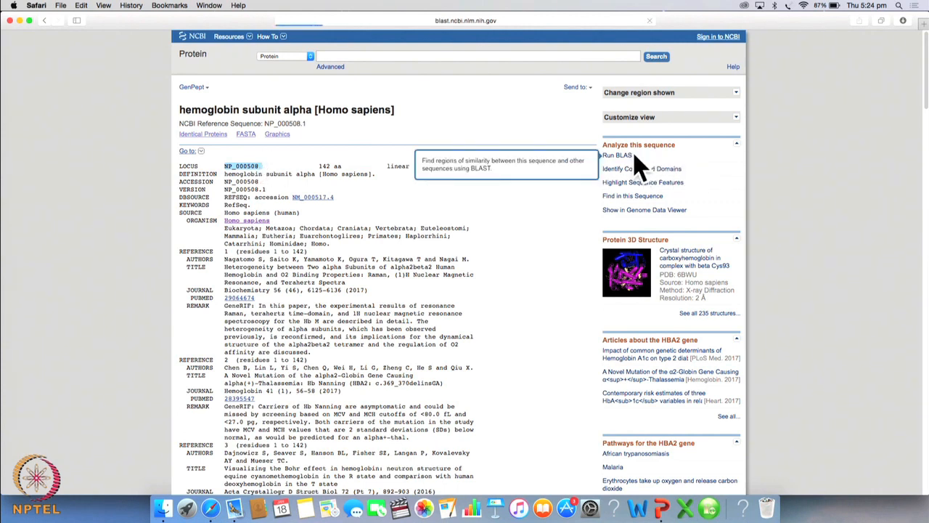
mouse_move(424, 254)
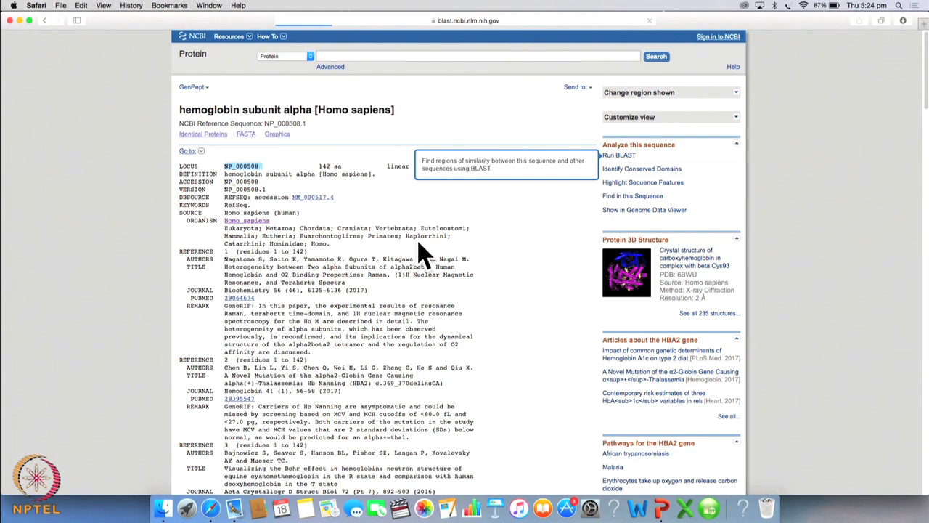
Step: Run blastp on NP_000508.1 against the Protein Data Bank proteins (pdb) database
click(619, 154)
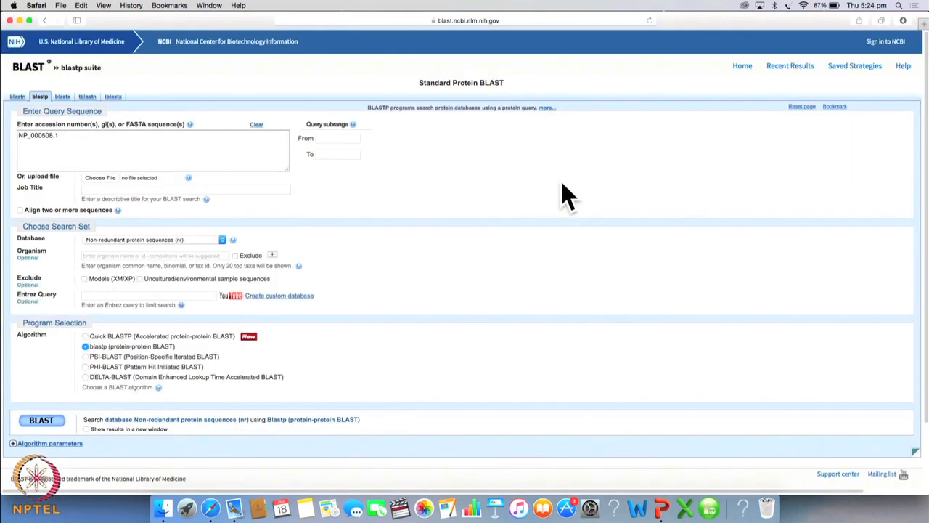
mouse_move(177, 254)
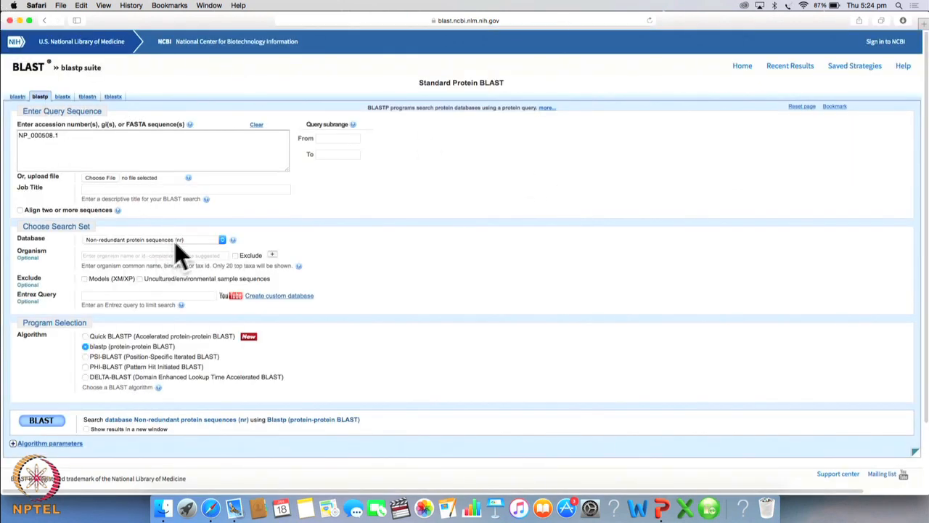
mouse_move(225, 253)
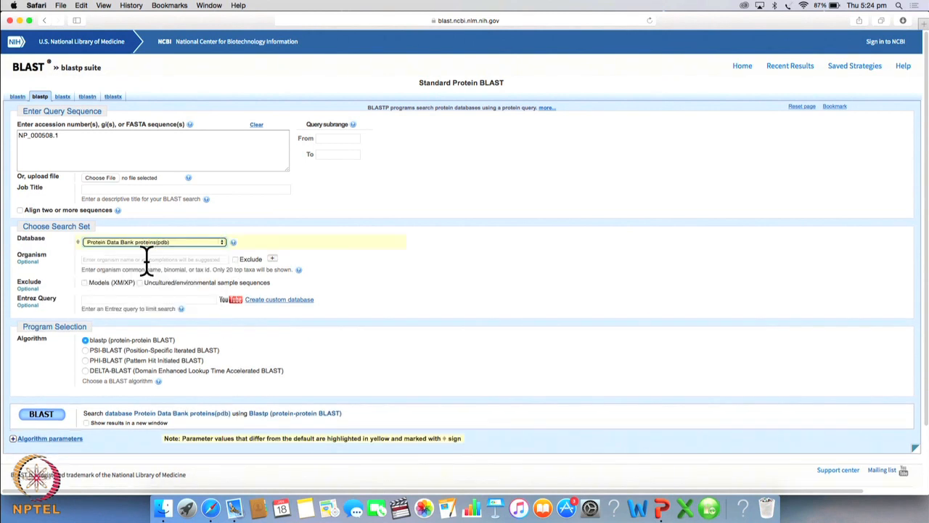
mouse_move(154, 260)
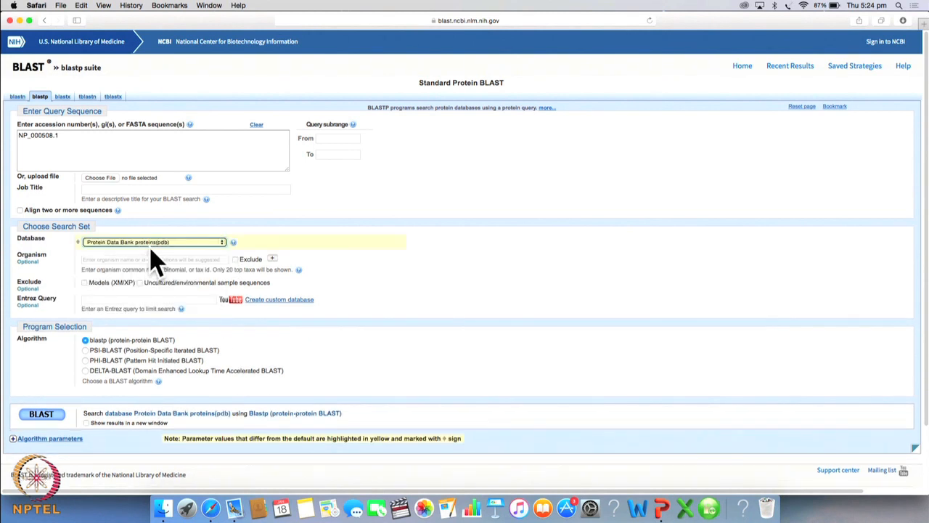
click(145, 148)
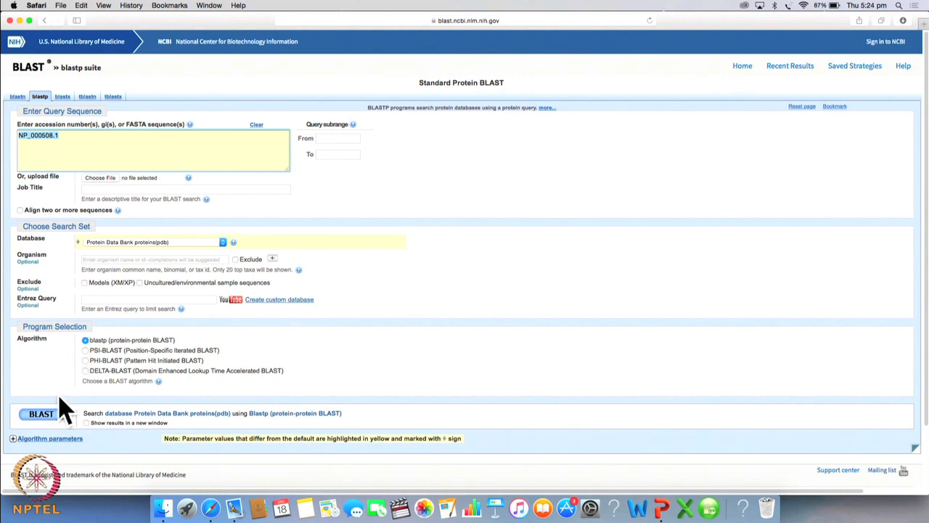
click(41, 413)
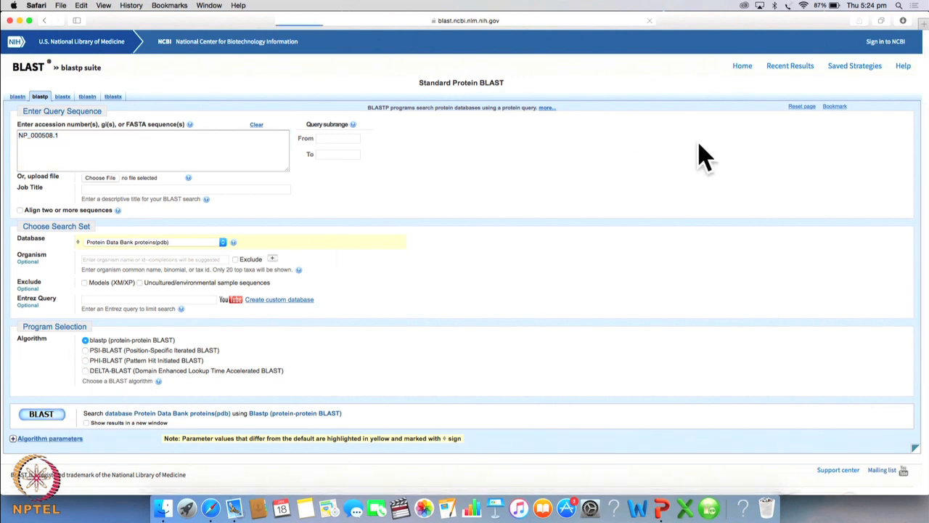
click(41, 412)
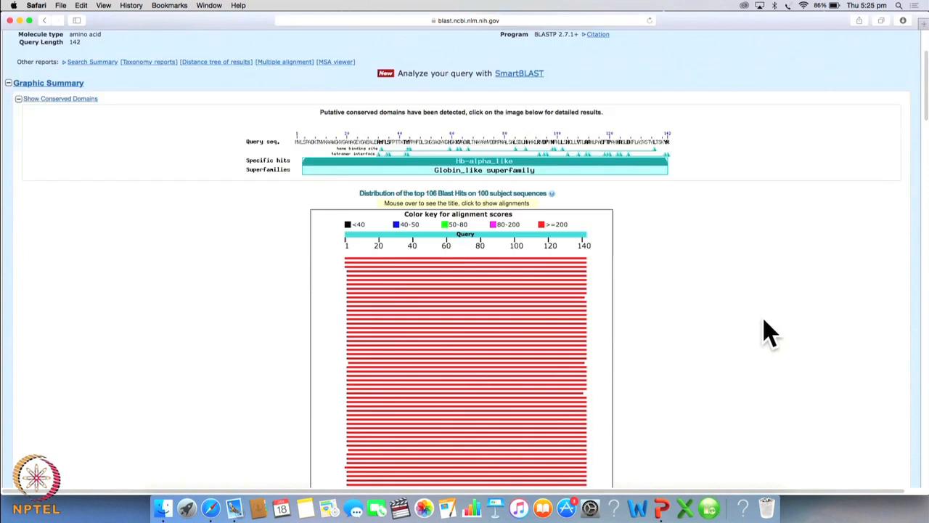
mouse_move(635, 258)
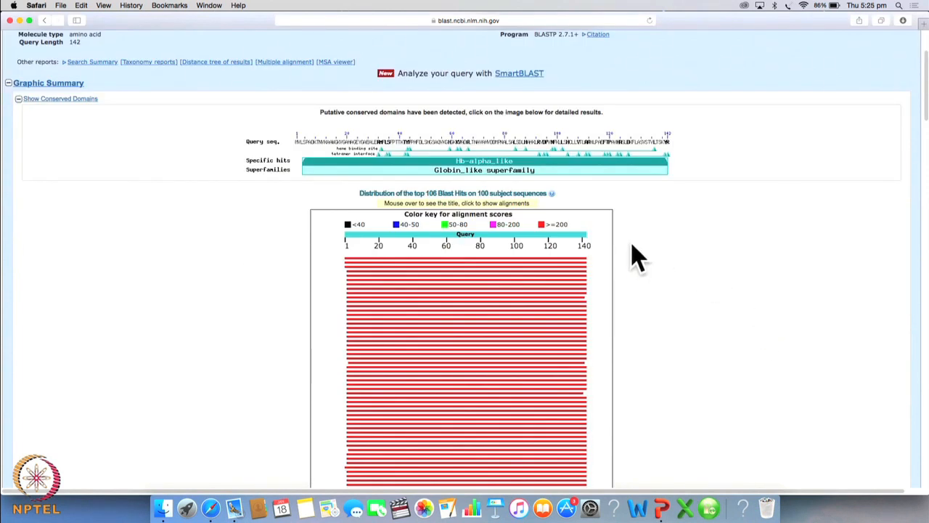
mouse_move(424, 196)
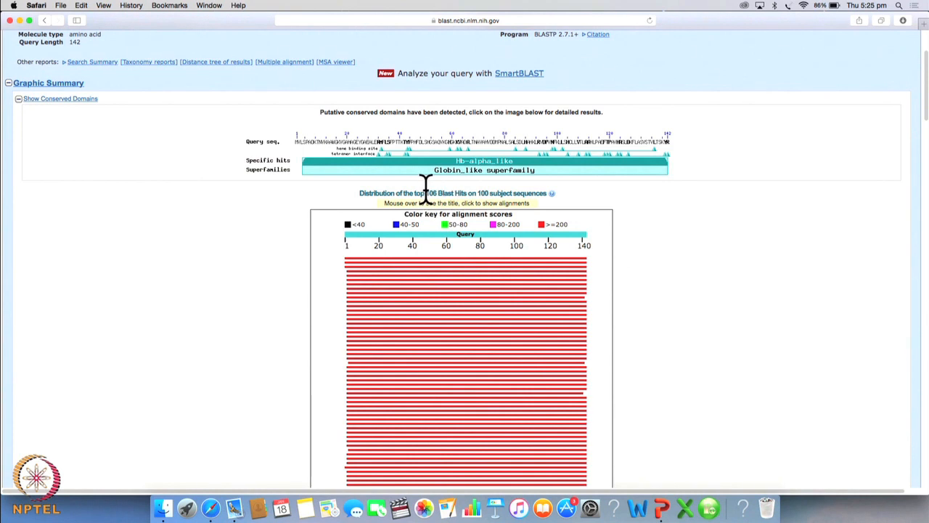
mouse_move(671, 268)
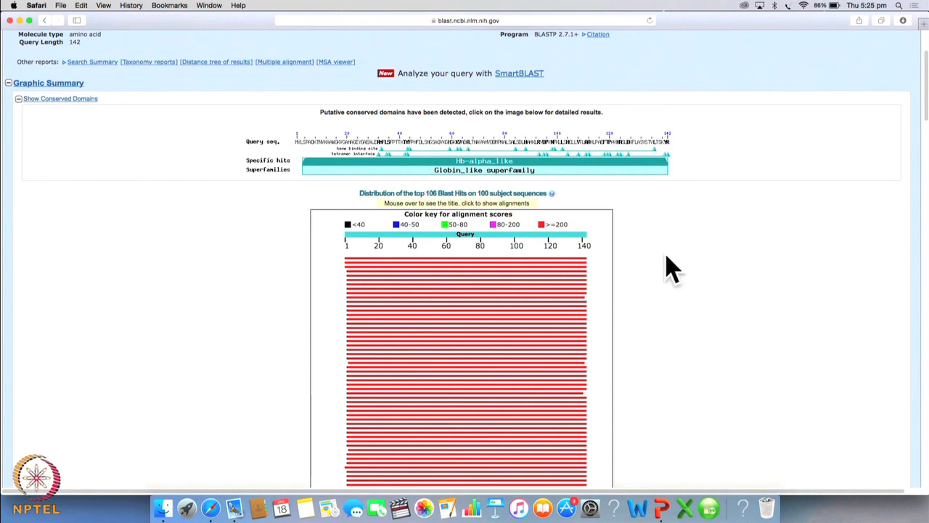
mouse_move(423, 192)
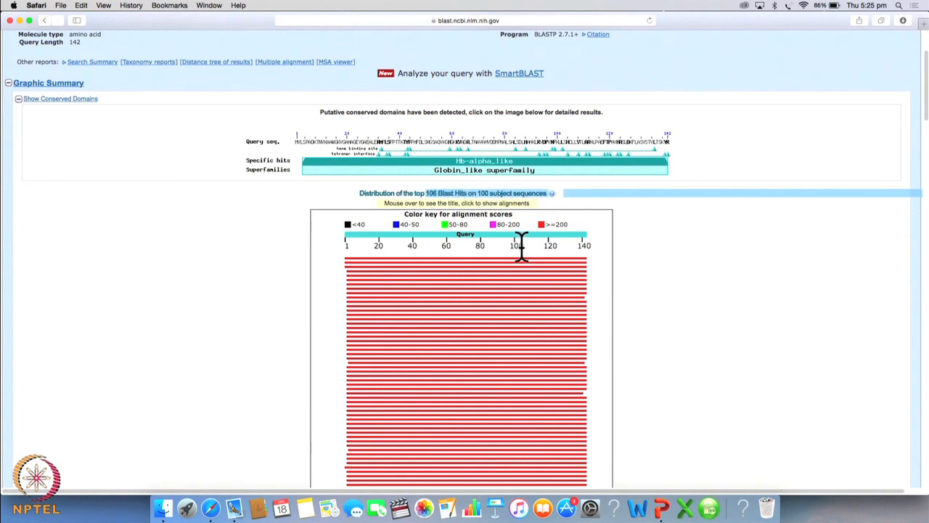
mouse_move(529, 347)
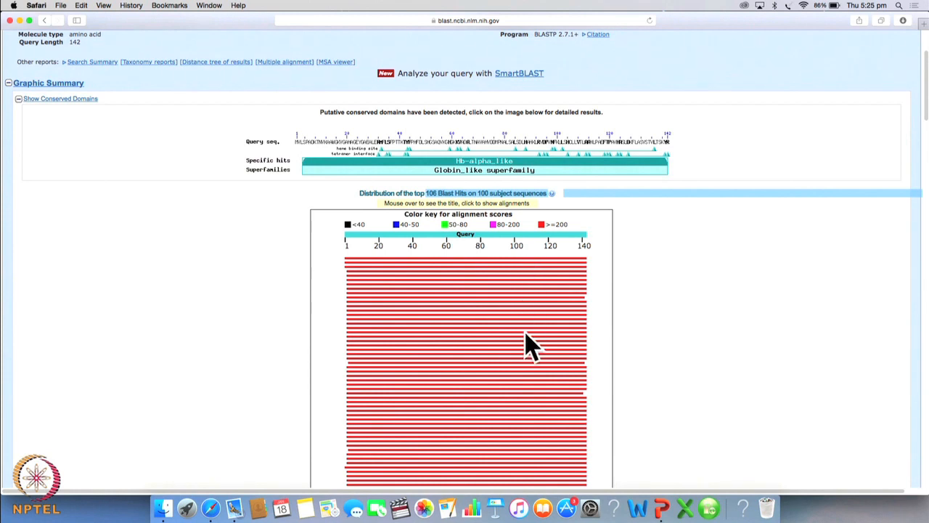
mouse_move(546, 378)
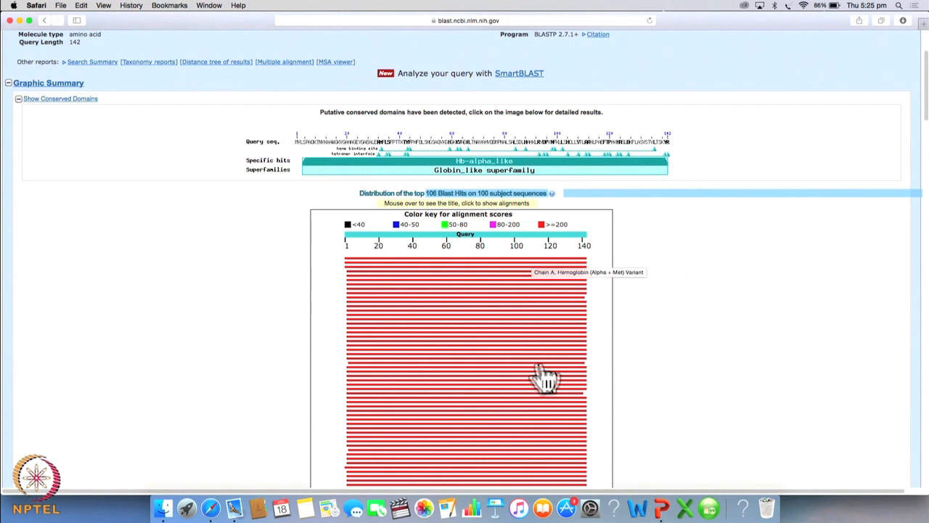
Step: Scroll the protein BLAST results down to the Descriptions table of PDB hits
scroll(down, 3)
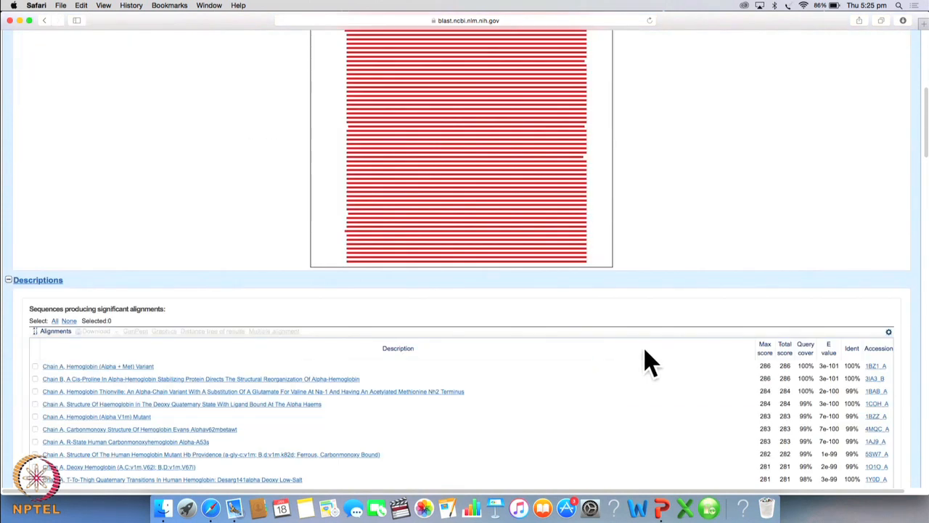
scroll(down, 3)
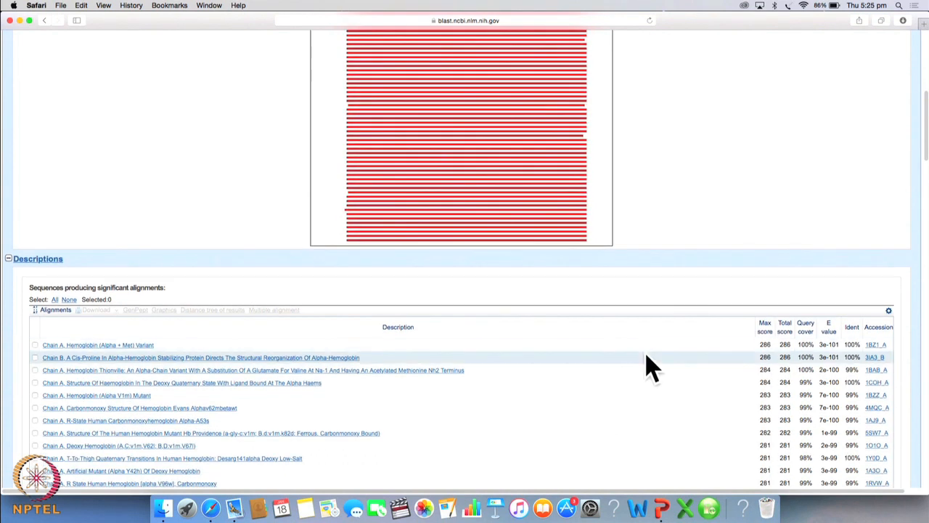
mouse_move(151, 356)
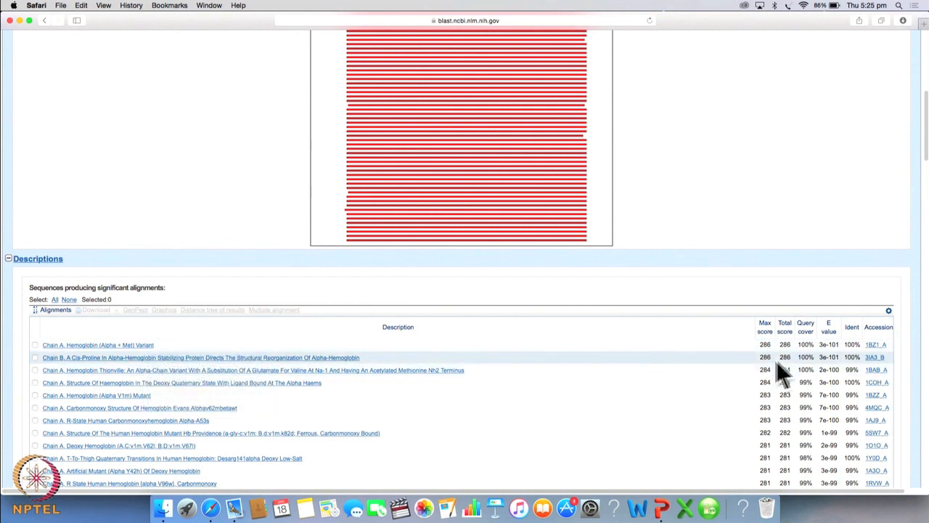
mouse_move(889, 360)
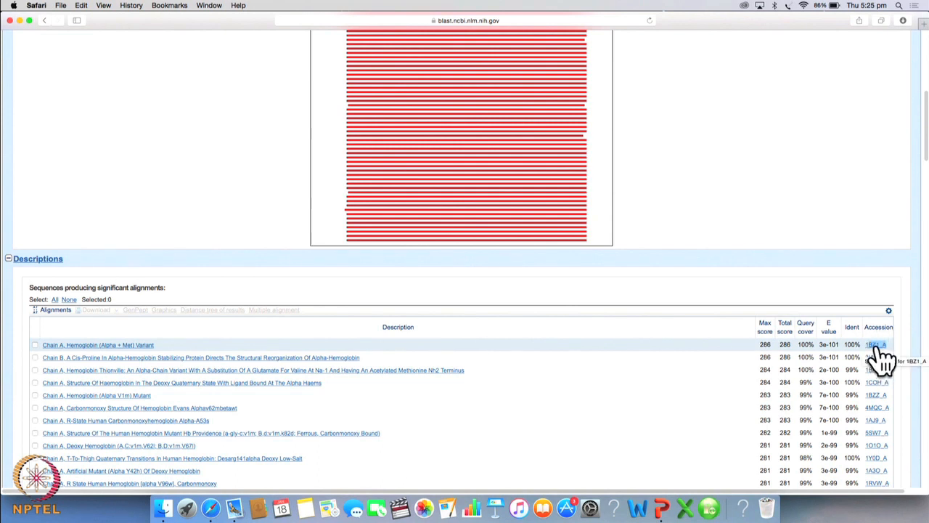
mouse_move(232, 508)
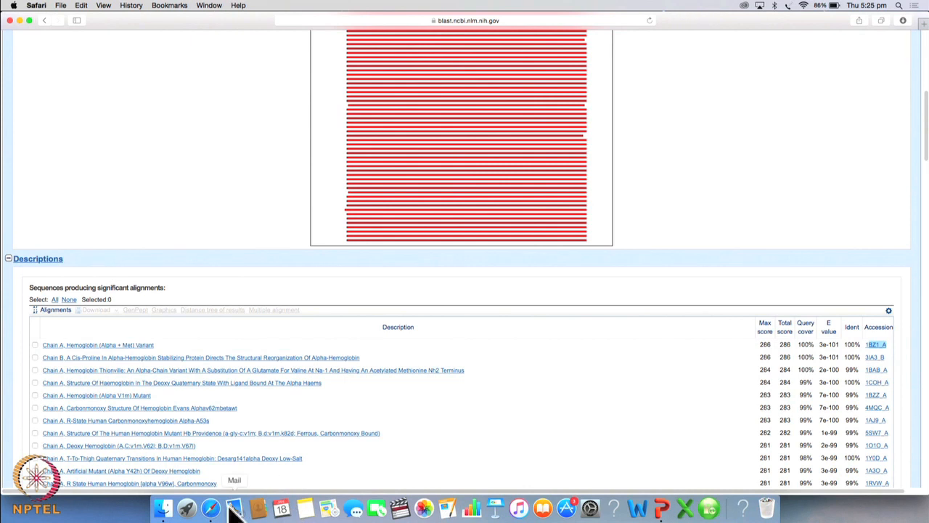
mouse_move(662, 506)
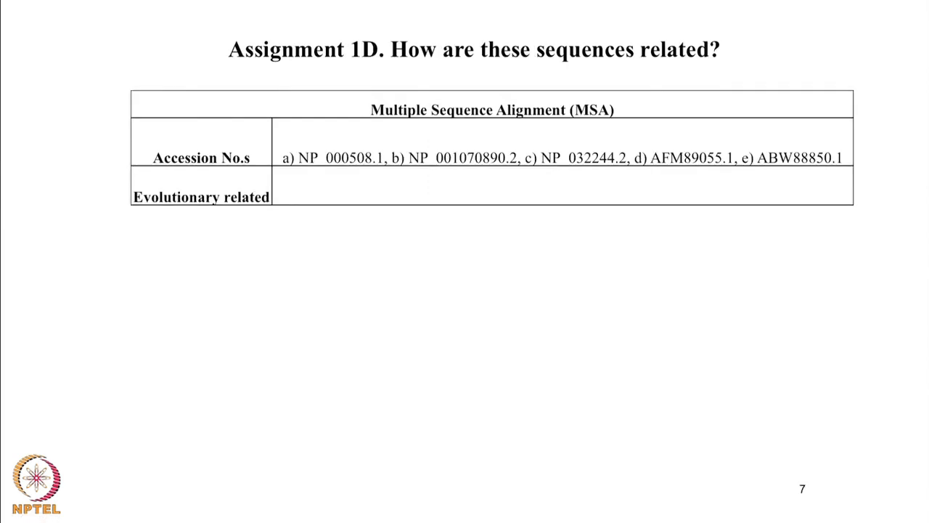
mouse_move(781, 229)
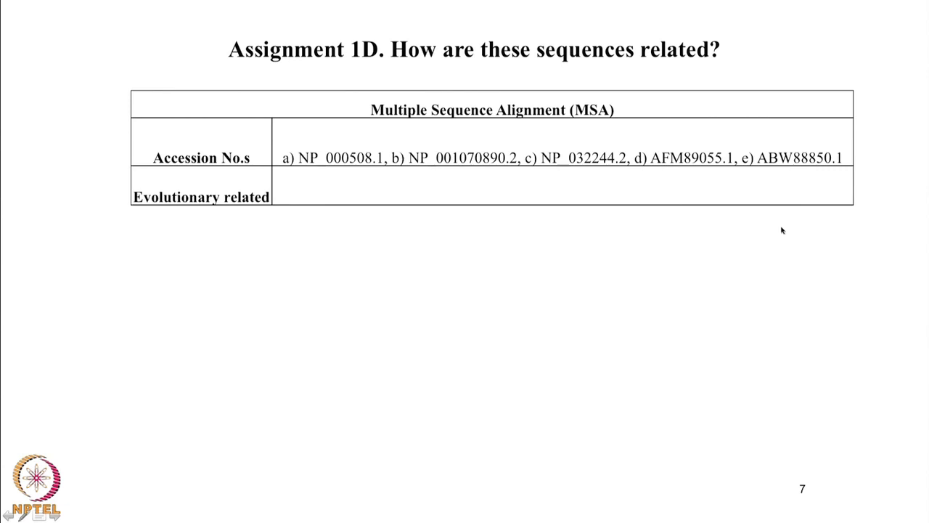
mouse_move(685, 205)
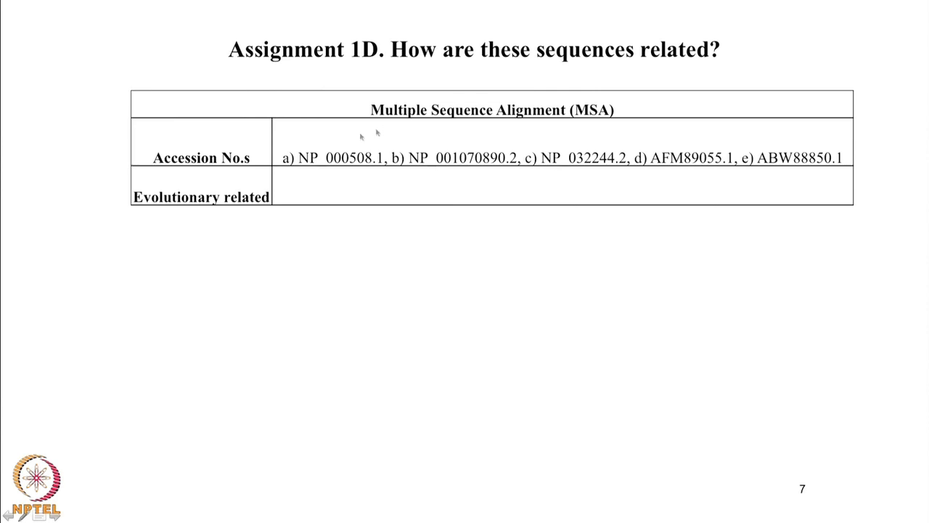
mouse_move(294, 158)
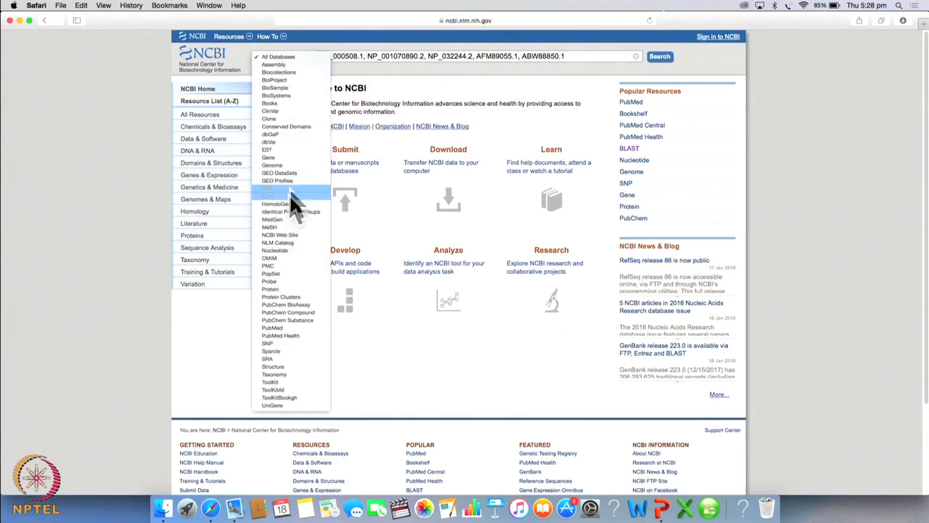
Step: Search the Protein database for the five pasted hemoglobin alpha accession numbers
click(270, 287)
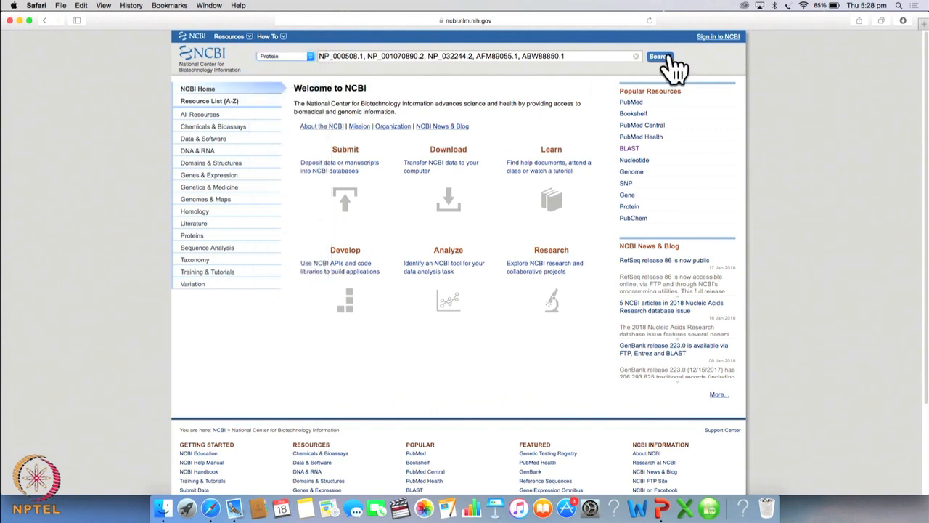
click(657, 55)
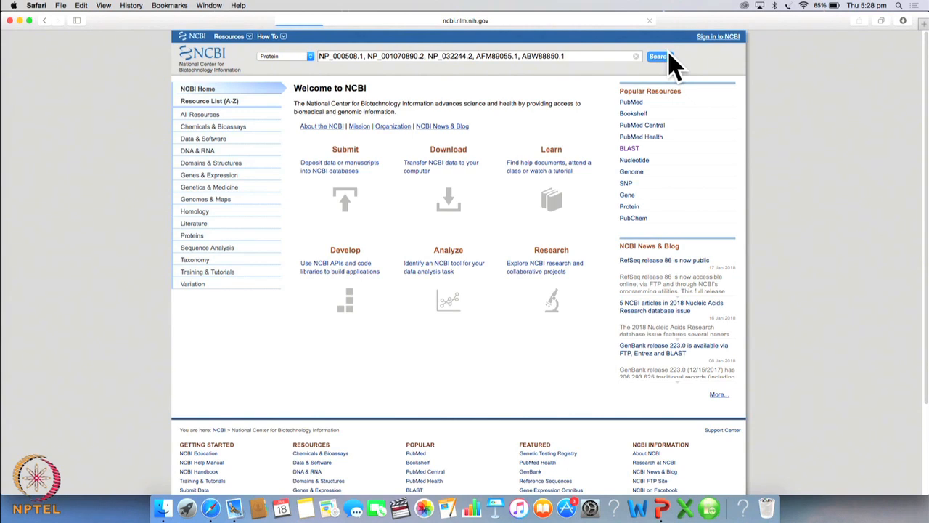
click(658, 55)
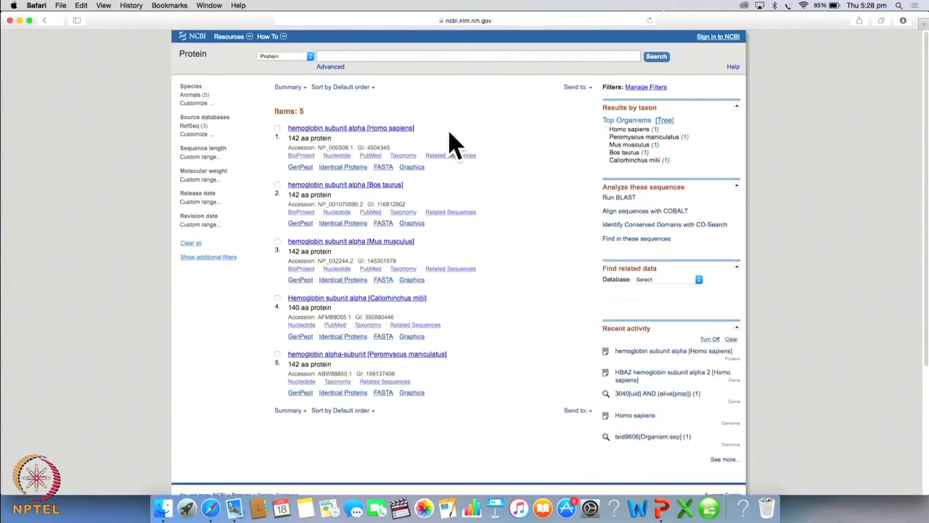
mouse_move(482, 363)
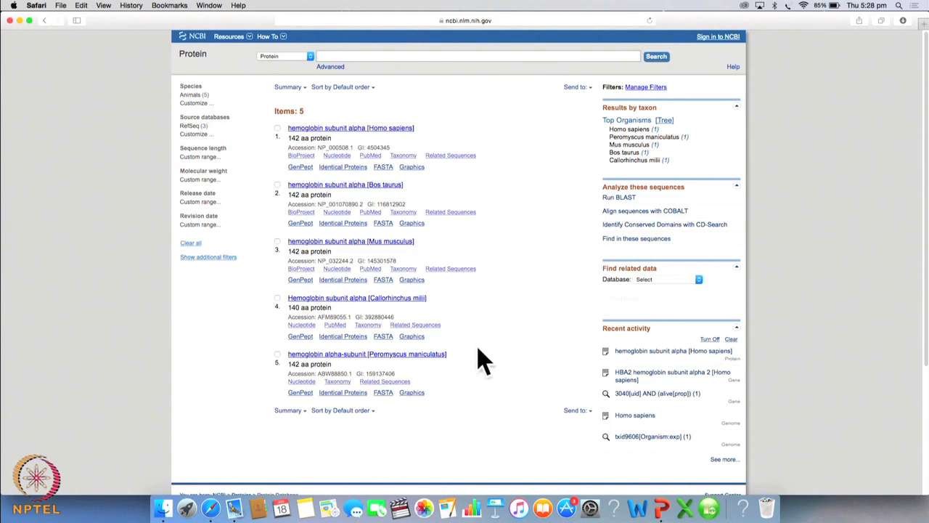
mouse_move(511, 273)
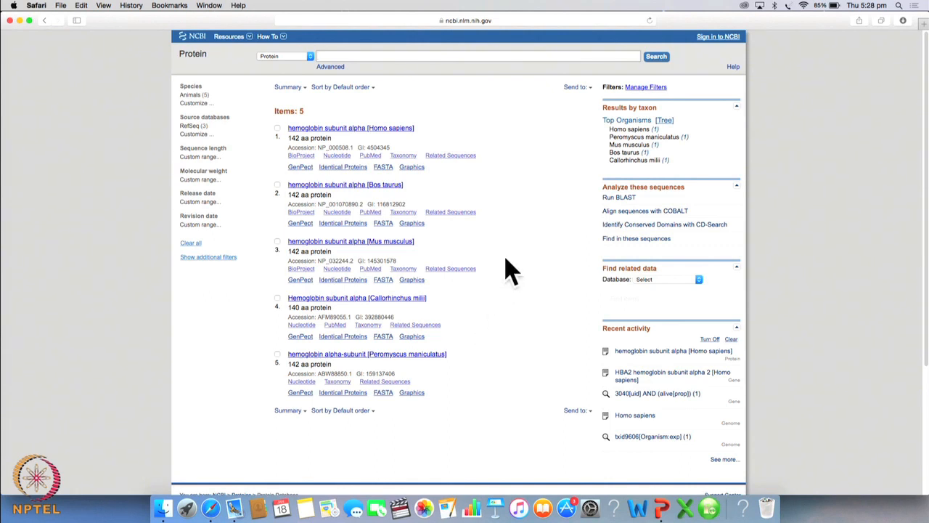
mouse_move(389, 148)
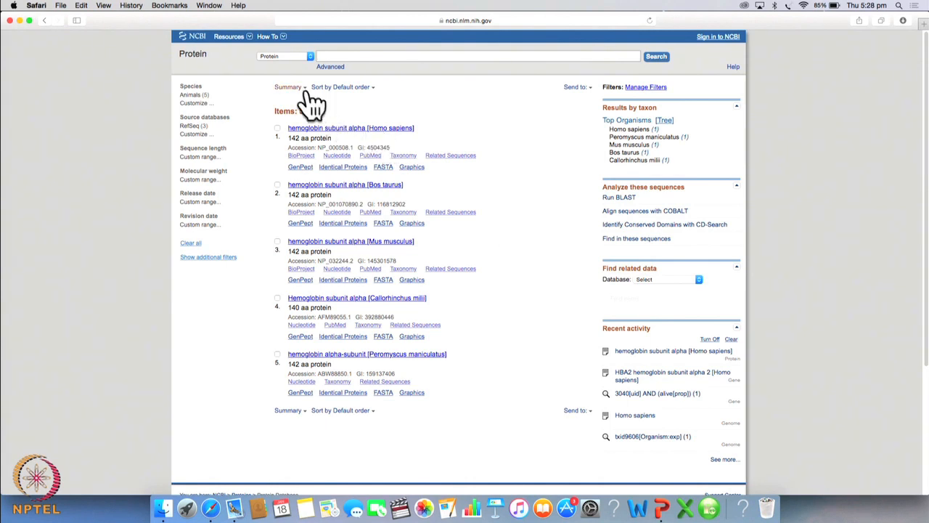
Step: Display the five hemoglobin alpha records as plain-text FASTA
click(288, 87)
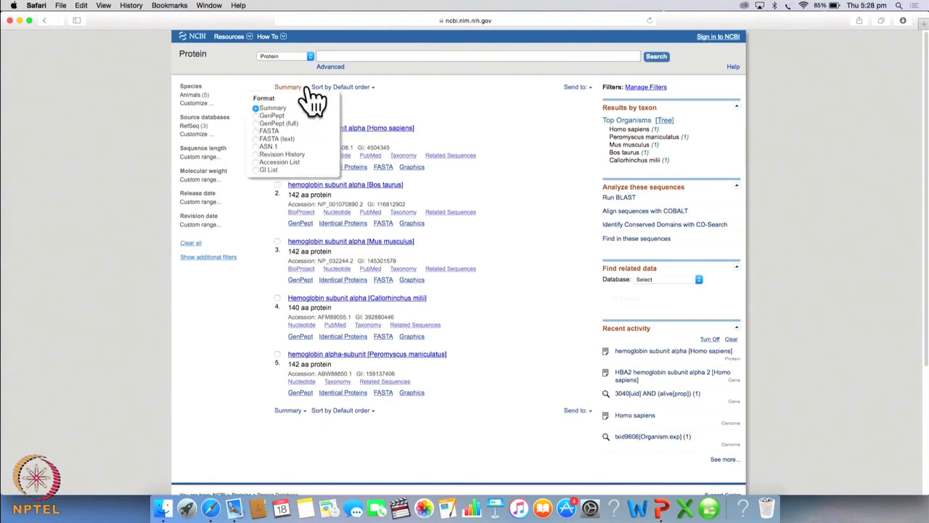
mouse_move(261, 142)
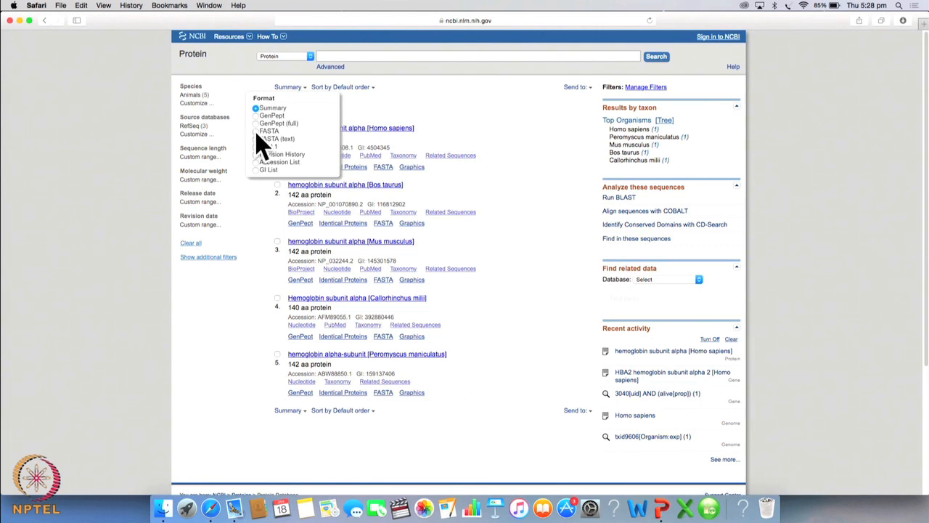
click(255, 107)
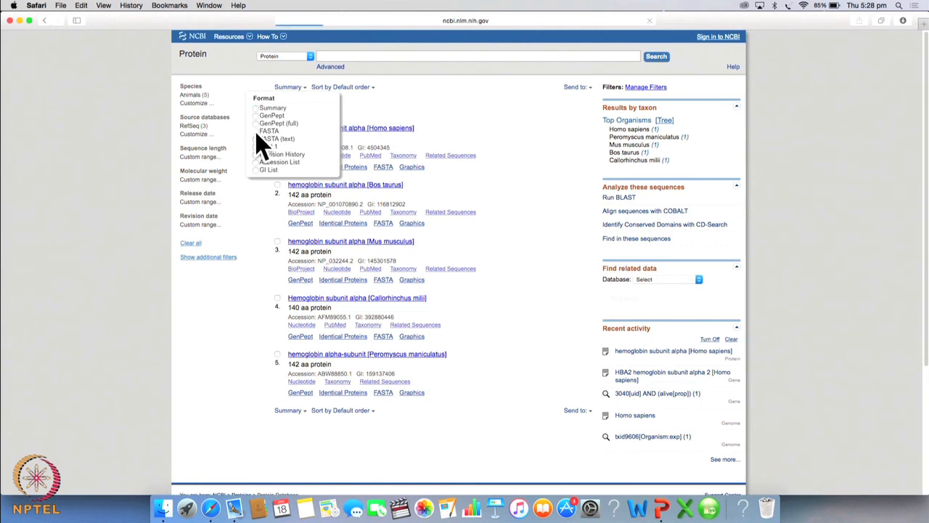
click(270, 131)
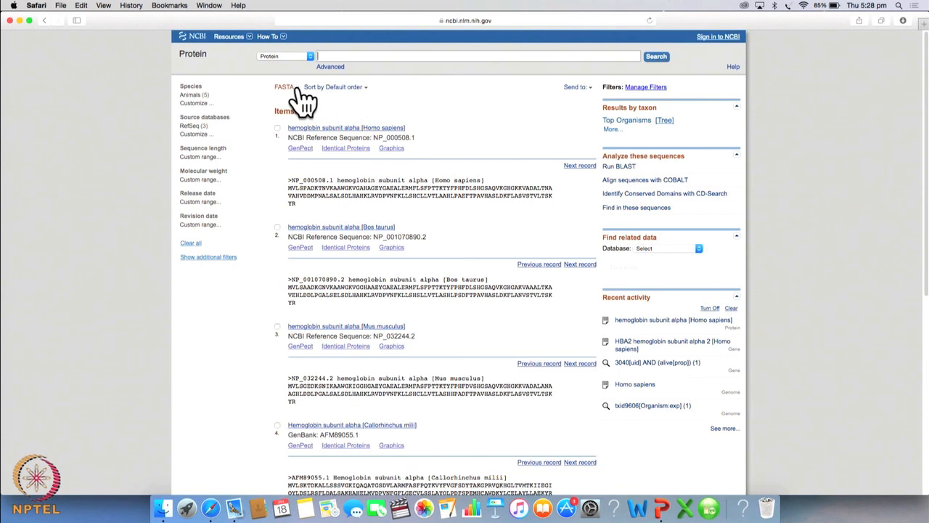
click(285, 87)
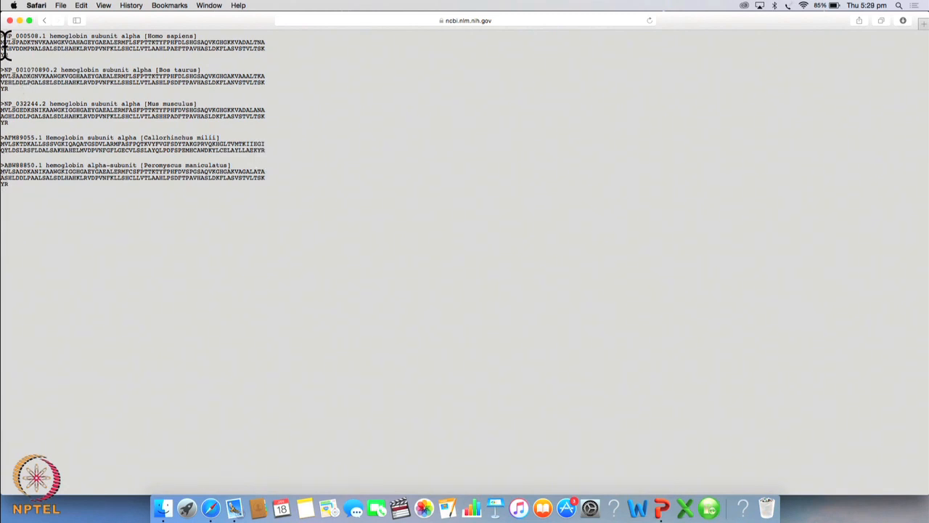
Step: Select all five FASTA sequences and copy them
drag(3, 43, 264, 49)
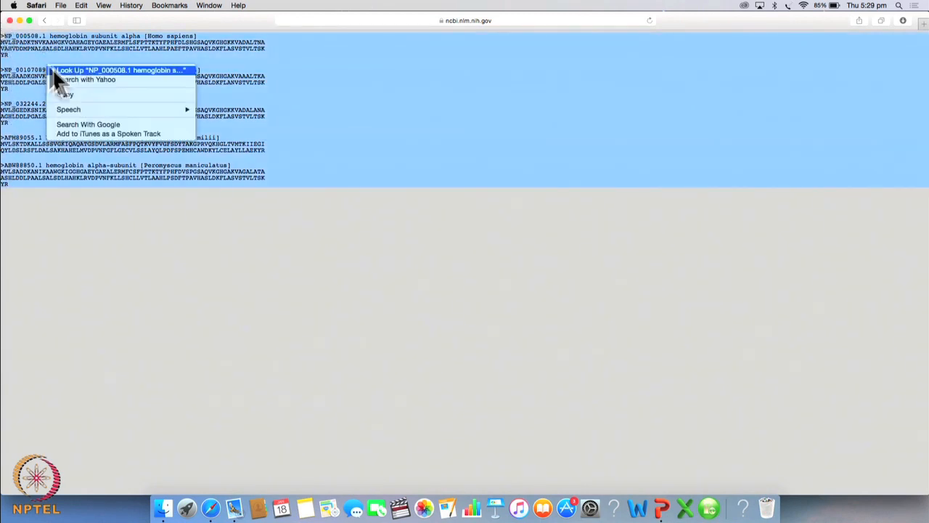
click(464, 20)
text(c)
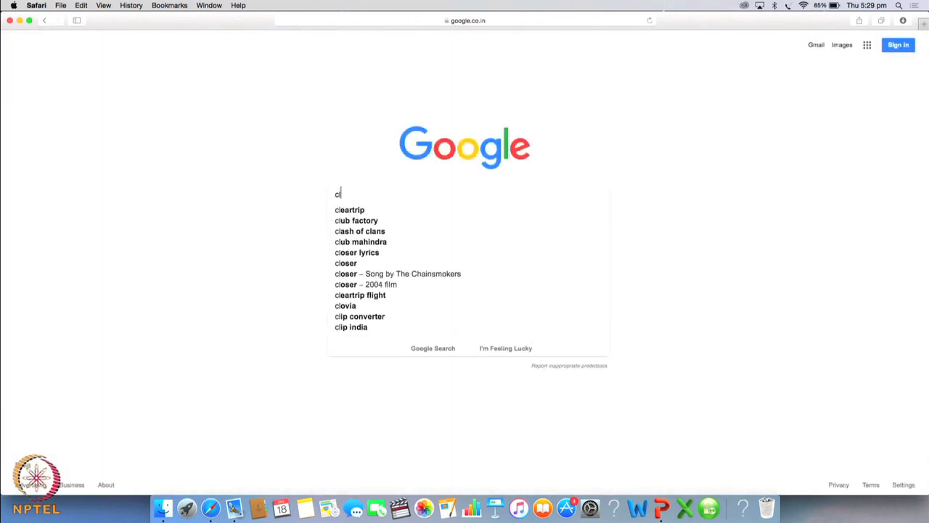
Step: Google 'clustal omega' and go to the EMBL-EBI Clustal Omega alignment page
text(lustal omega)
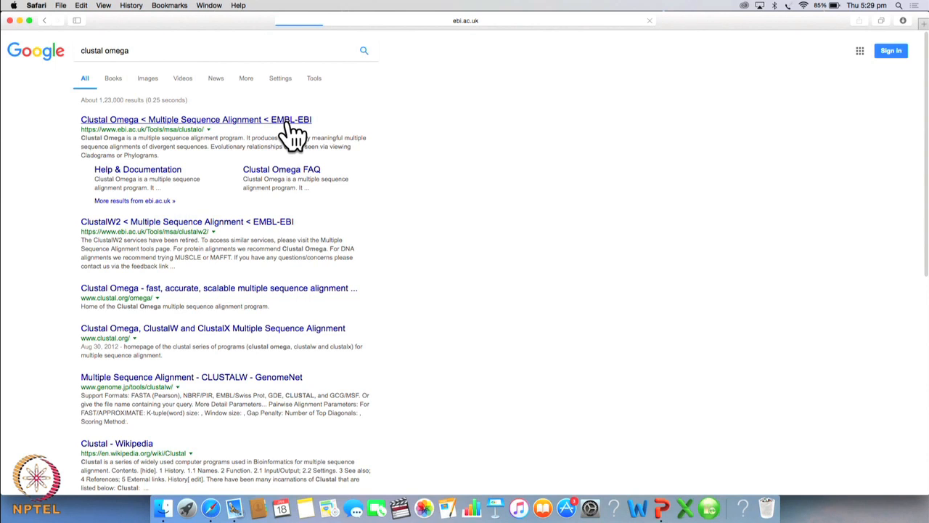
mouse_move(290, 116)
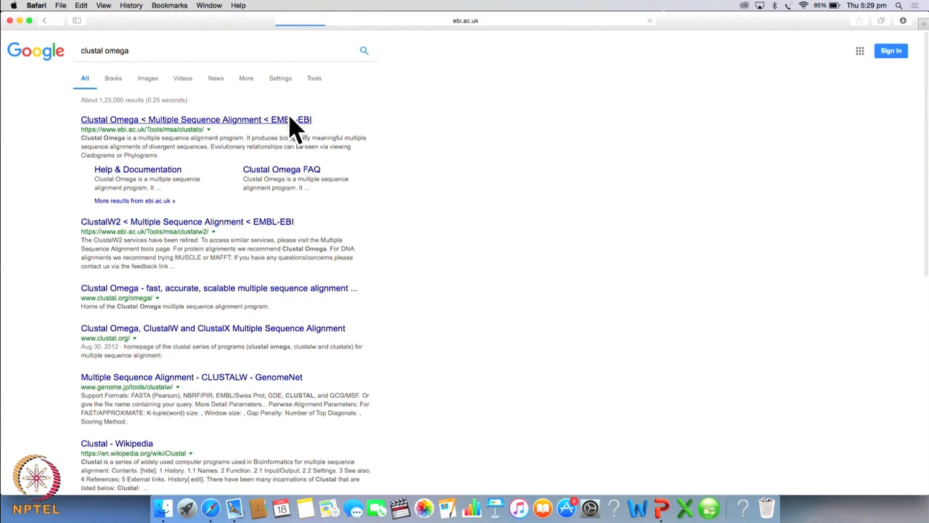
click(196, 119)
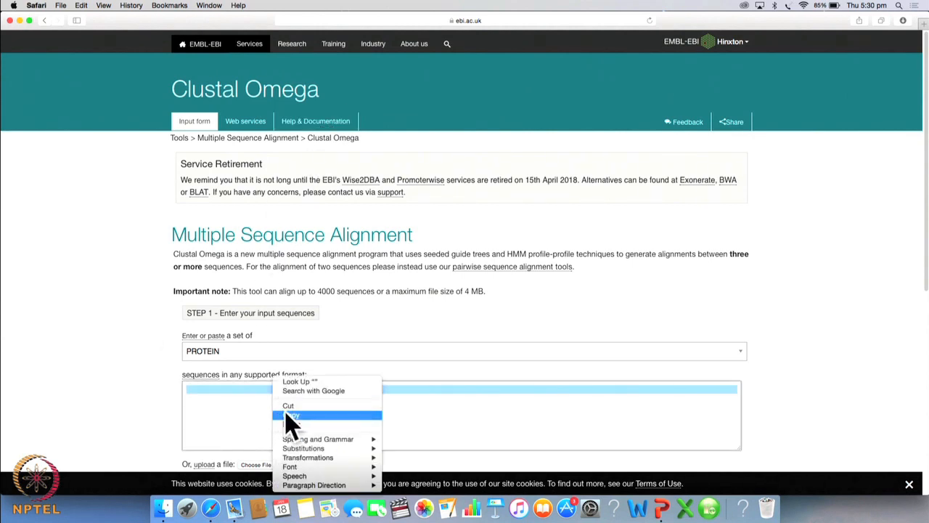
Step: Paste the five hemoglobin alpha sequences into Clustal Omega and submit the alignment job
click(290, 415)
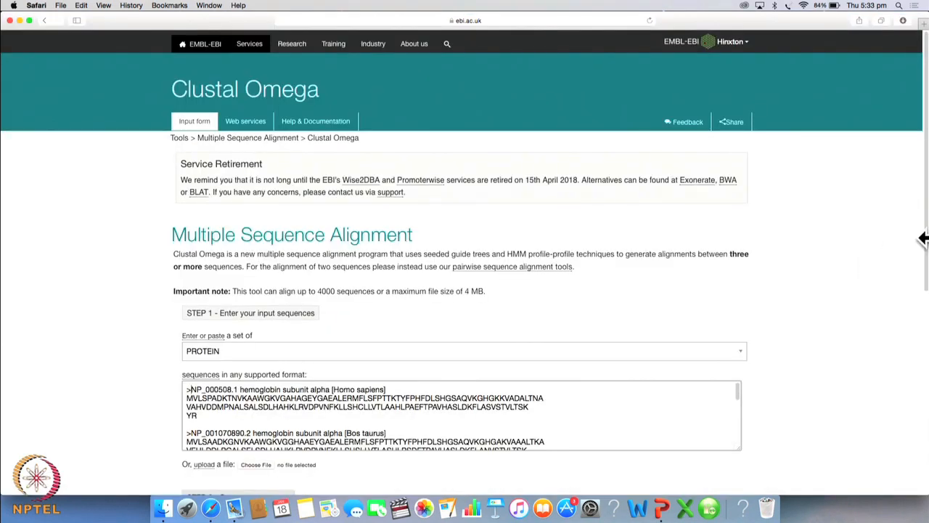
scroll(down, 3)
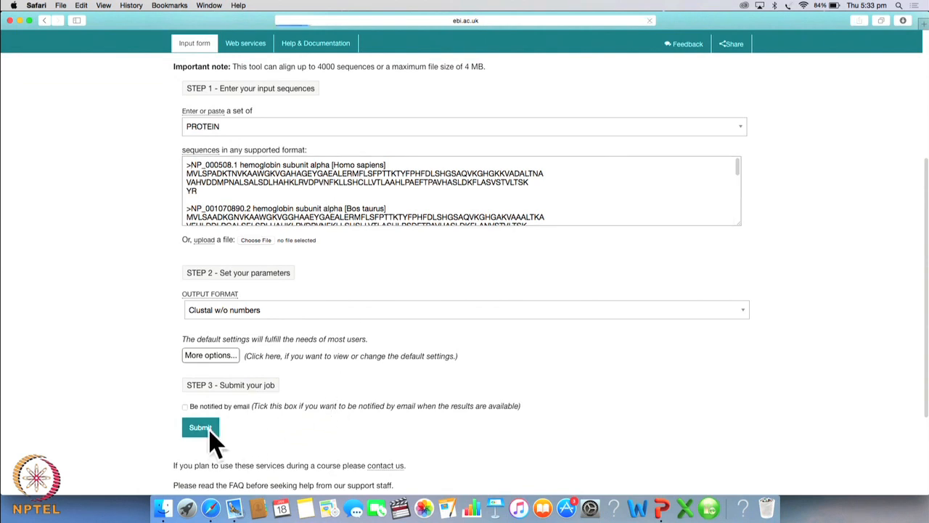
click(200, 427)
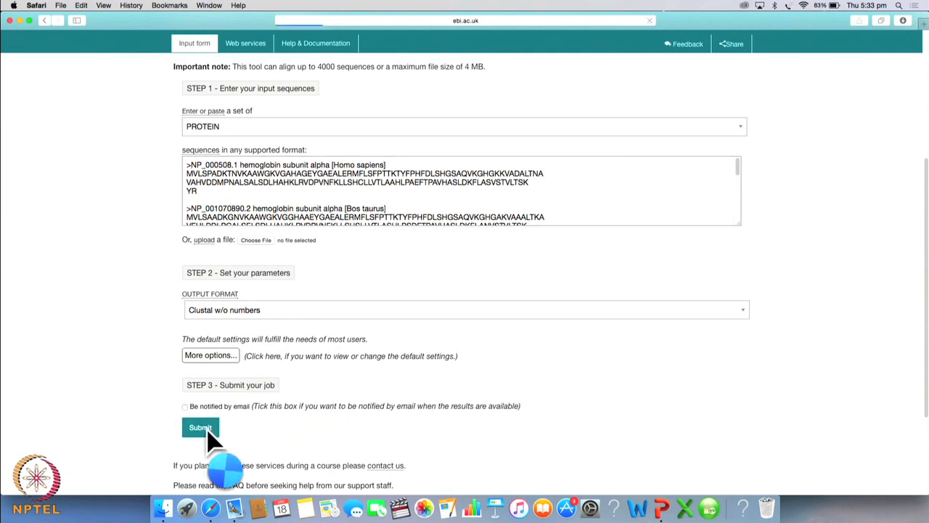
click(200, 427)
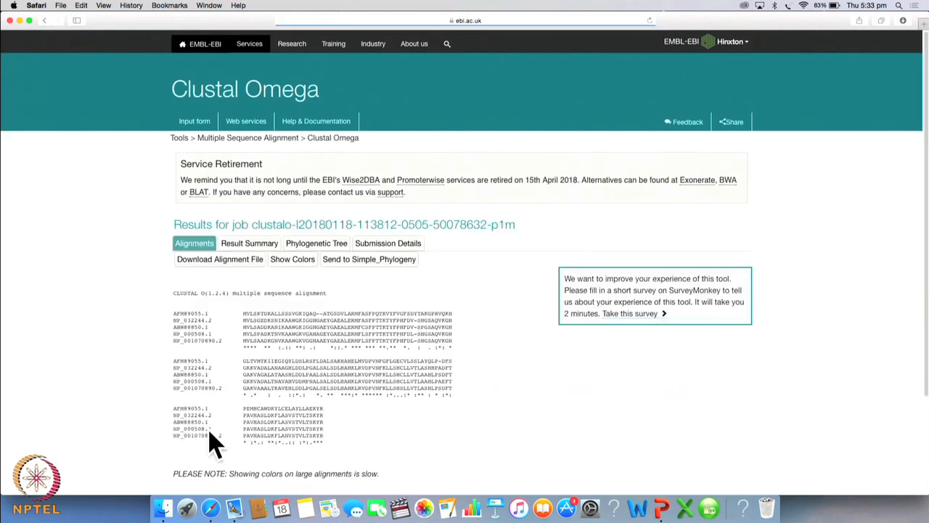
mouse_move(297, 312)
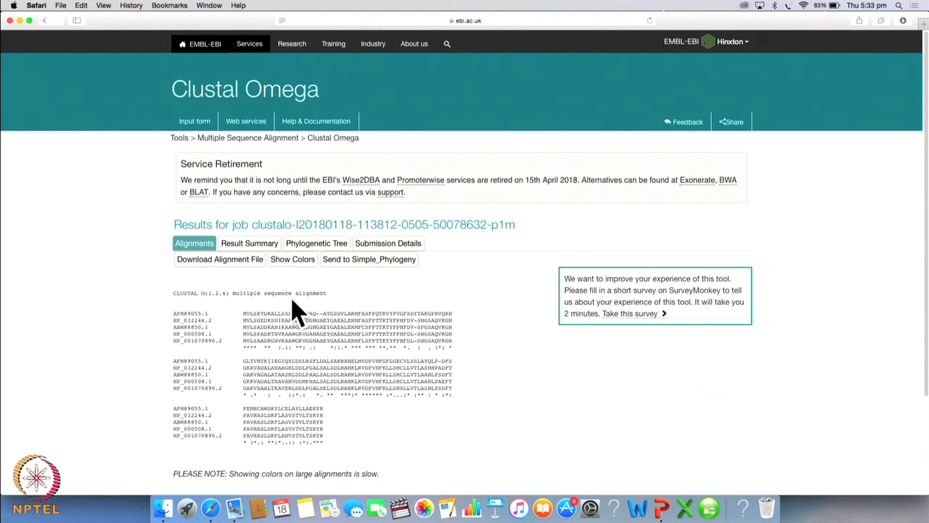
mouse_move(264, 319)
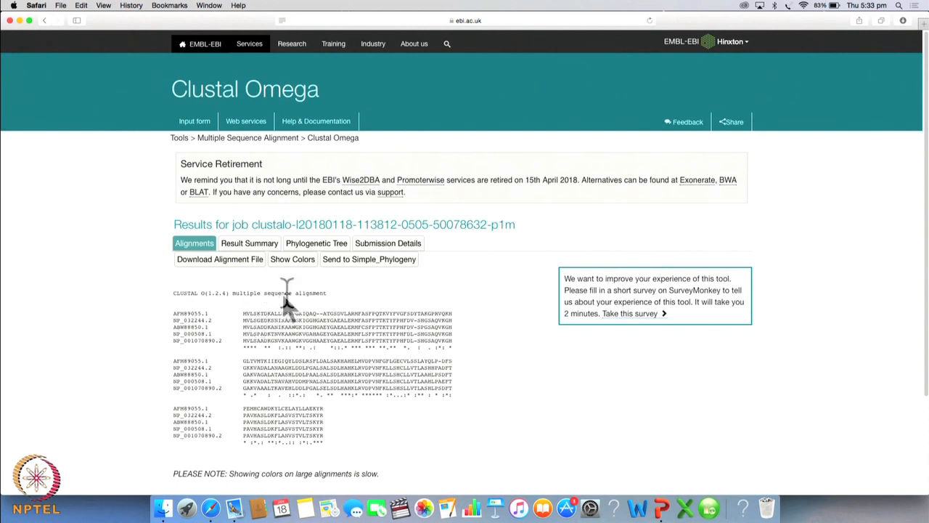
mouse_move(293, 258)
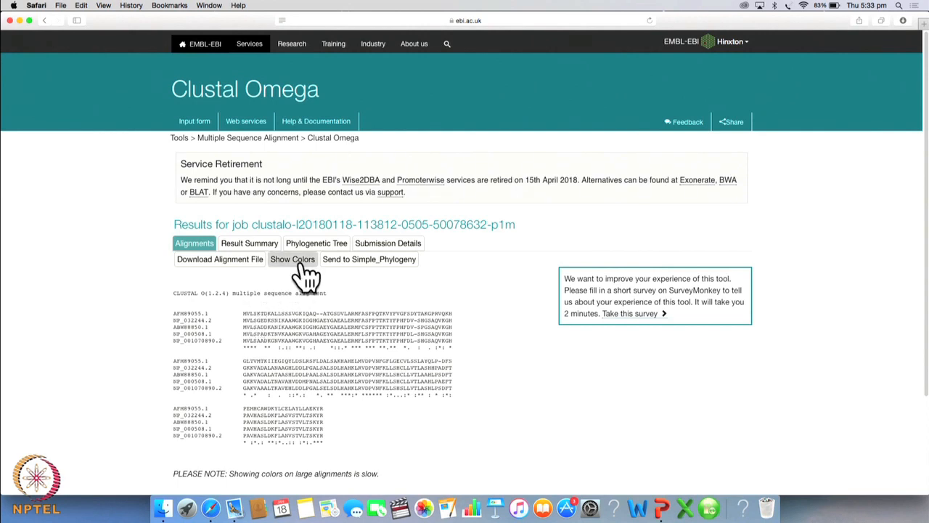
Step: Show residue colours on the alignment and bring up the phylogenetic tree cladogram
click(293, 258)
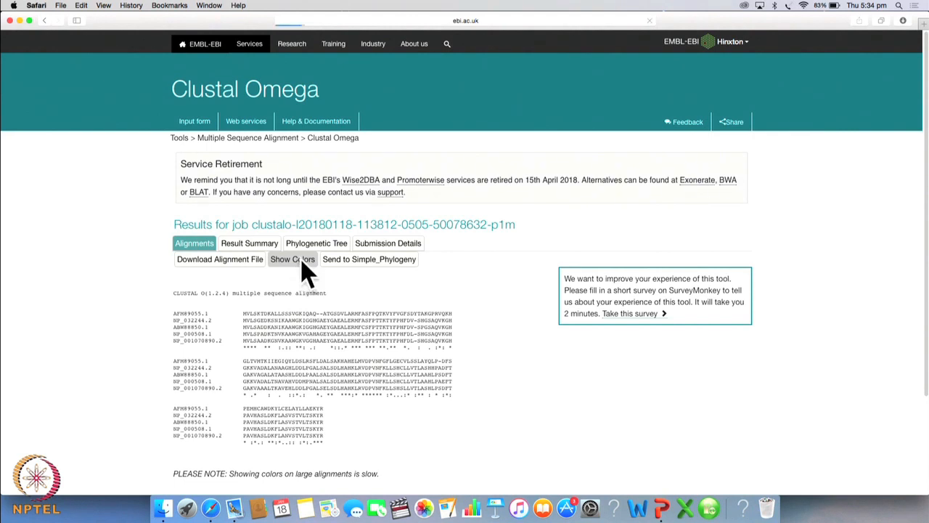
click(292, 258)
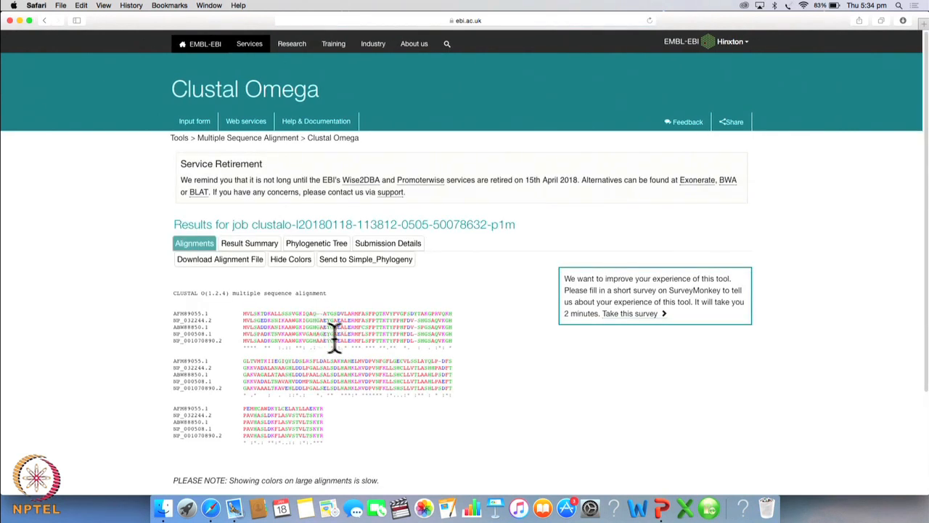
mouse_move(447, 363)
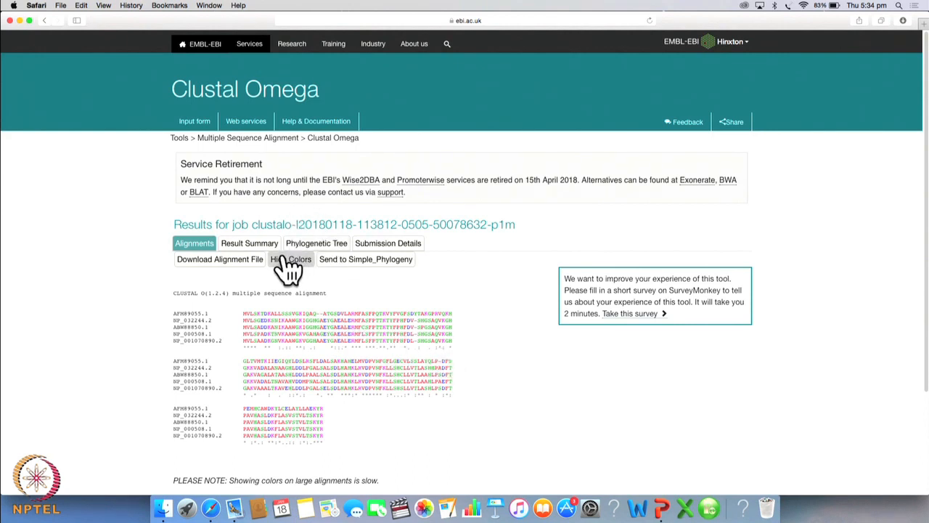
click(317, 242)
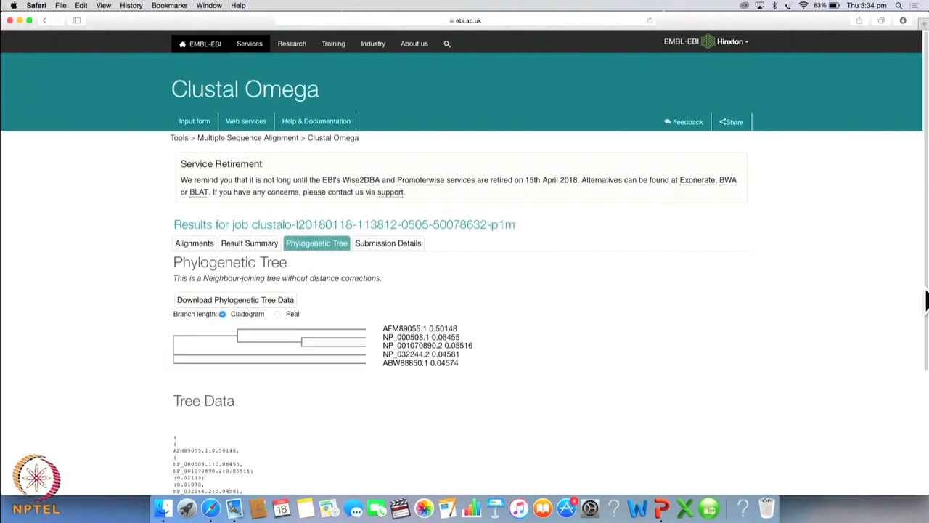
Step: Reveal the Newick tree data with branch lengths beneath the cladogram of the five sequences
scroll(down, 3)
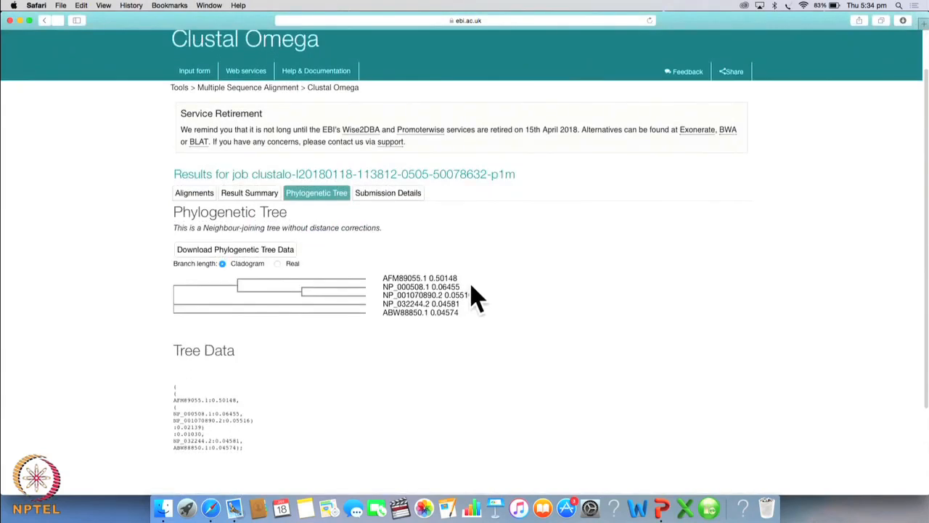
mouse_move(360, 254)
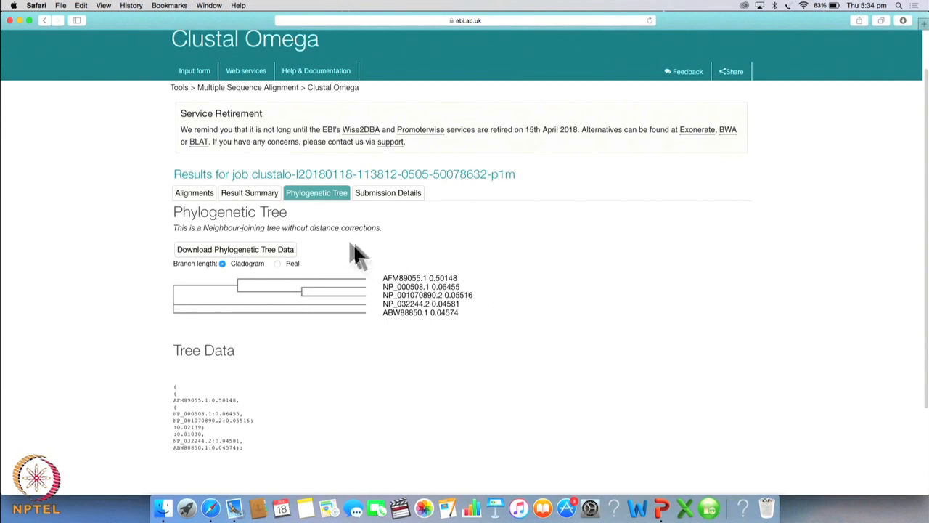
mouse_move(500, 308)
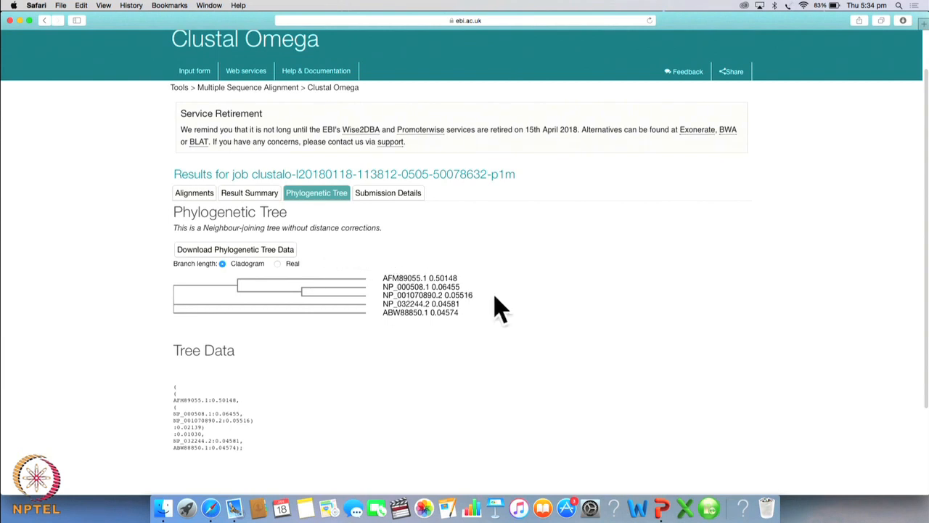
mouse_move(383, 322)
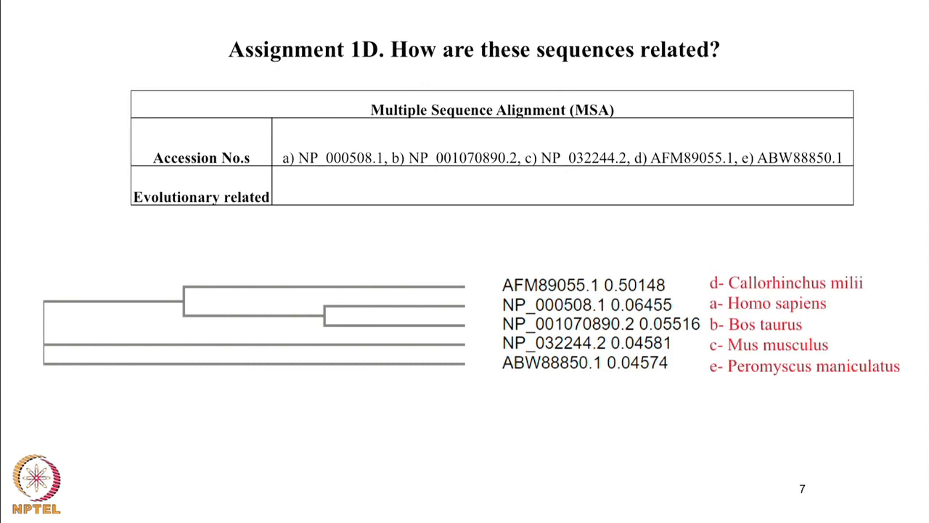
mouse_move(729, 328)
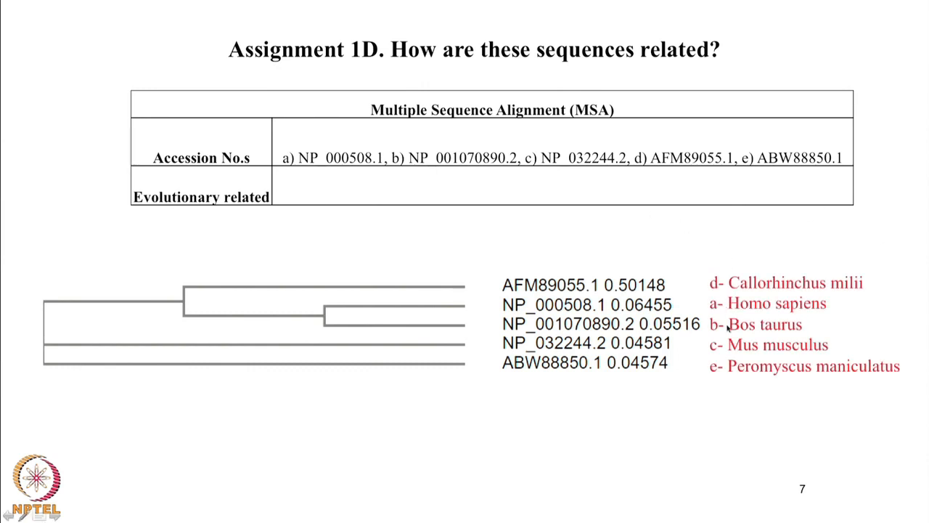